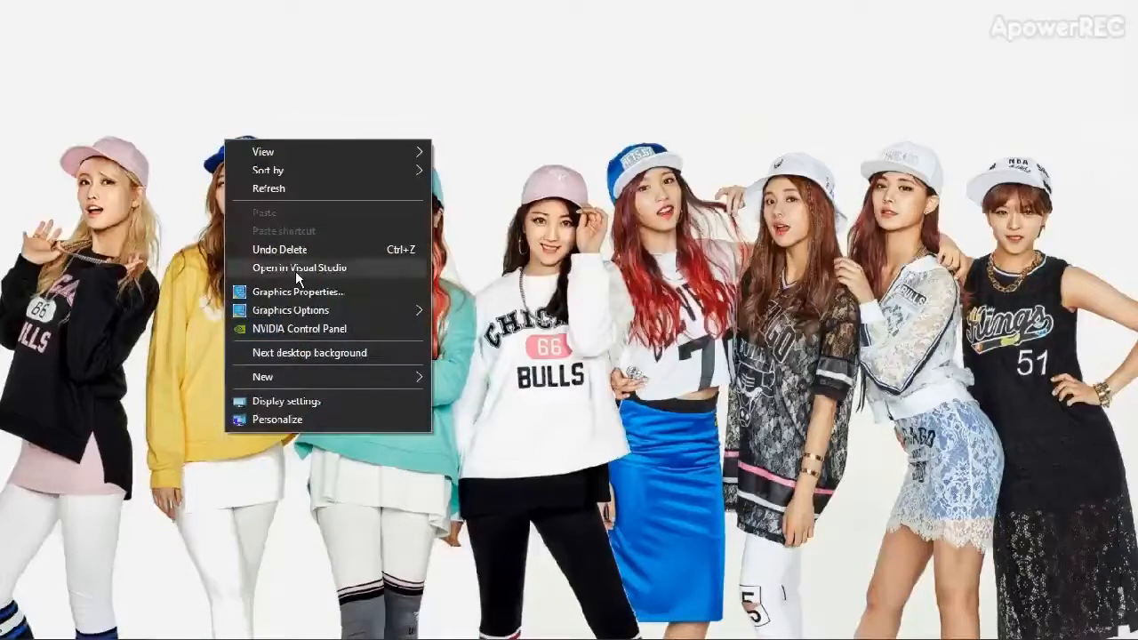
mouse_move(350, 240)
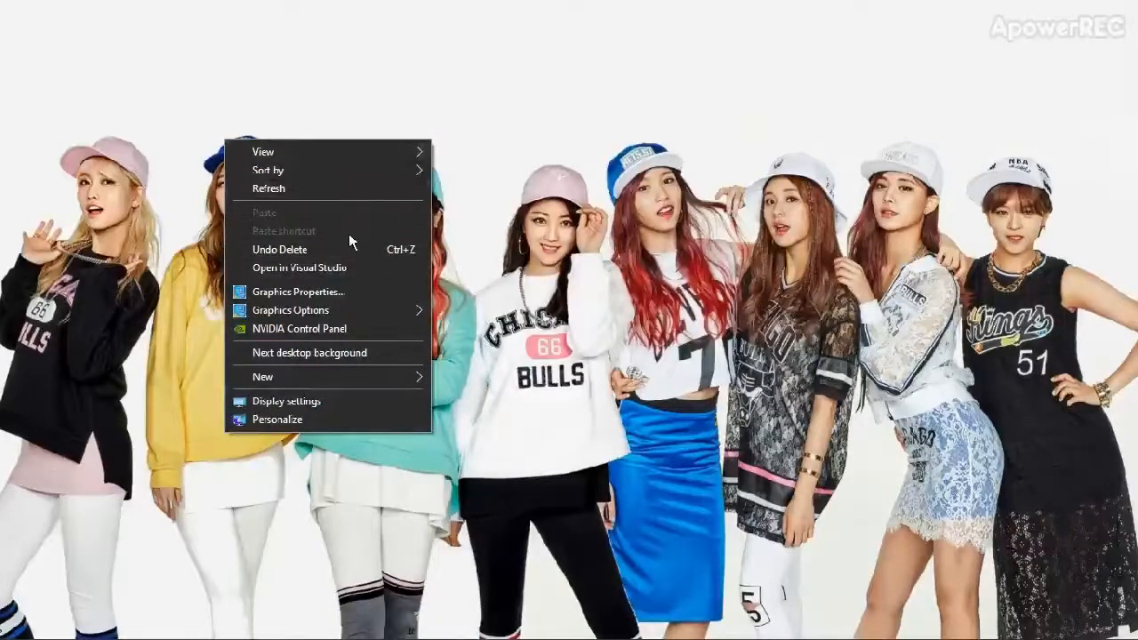
Step: Create a new text document named E_calc in the CORBA_Exponent_Calculator folder
left_click(262, 376)
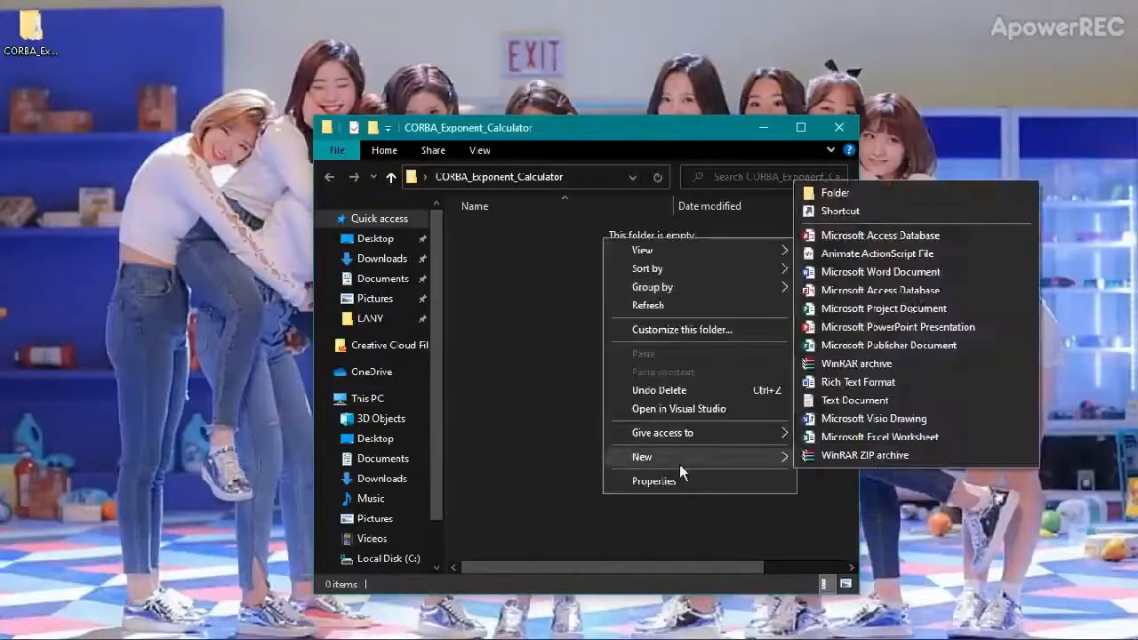
left_click(854, 400)
type("E_calc.txt")
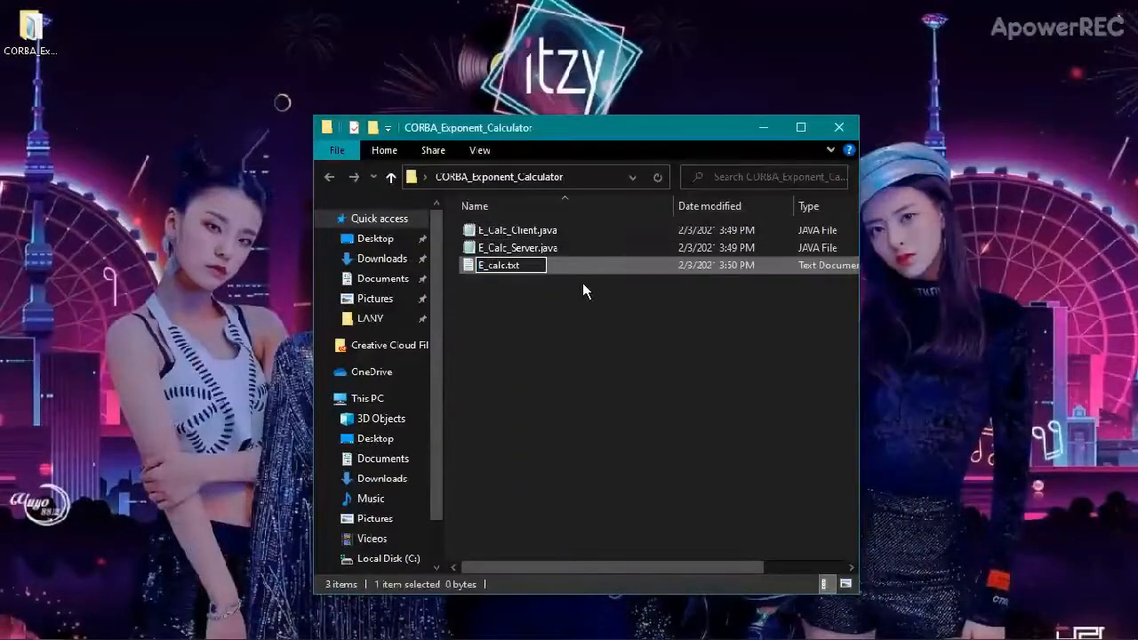
key("enter")
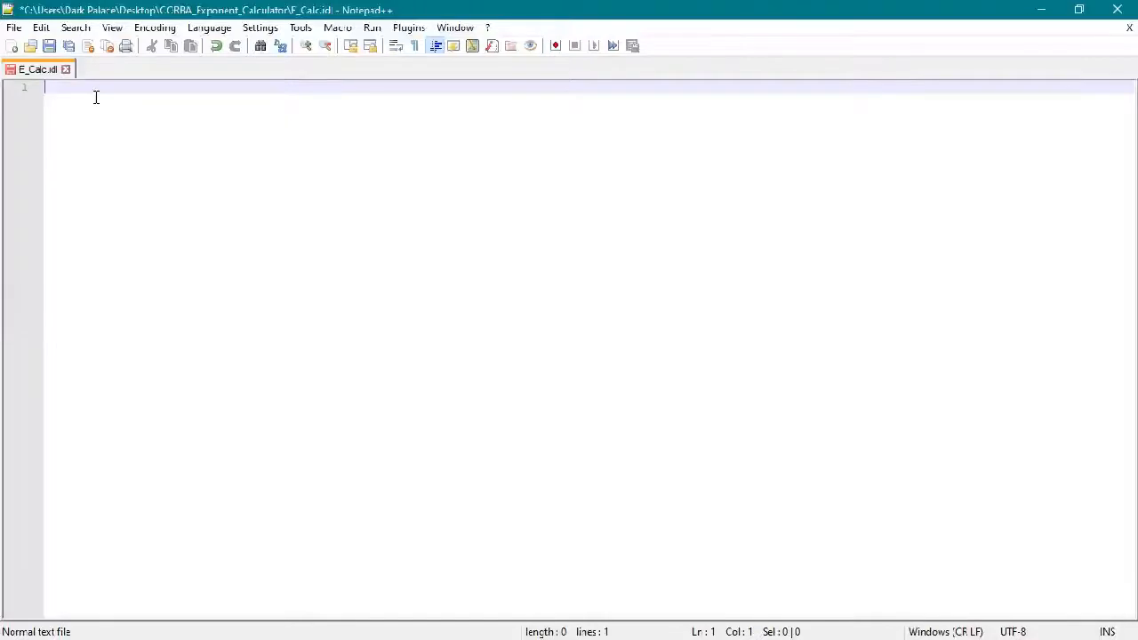
Step: Declare module Exponent_Calculator_App containing an empty E_Calc interface block in E_Calc.idl
type("module")
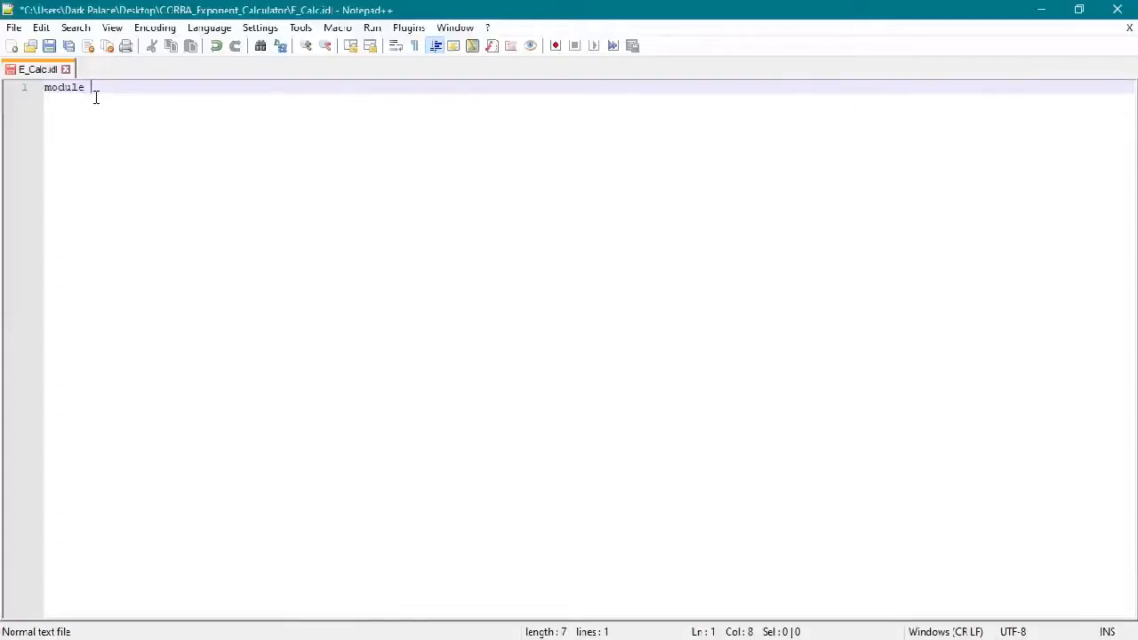
type("Exponen")
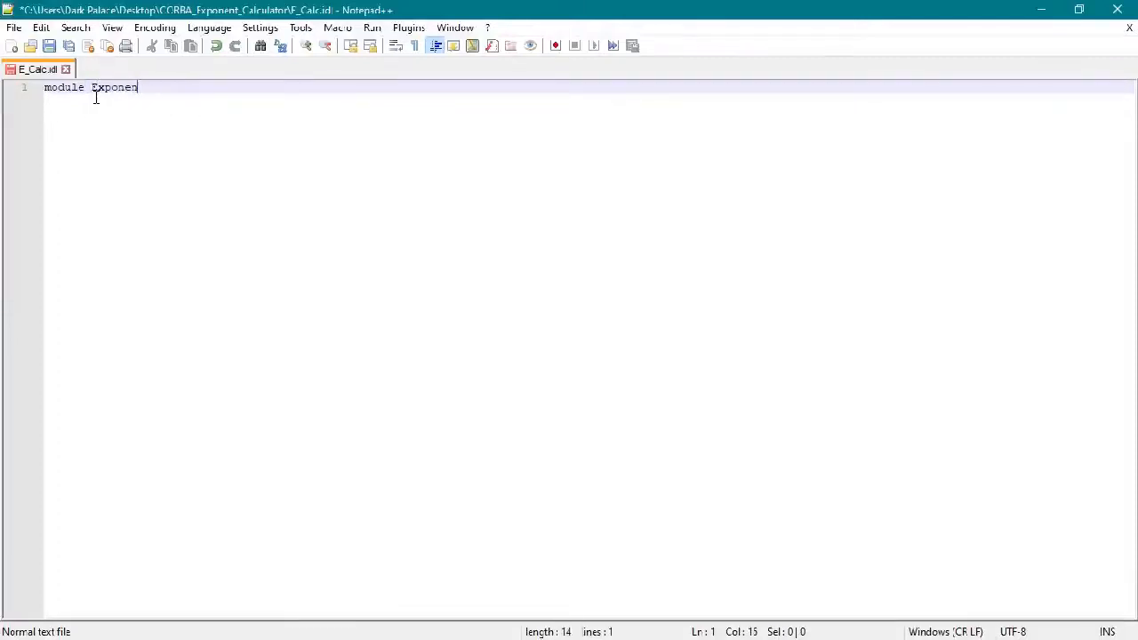
type("t")
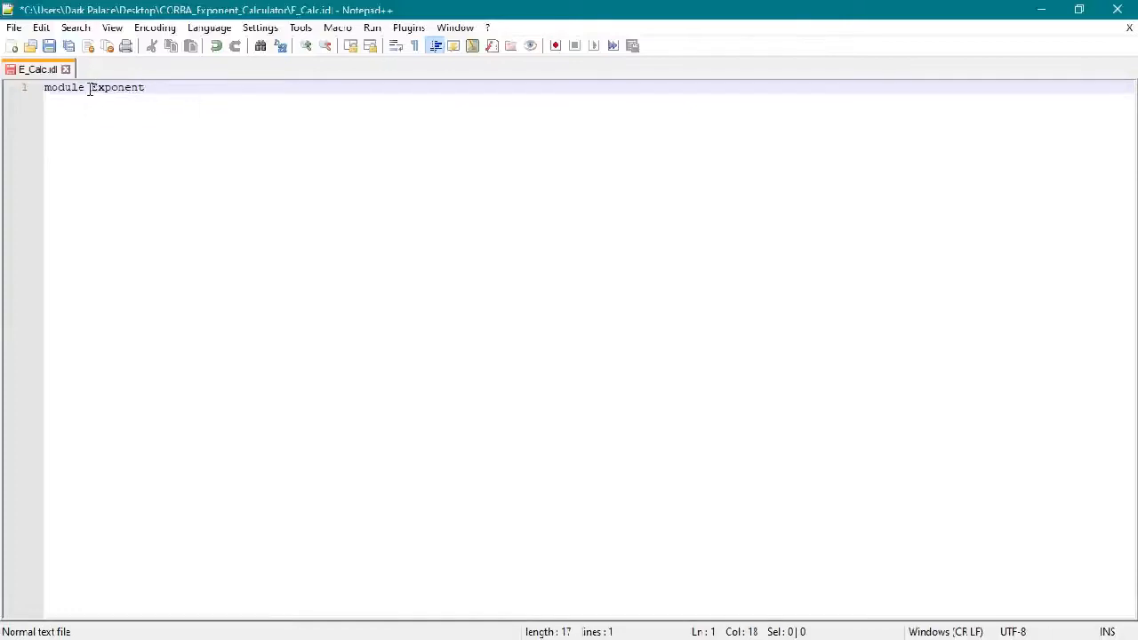
type("Calcul")
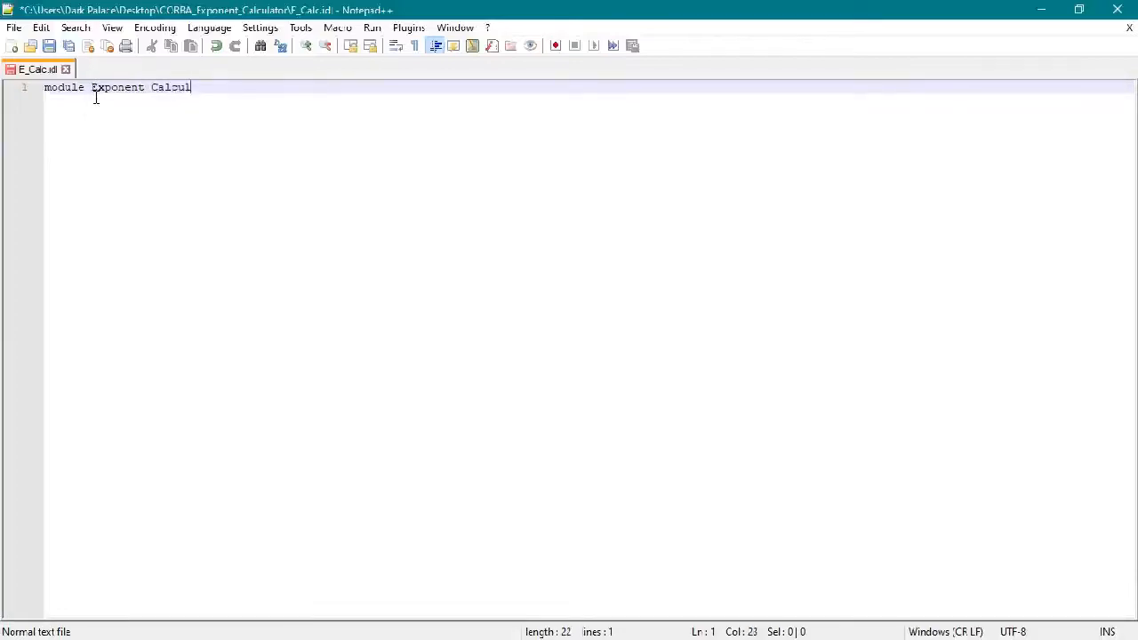
type("ator")
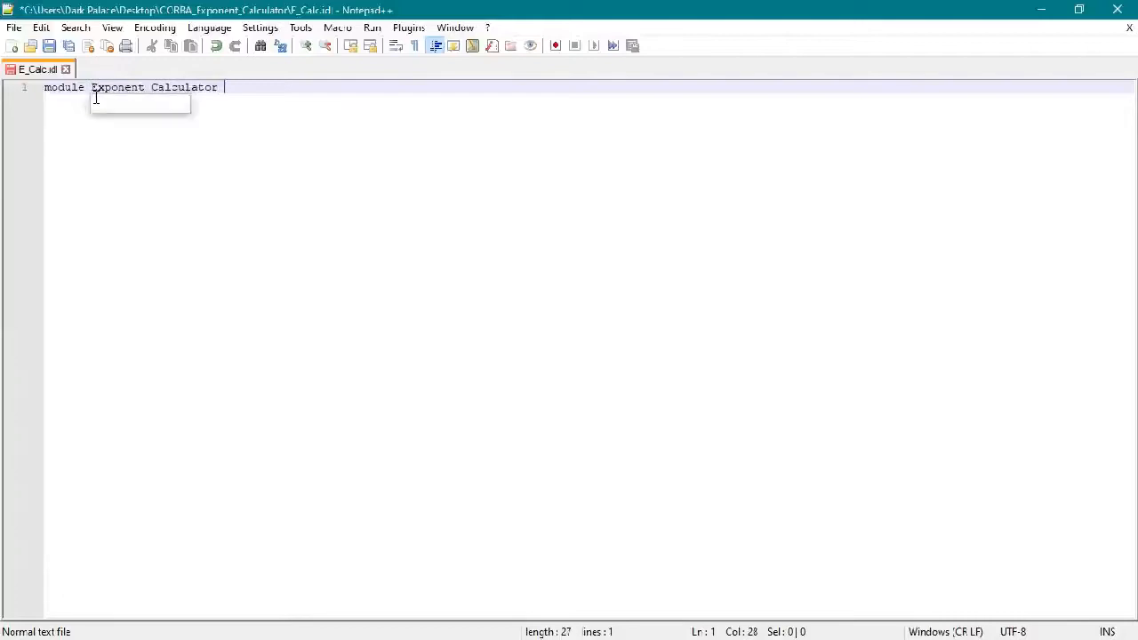
type("App{")
type("};")
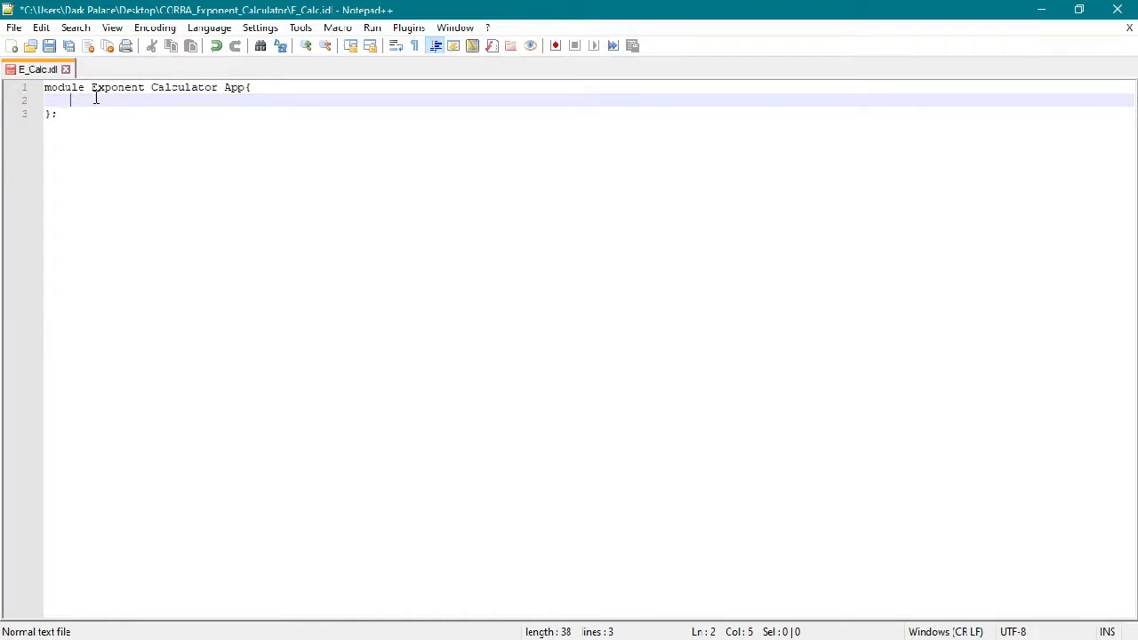
type("interface E ca")
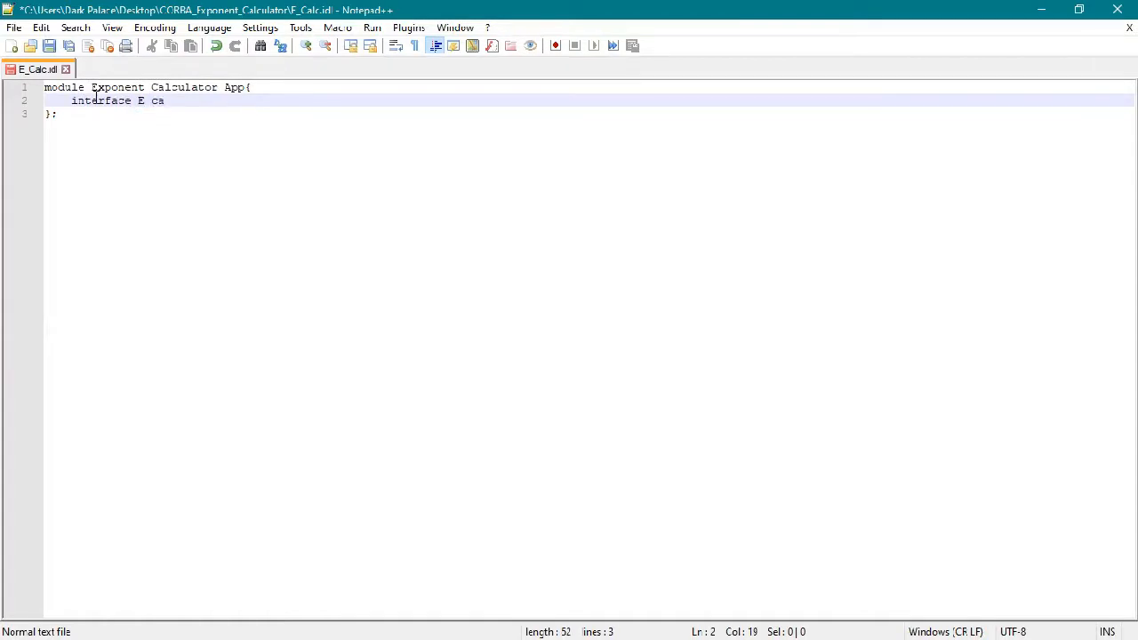
type("ls")
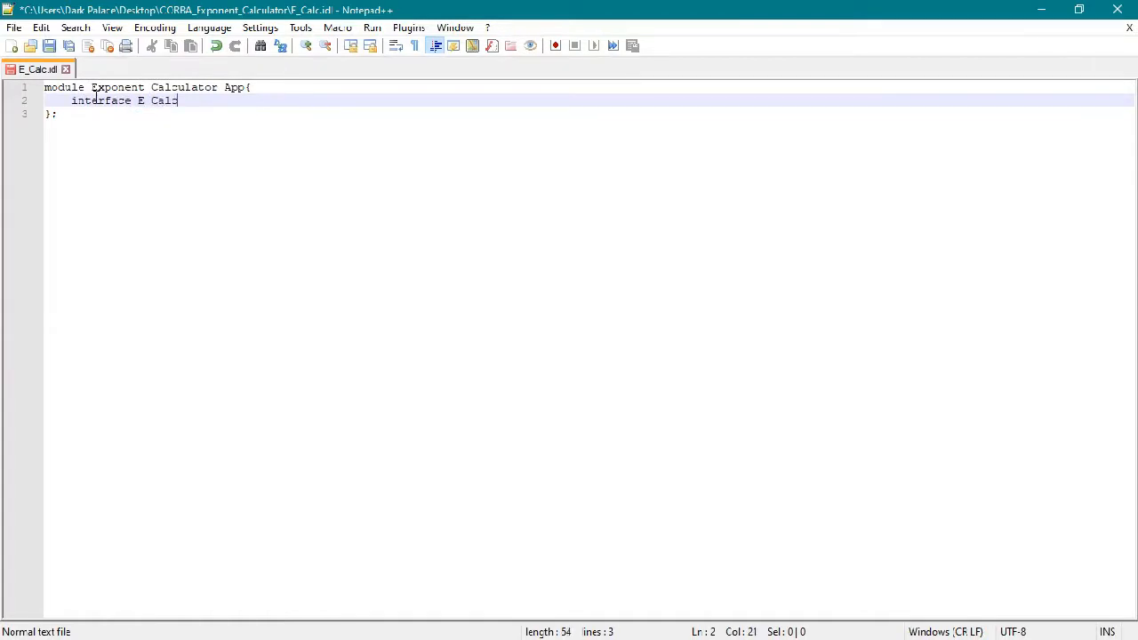
type("{")
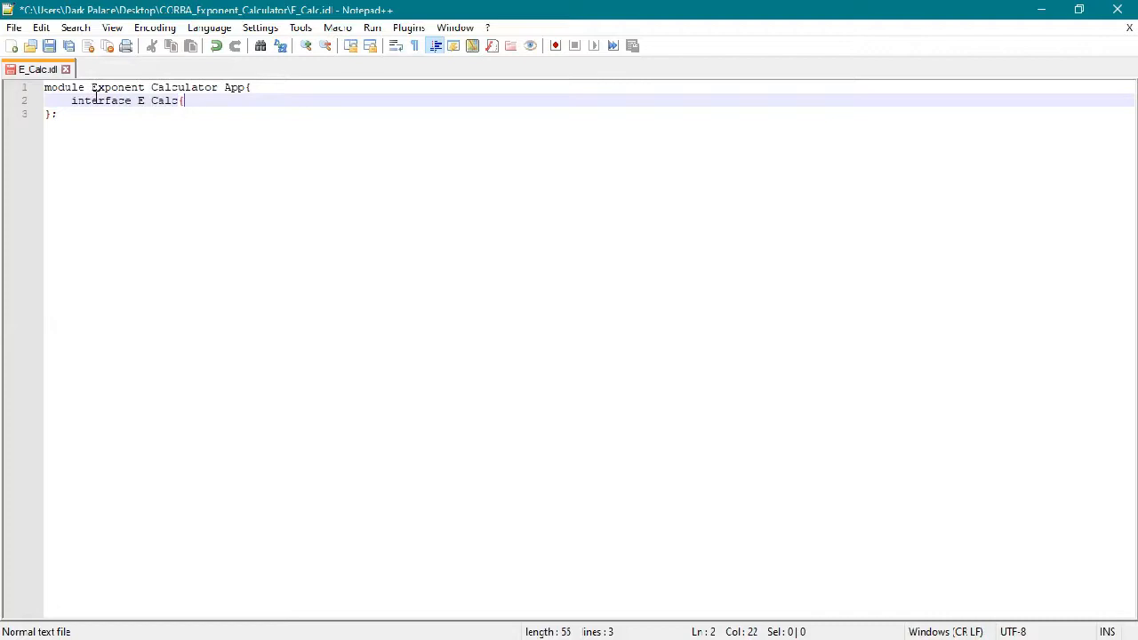
key("Enter")
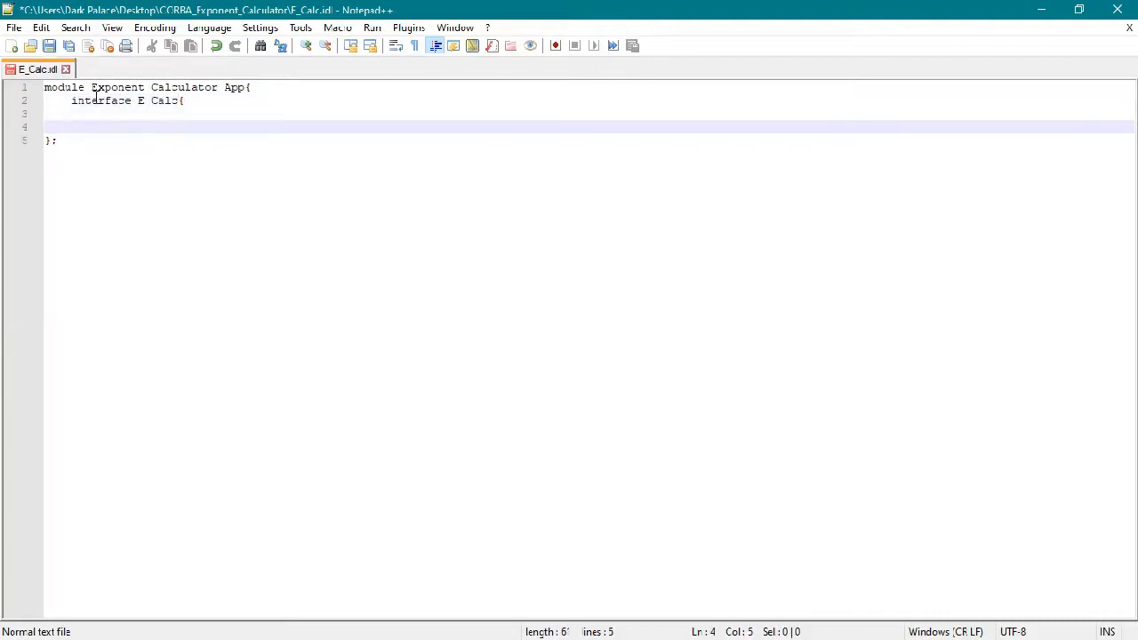
type("};")
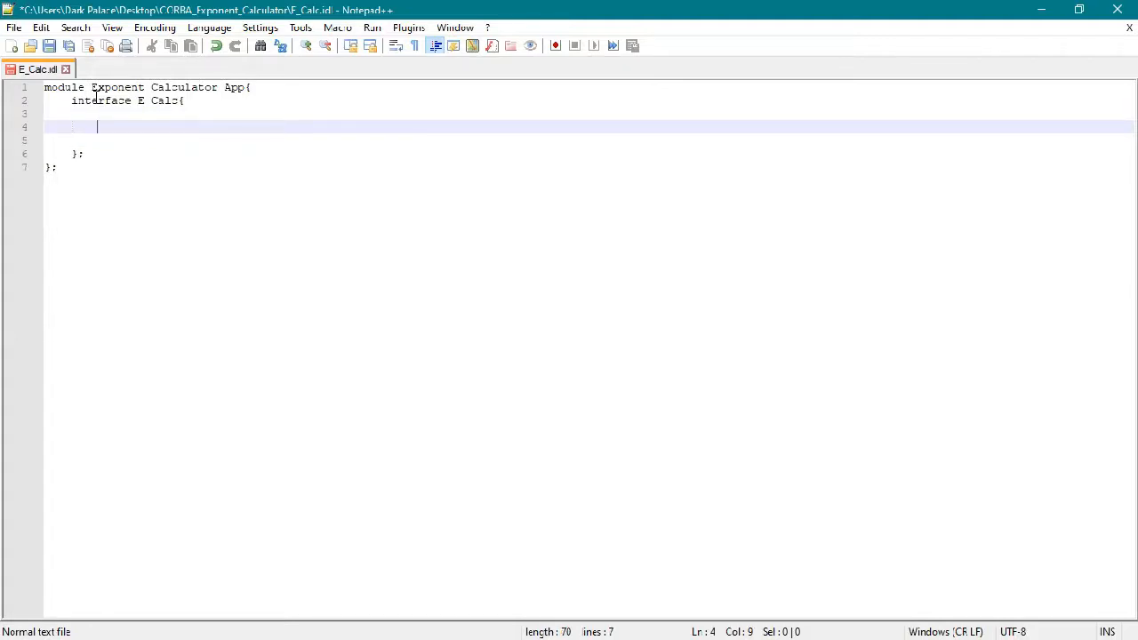
Step: Add the method long calculateExp(in long base, in long exponent) to the interface
type("long")
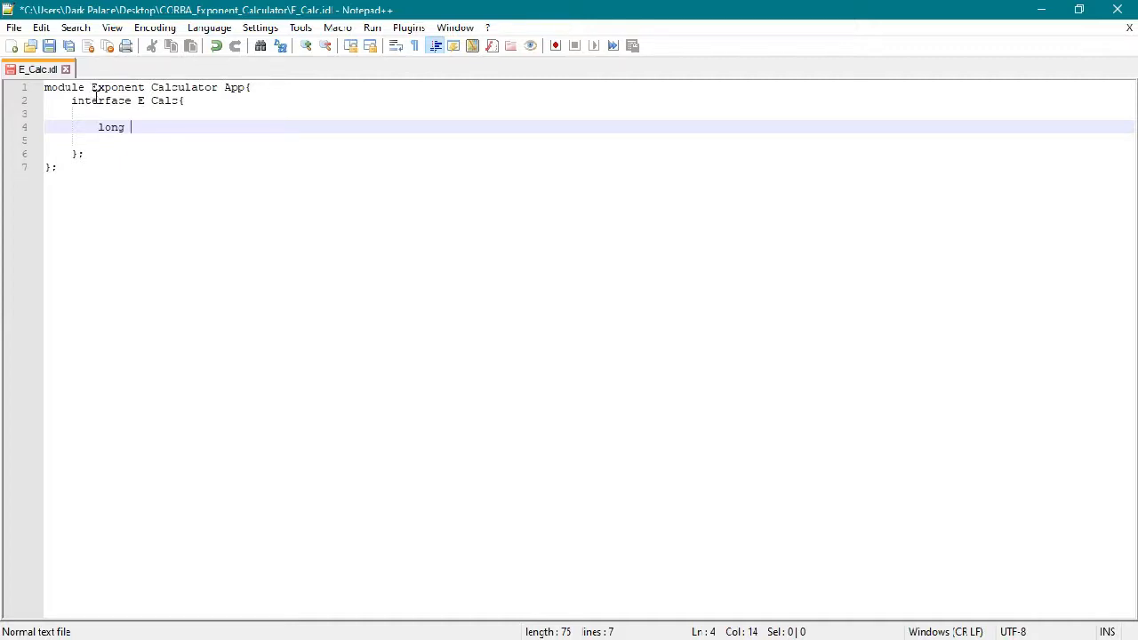
type("calculat")
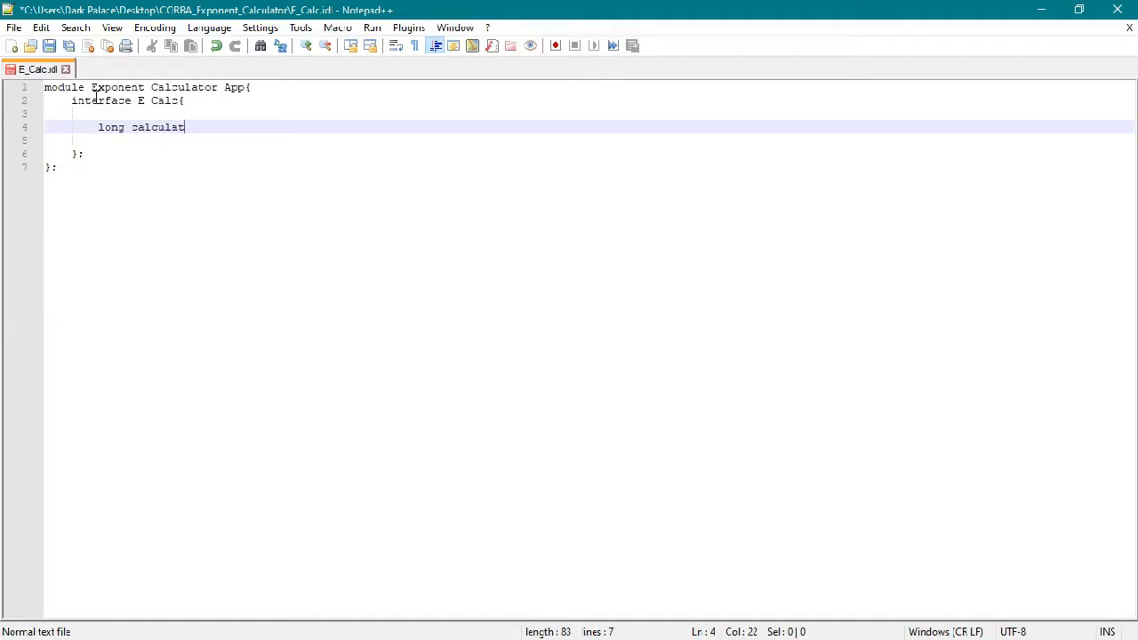
type("eExp")
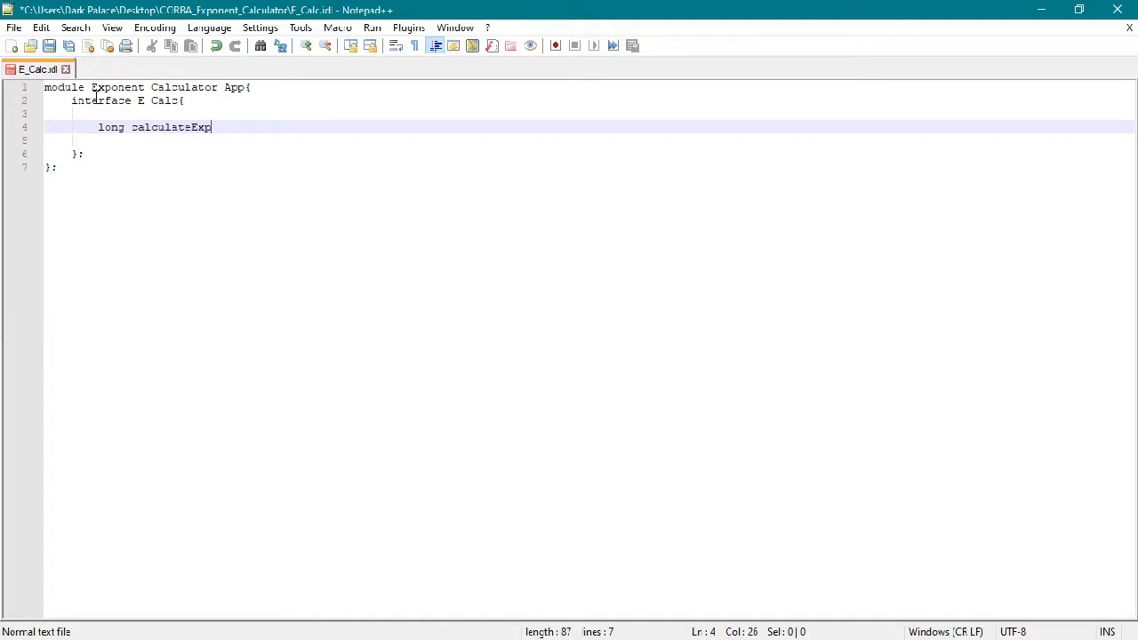
type("(")
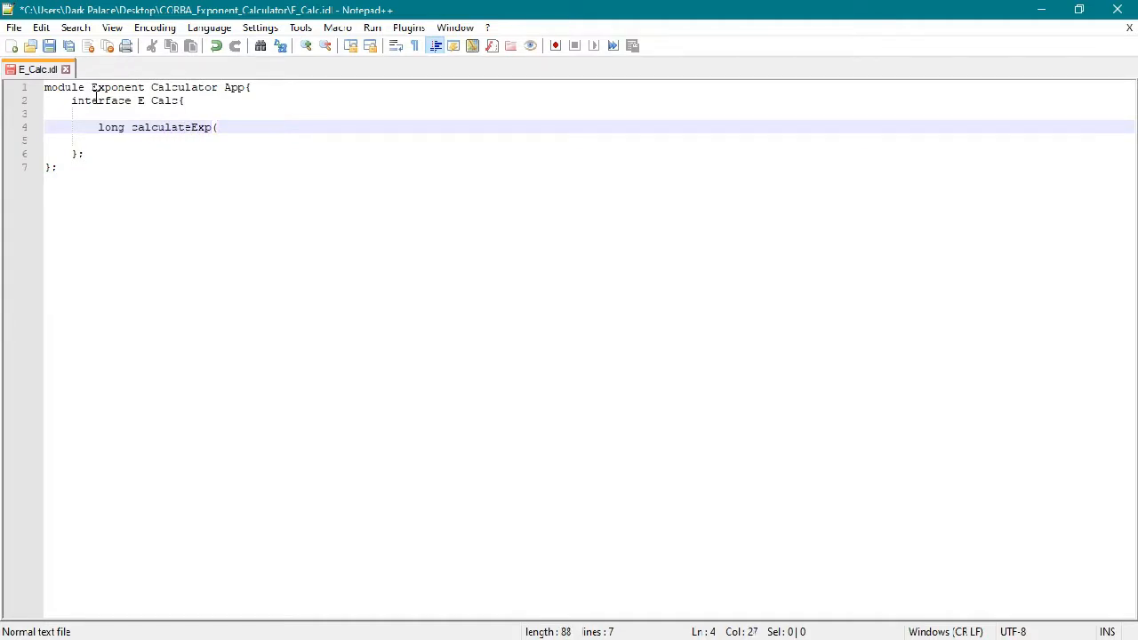
type("in")
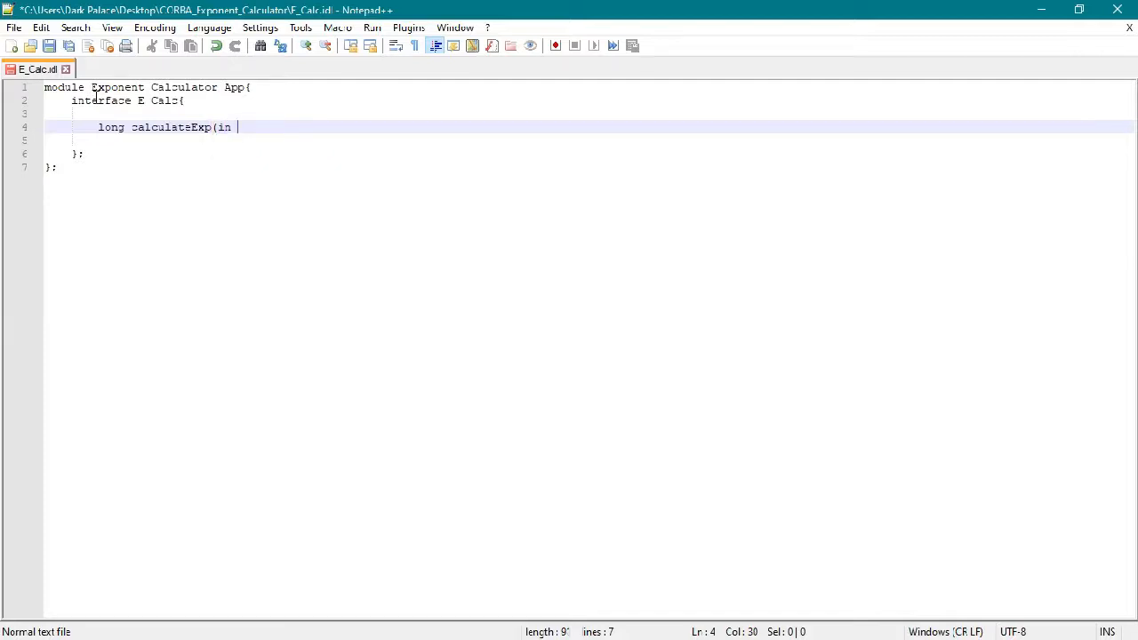
type("long b")
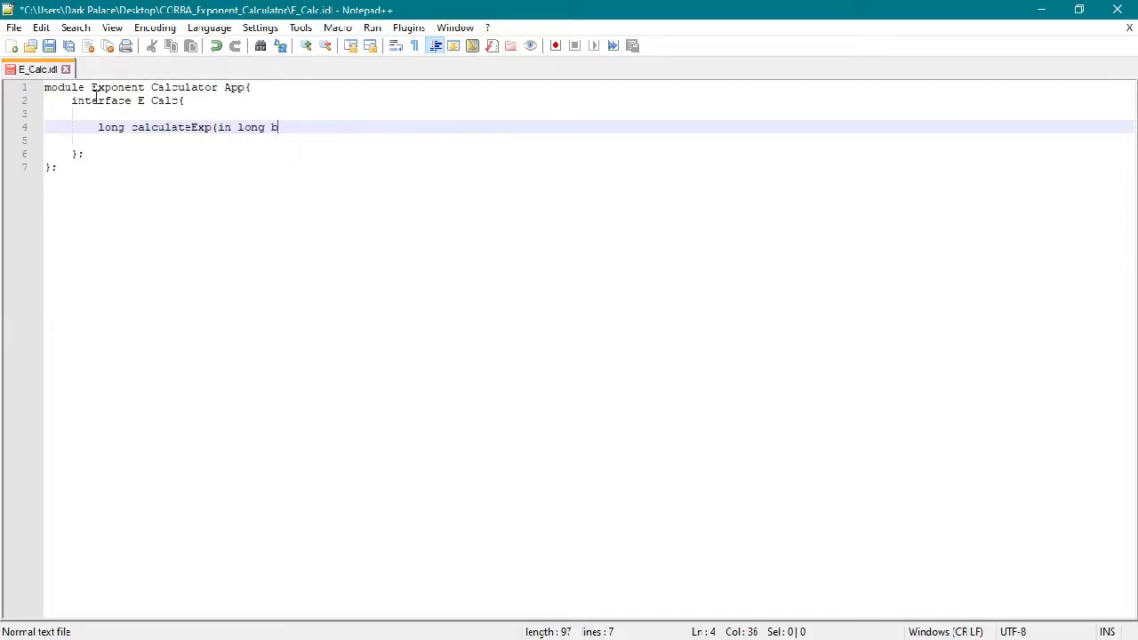
type("ase, in long")
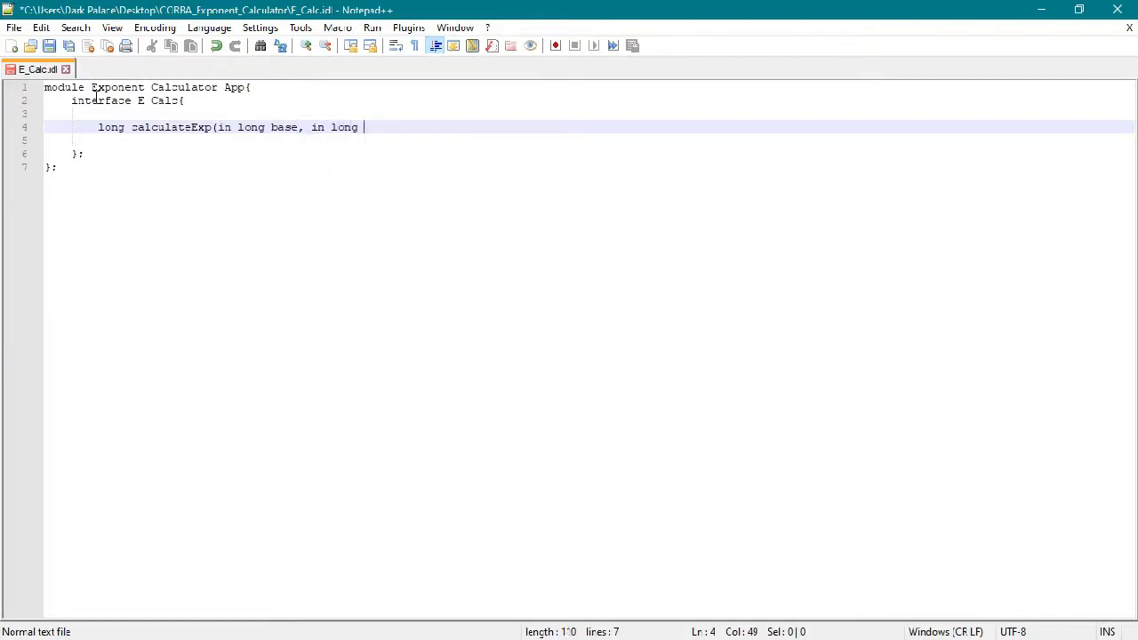
type("exponent")
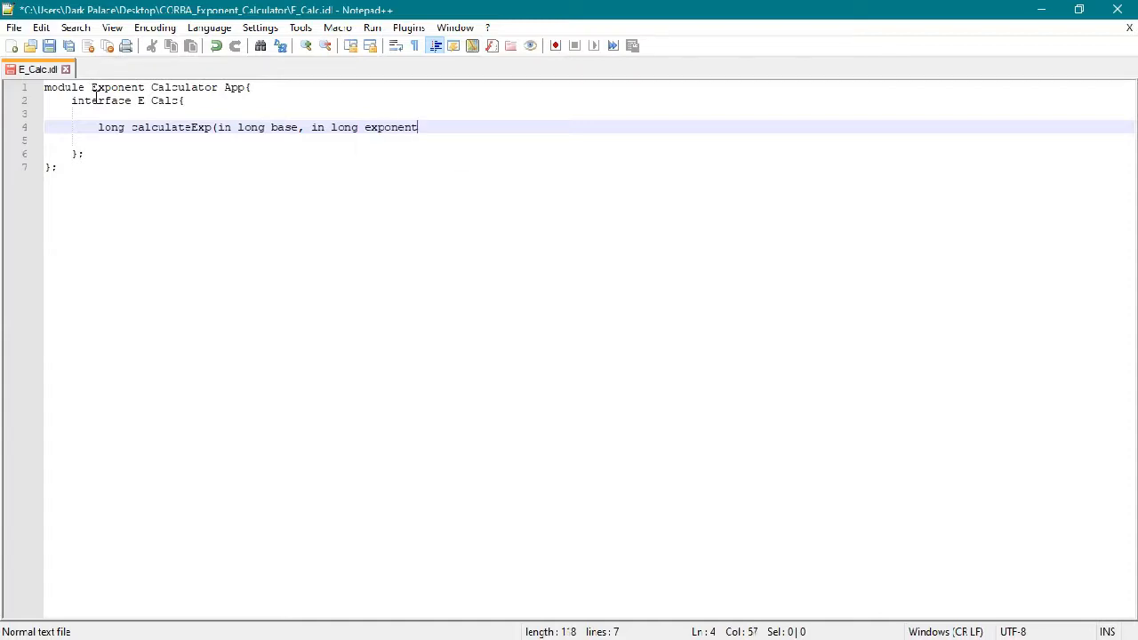
type(")")
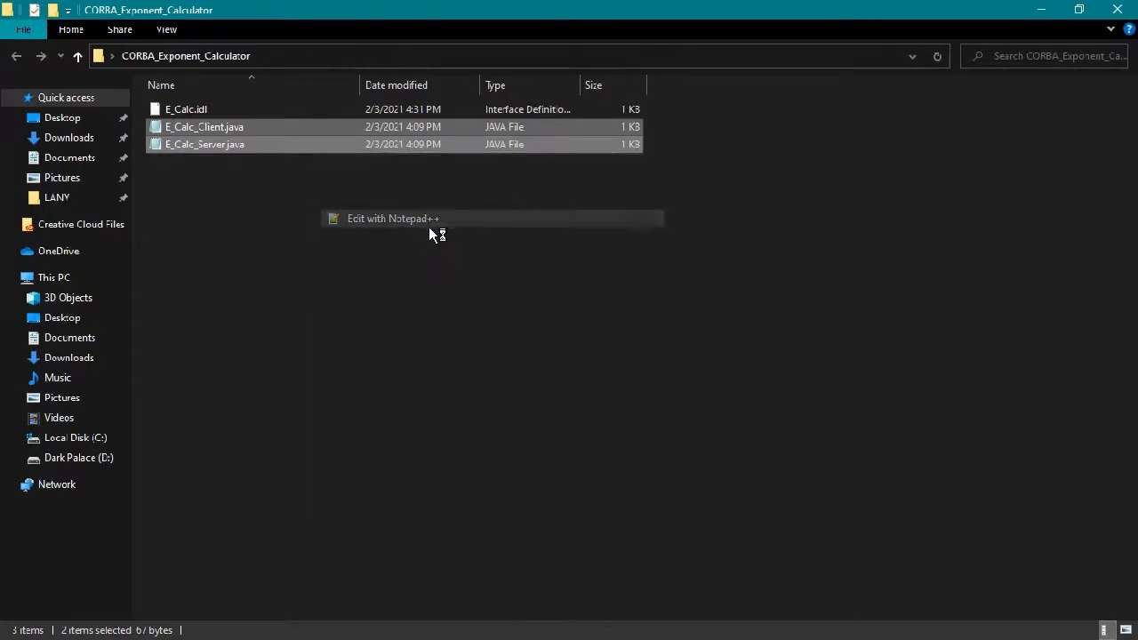
Step: Open both Java files in Notepad++ and switch to the E_Calc_Server.java tab
left_click(391, 218)
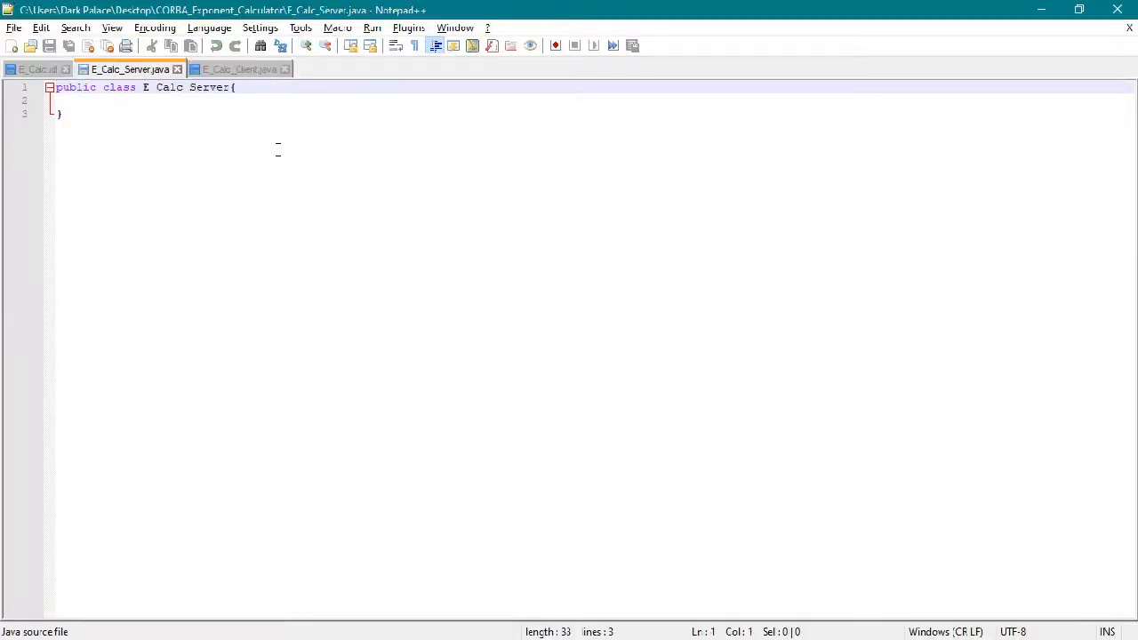
mouse_move(129, 89)
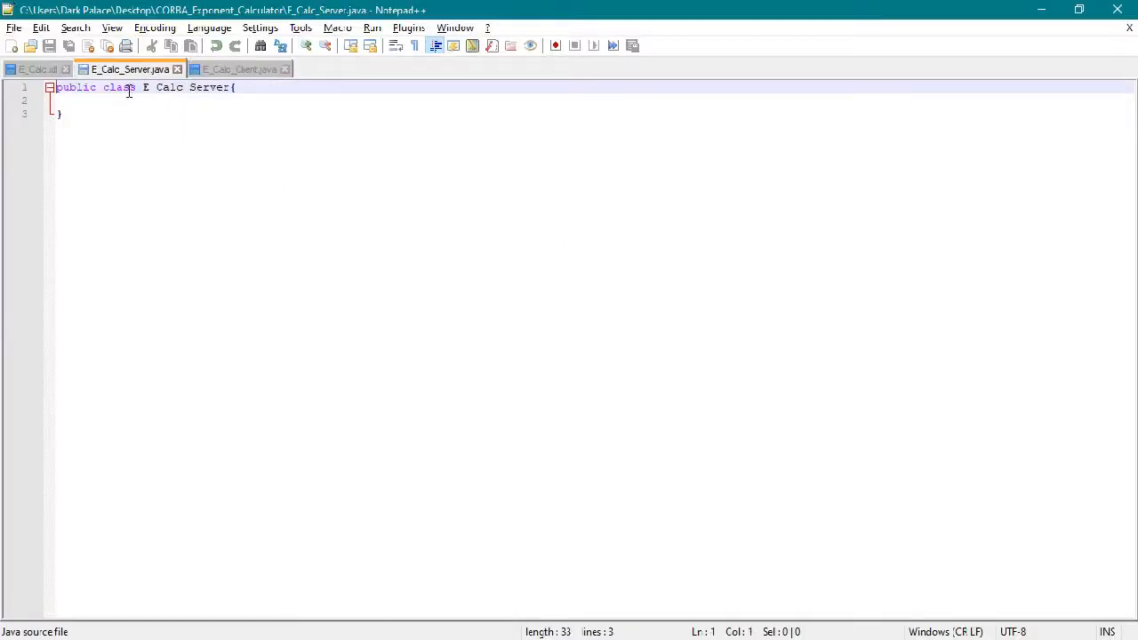
left_click(240, 70)
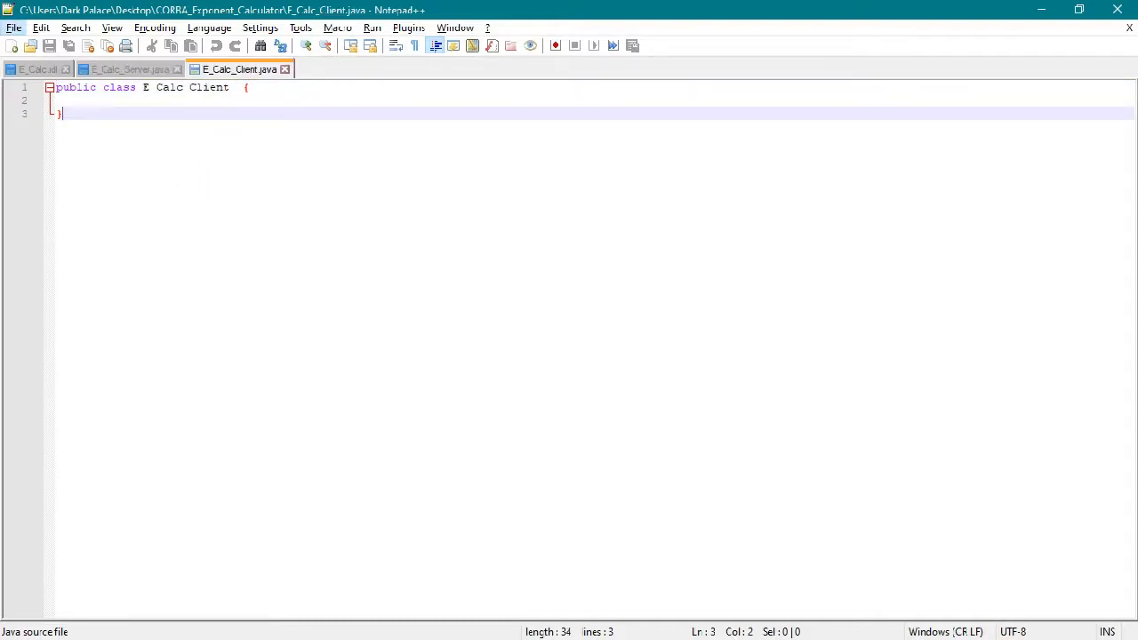
mouse_move(1066, 92)
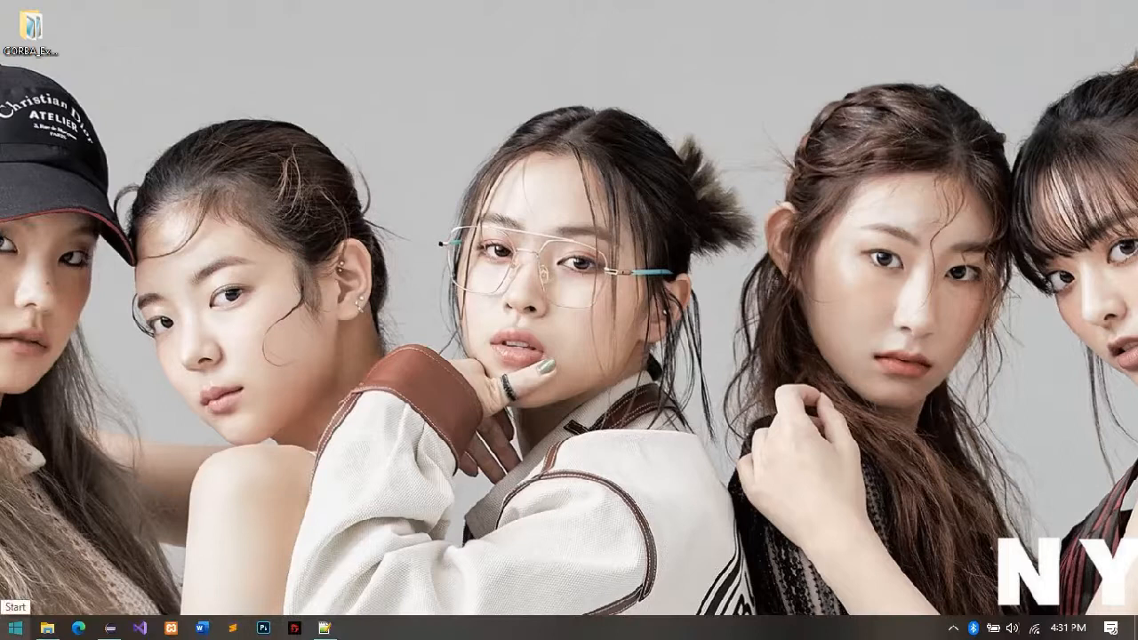
Step: Launch a Command Prompt window from the Start search
type("cmd")
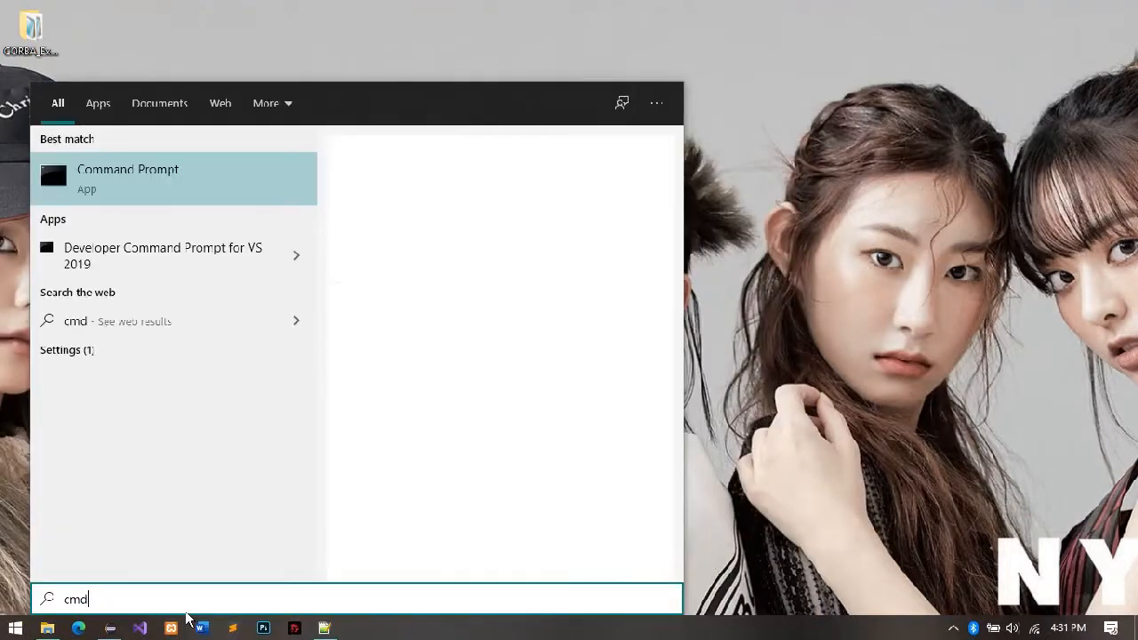
left_click(127, 177)
type("cd C:\\Users\\Dark Palace\\Desktop\\CORBA_Exponent_Calculator")
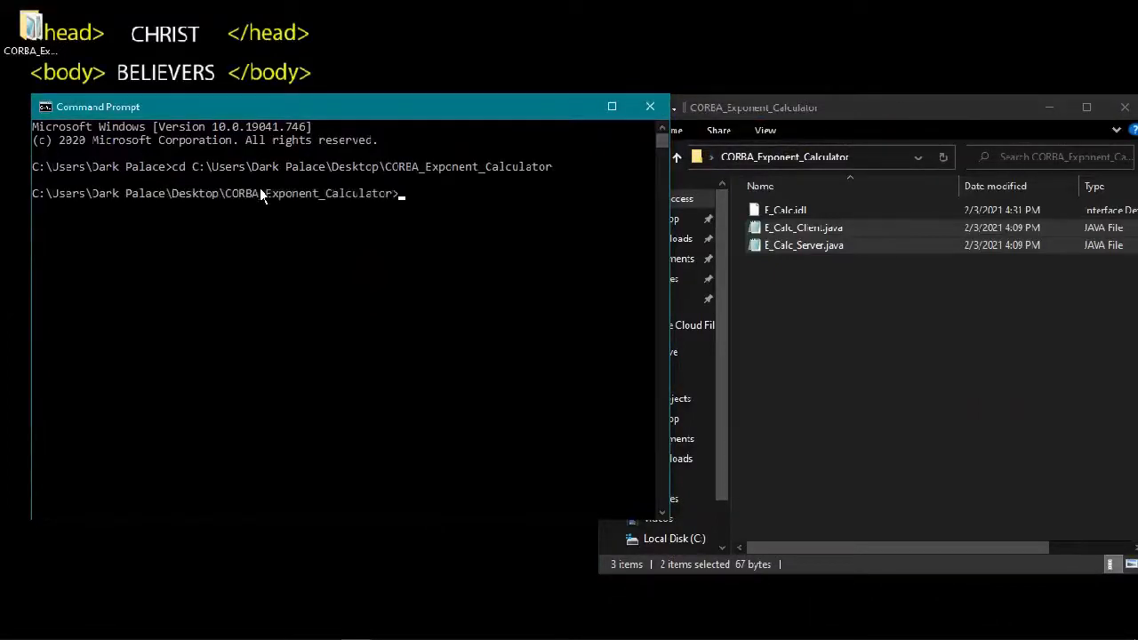
mouse_move(378, 216)
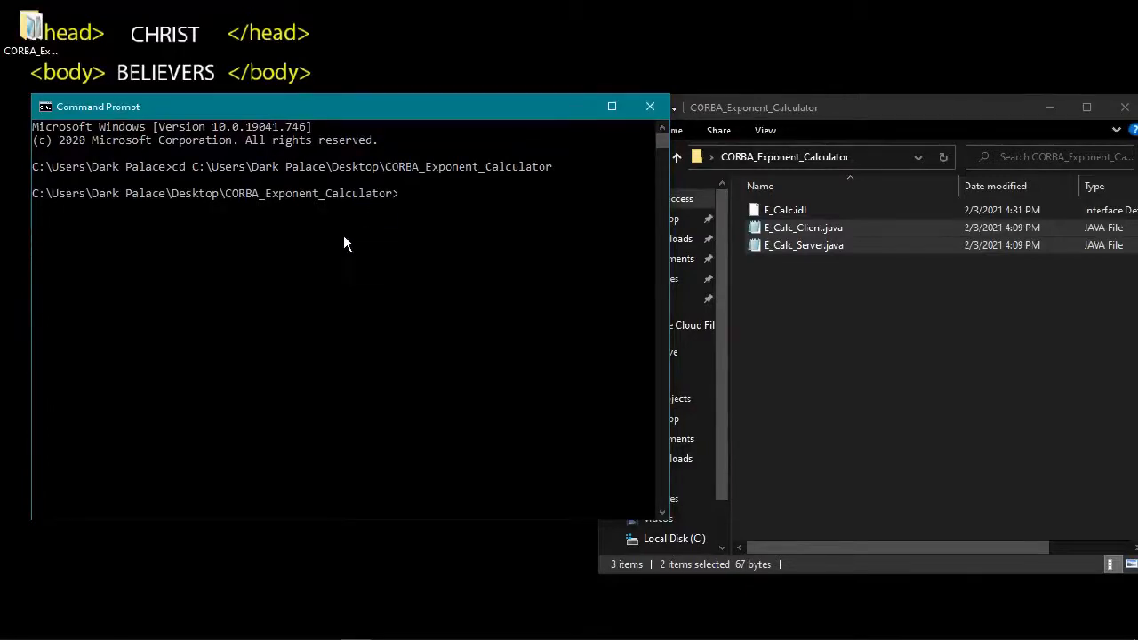
mouse_move(410, 263)
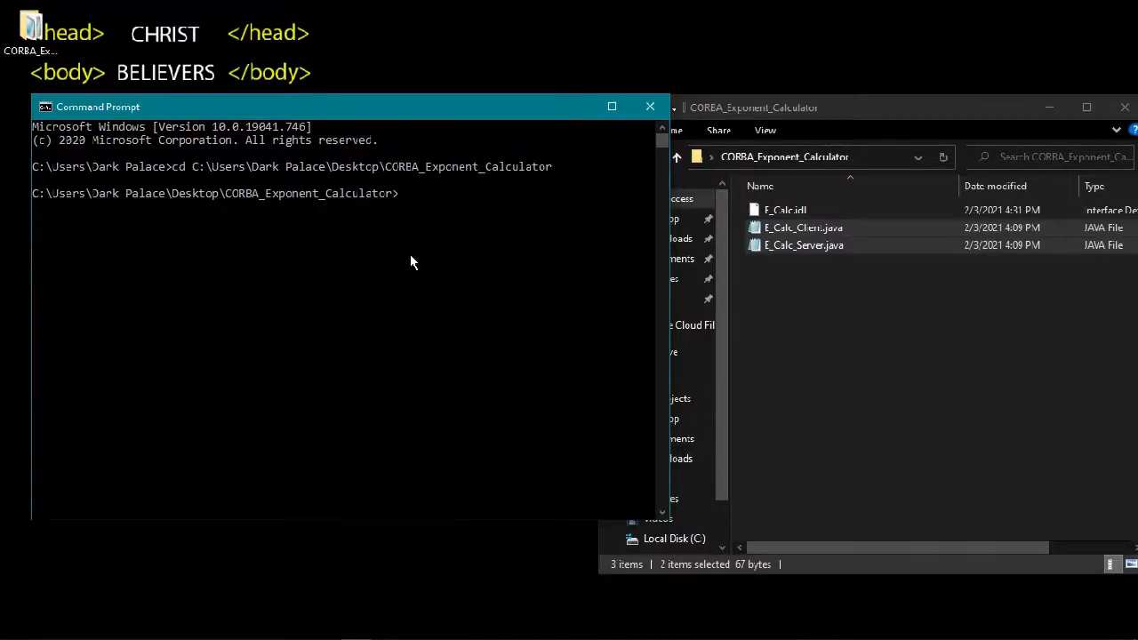
Step: Run idlj -fall E_Calc.idl to generate the Exponent_Calculator_App stubs
type("idlj -f")
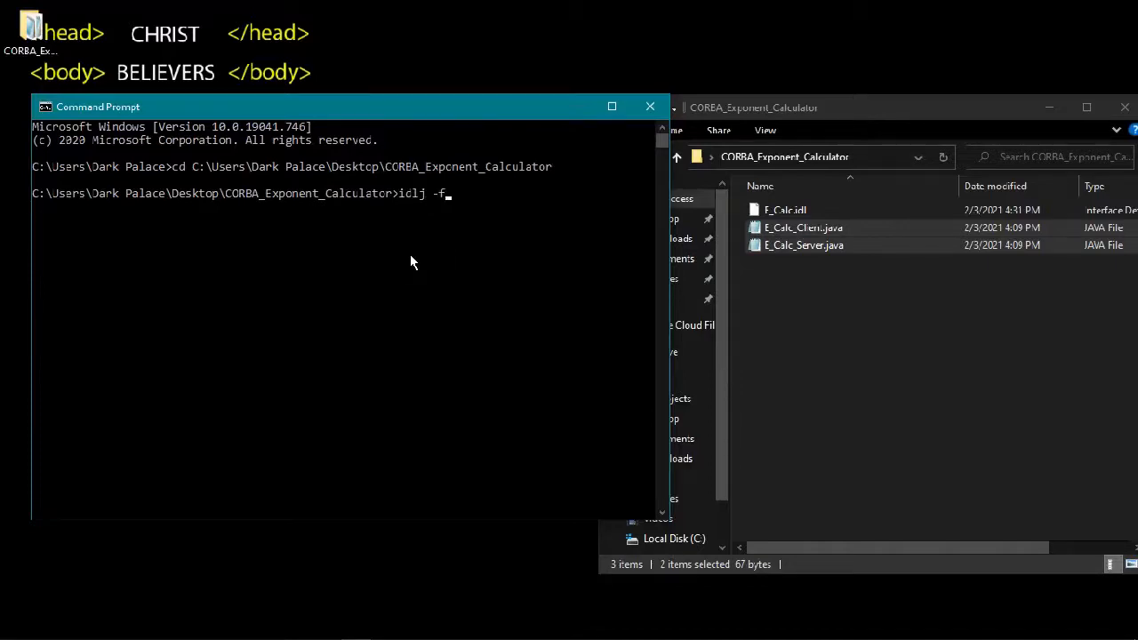
type("all")
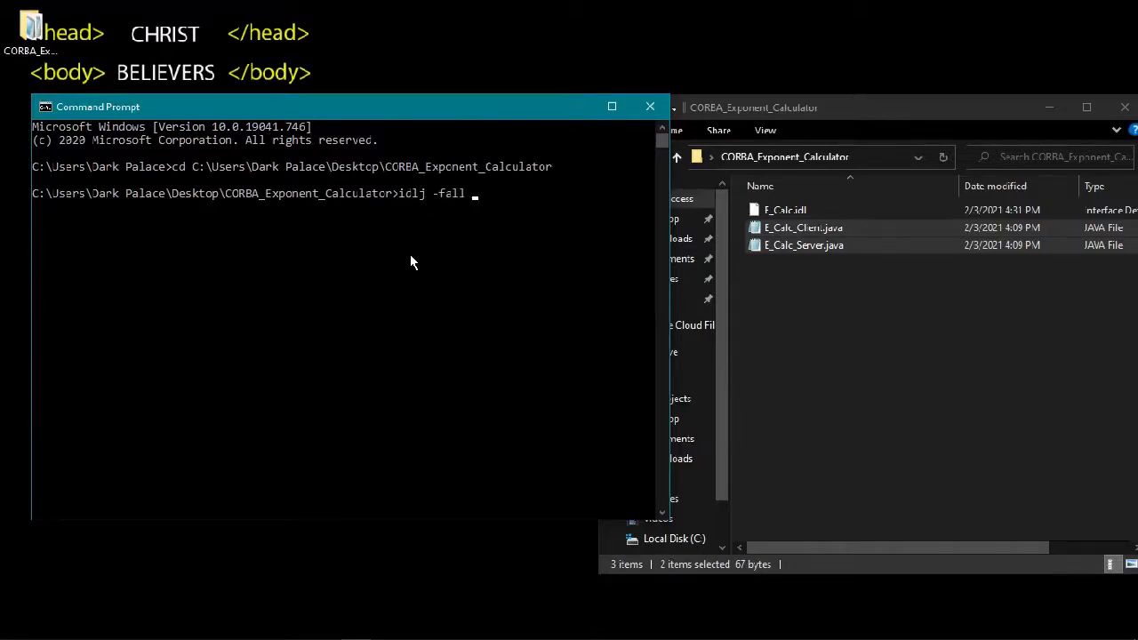
type("E_Ca")
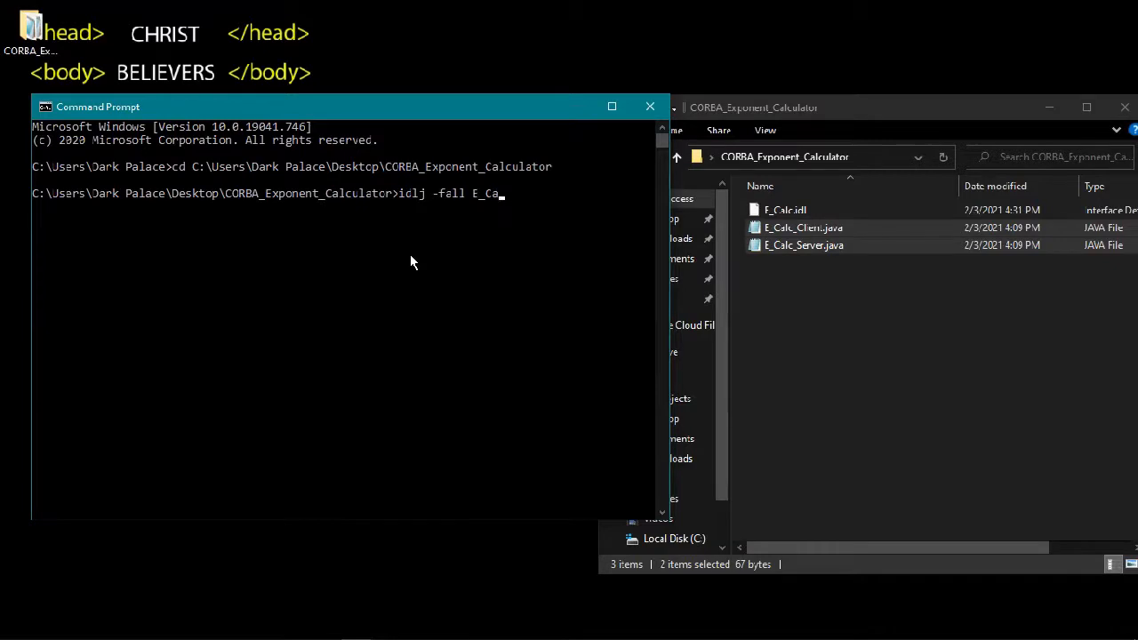
type("lc.if")
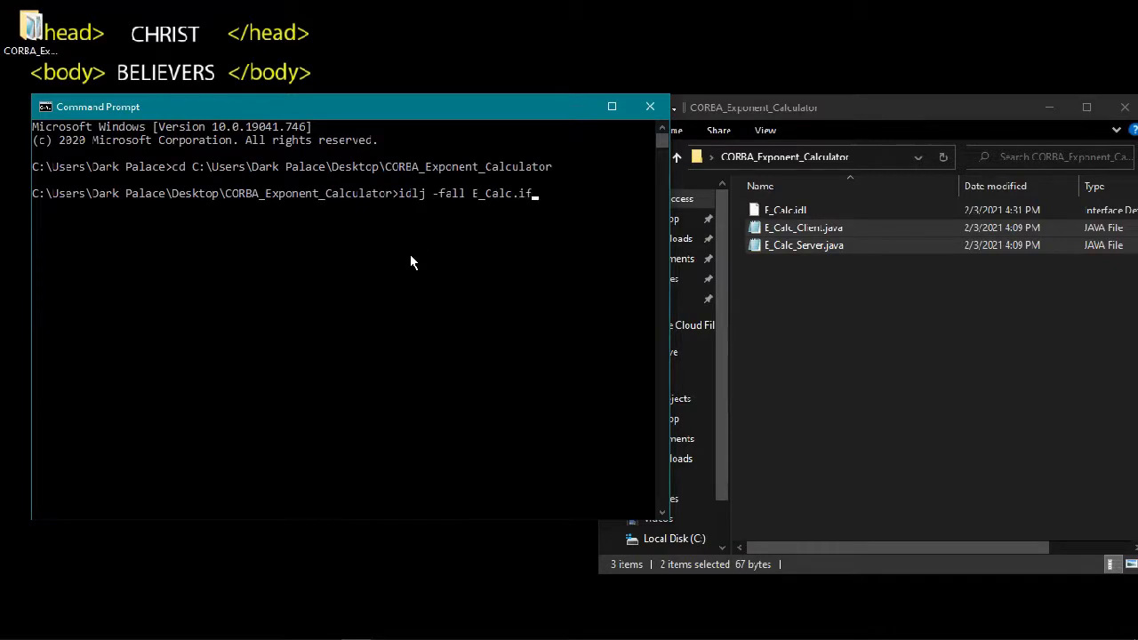
type("dl")
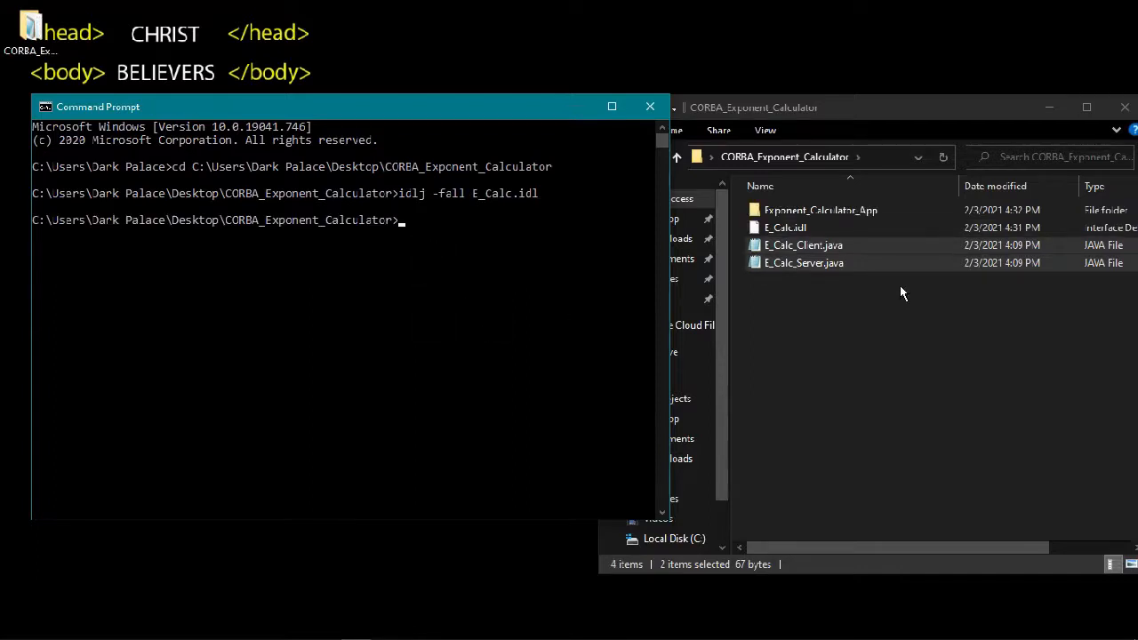
double_click(819, 210)
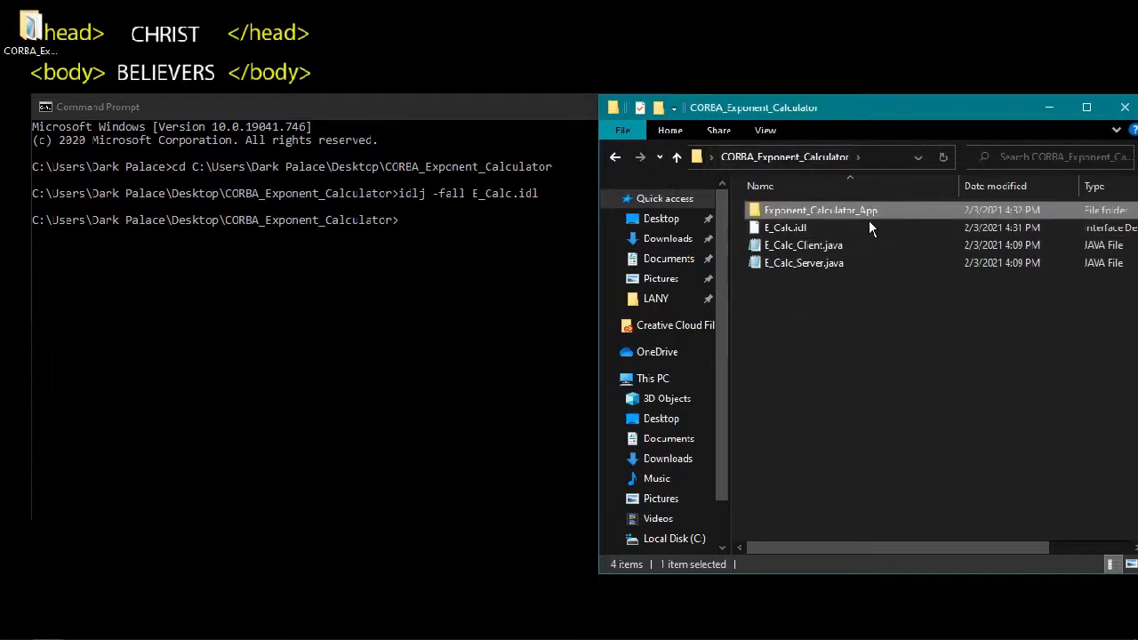
mouse_move(835, 222)
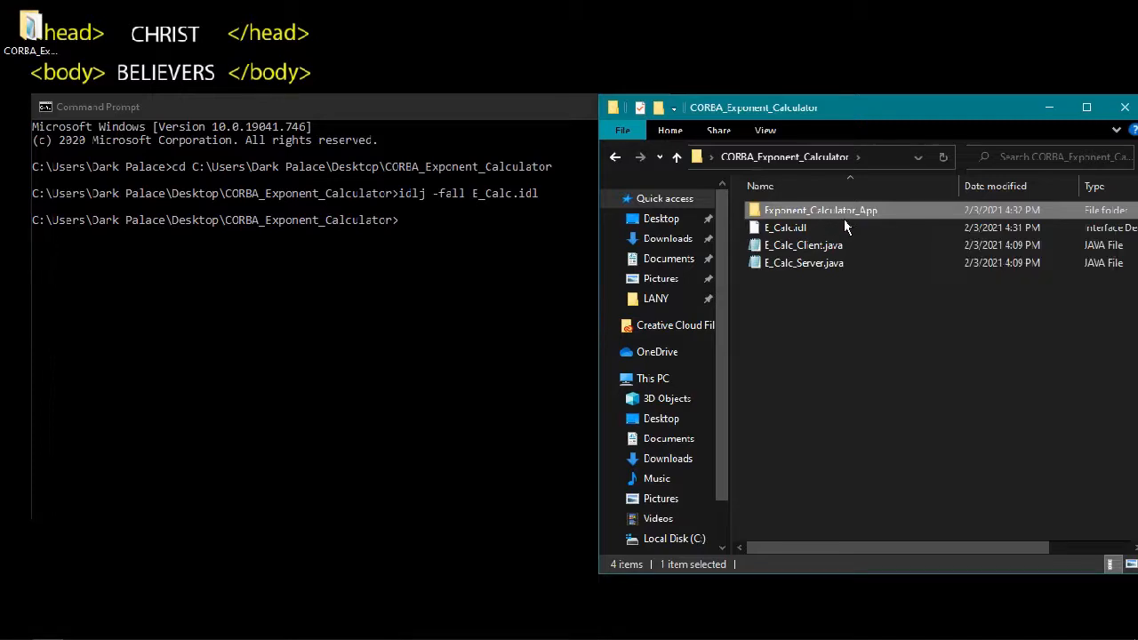
double_click(819, 210)
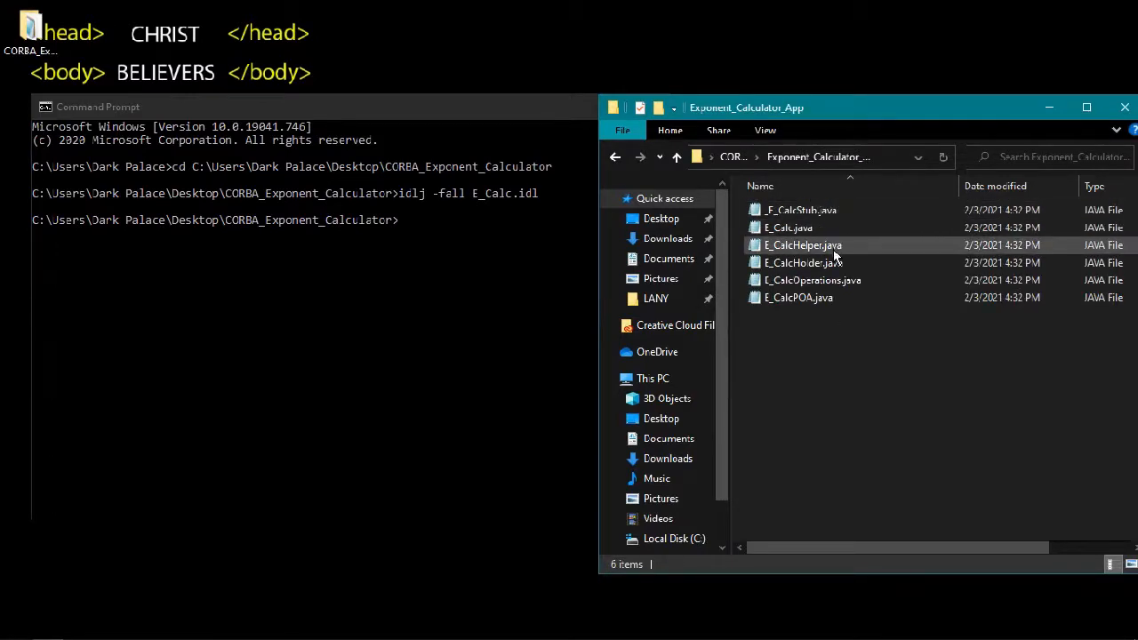
mouse_move(803, 262)
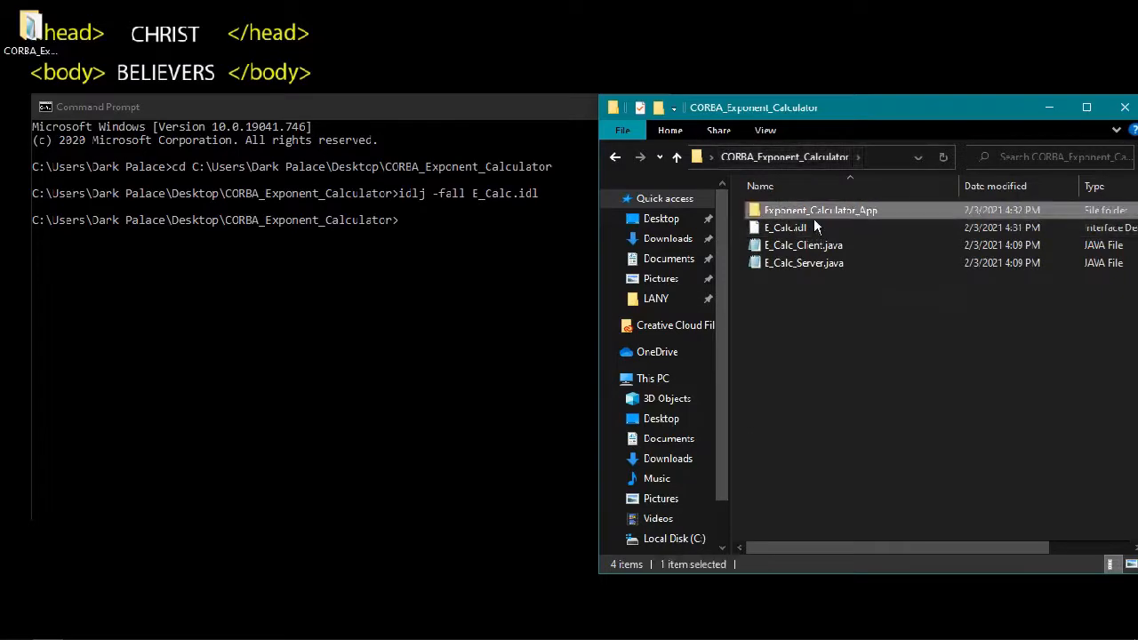
double_click(820, 210)
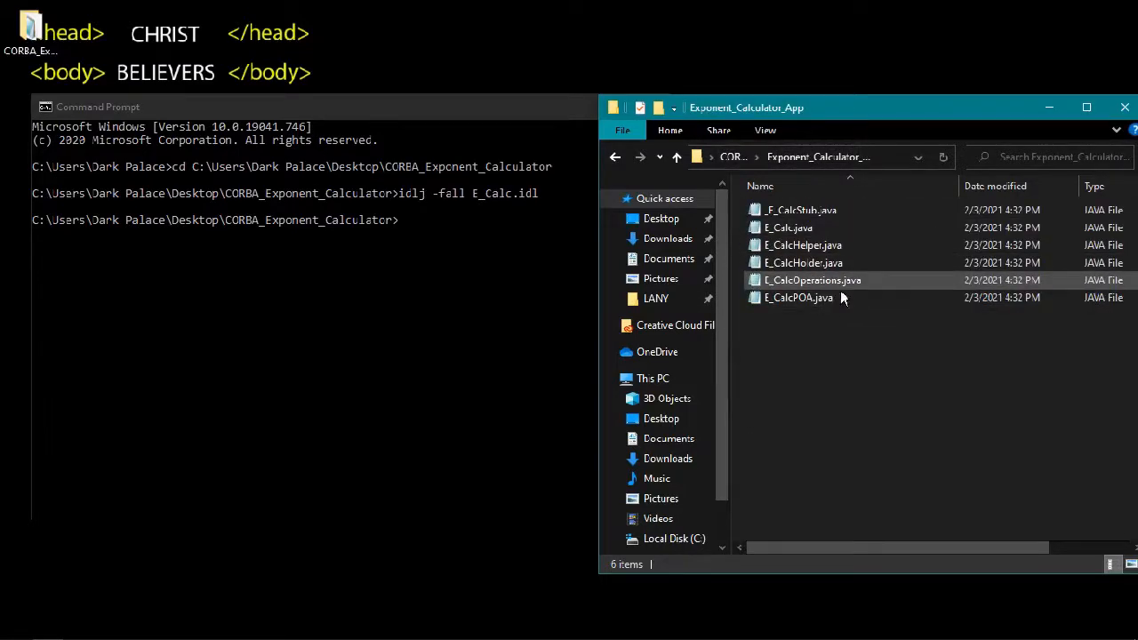
left_click(677, 156)
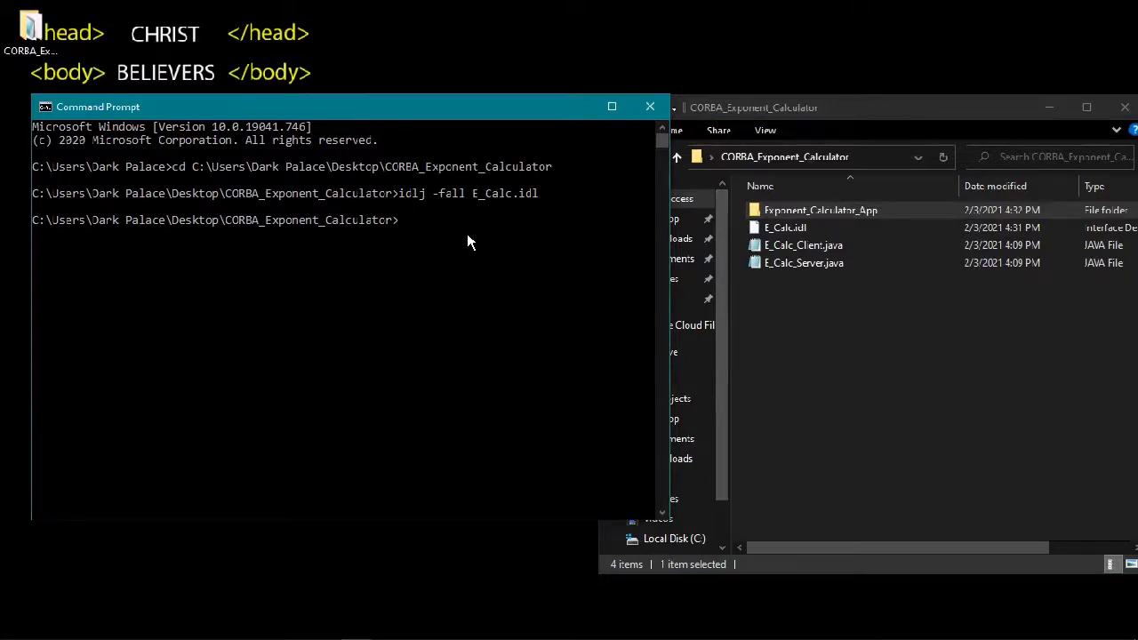
type("java")
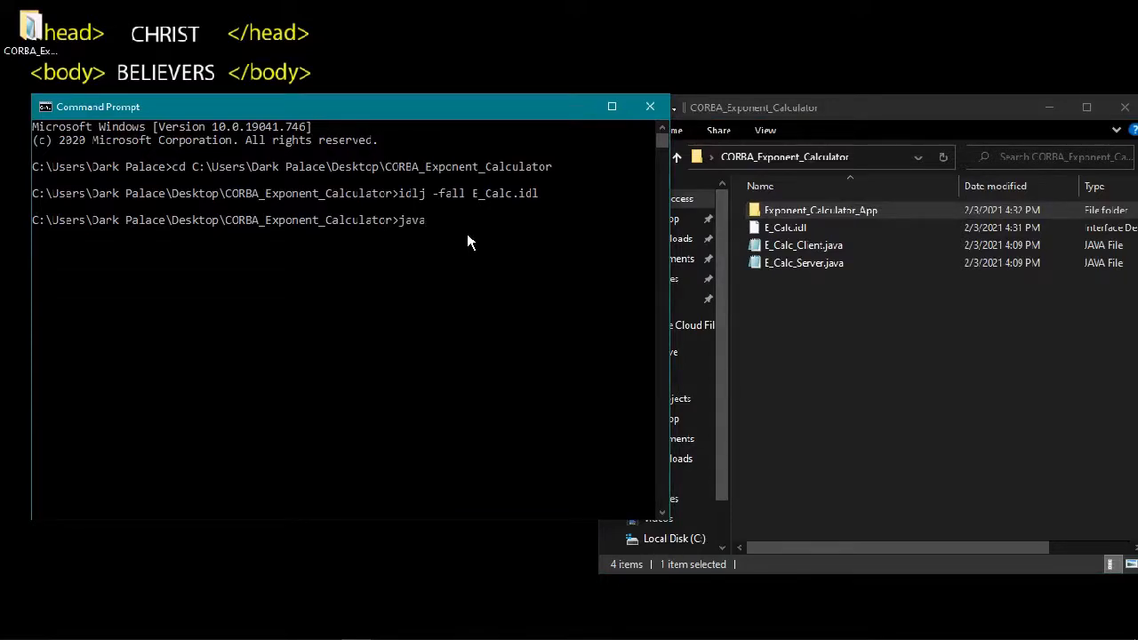
key("BackSpace")
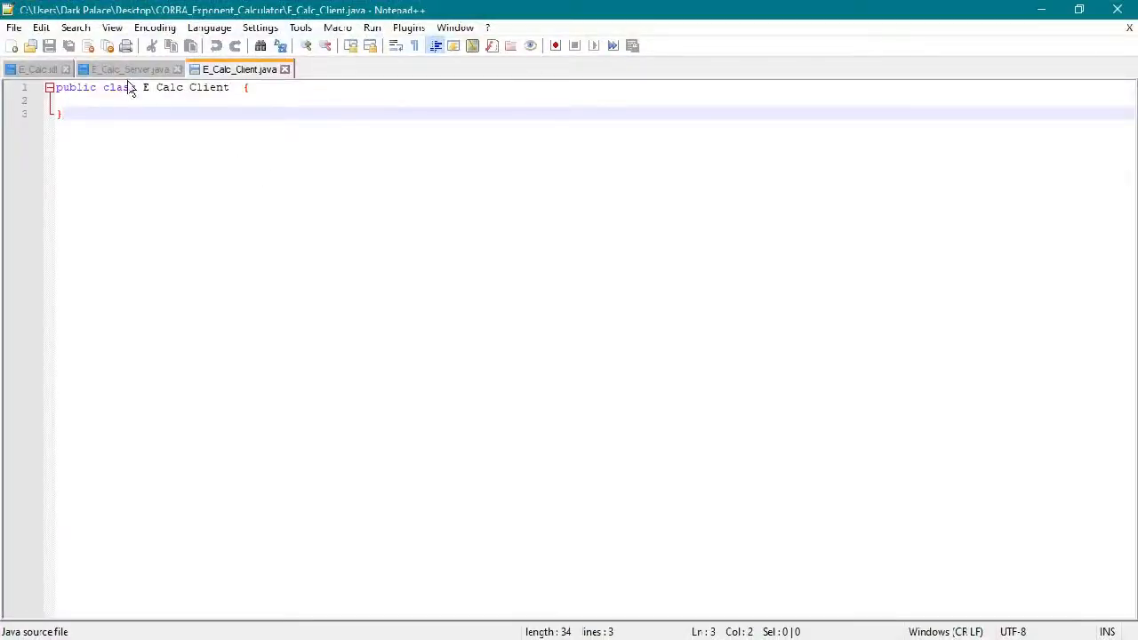
Step: Add imports for Exponent_Calculator_App, org.omg.*, java.io.* and java.util.* to E_Calc_Server.java
left_click(130, 68)
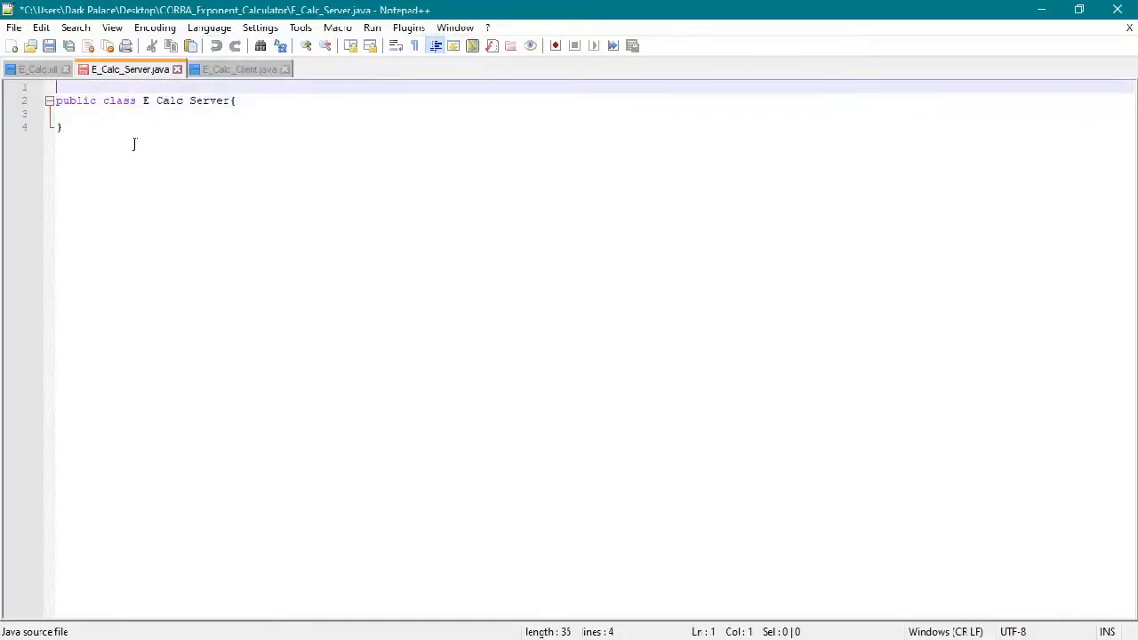
type("import Exponent Calculator App;")
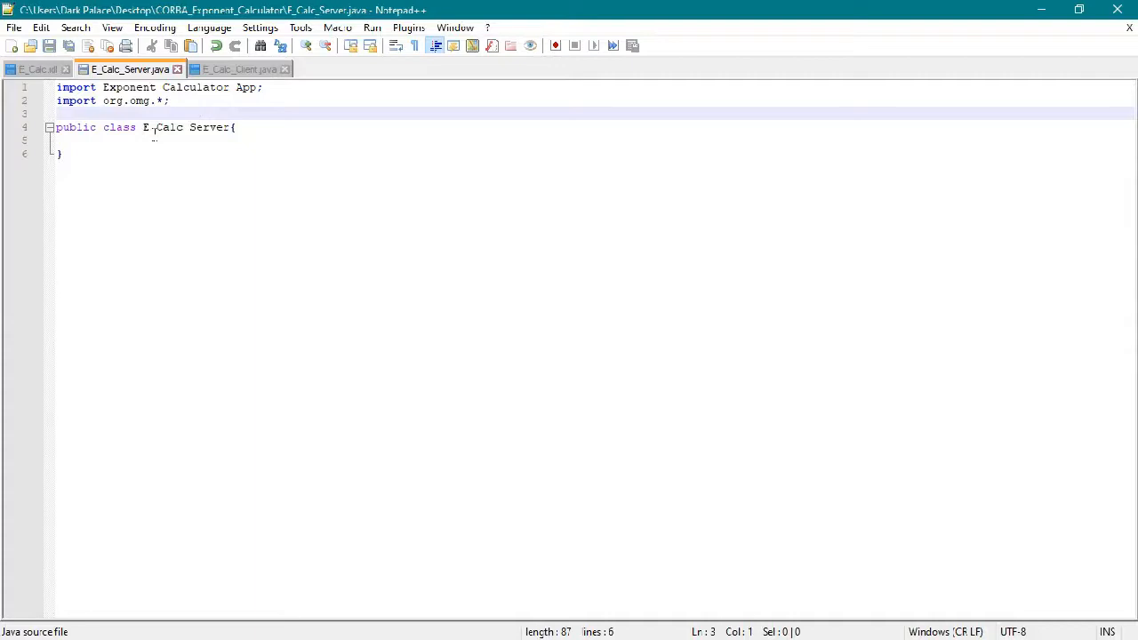
type("import java.io.*;")
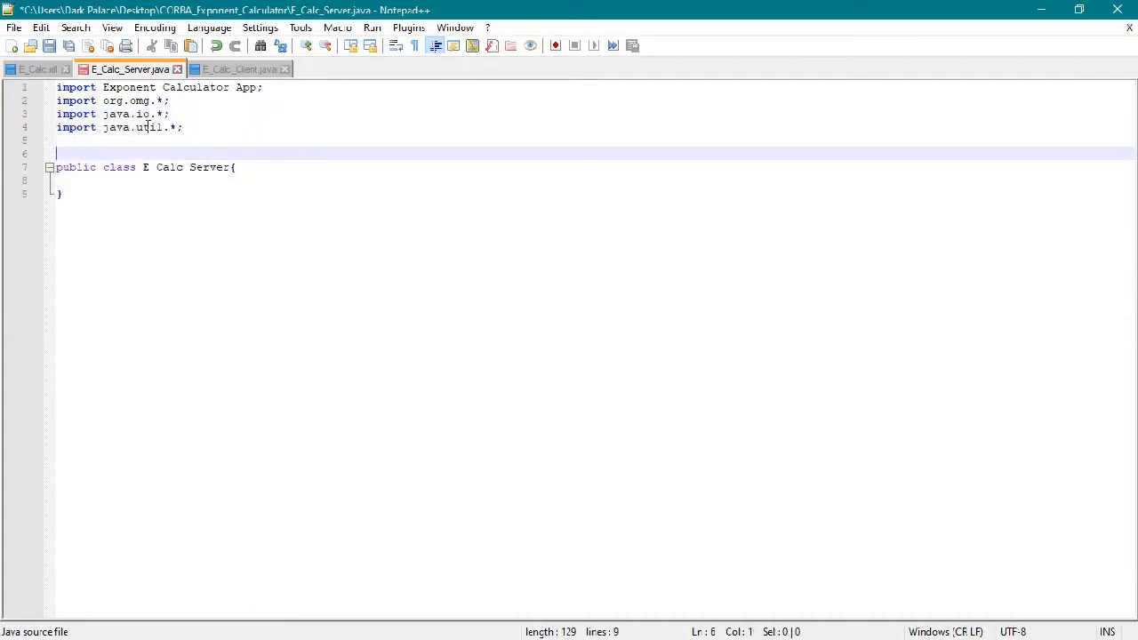
type("c")
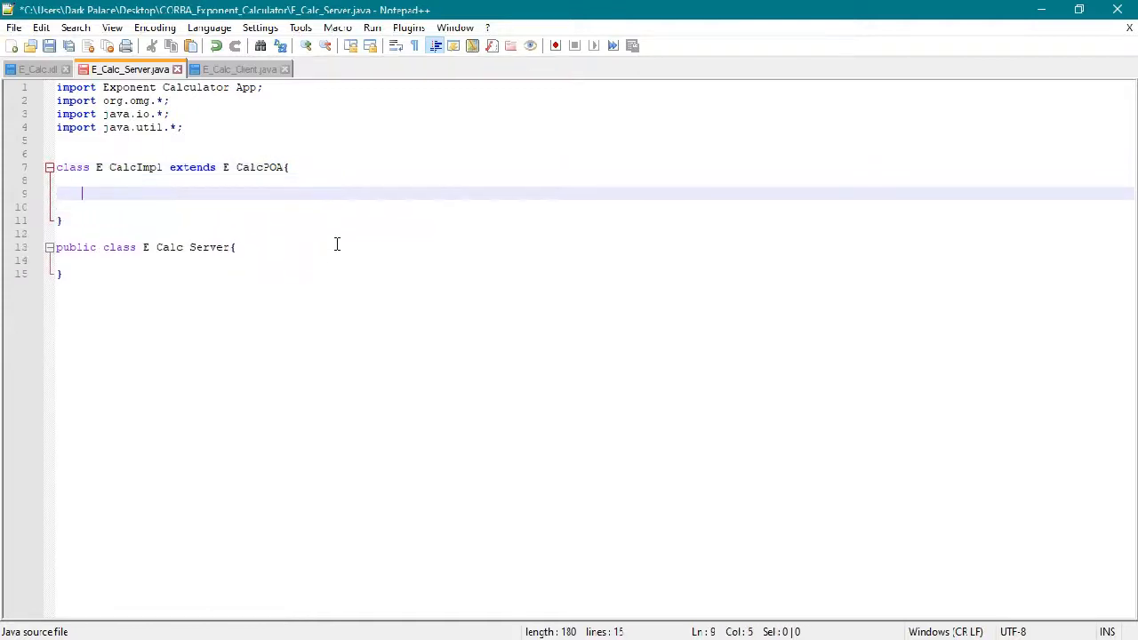
Step: Write E_CalcImpl with a private ORB field, setORB, and calculateExp returning Math.pow(b,e)
type("private ORB orb;")
type("public int")
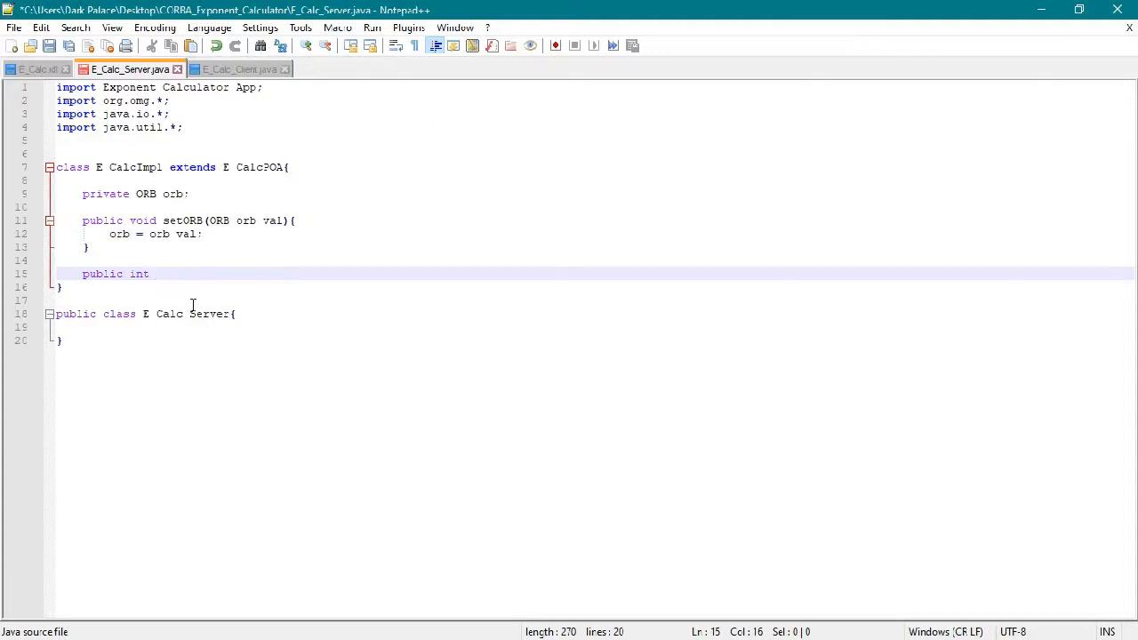
type("calculateExp(int b, int e){")
type("power = (int)Math.pow")
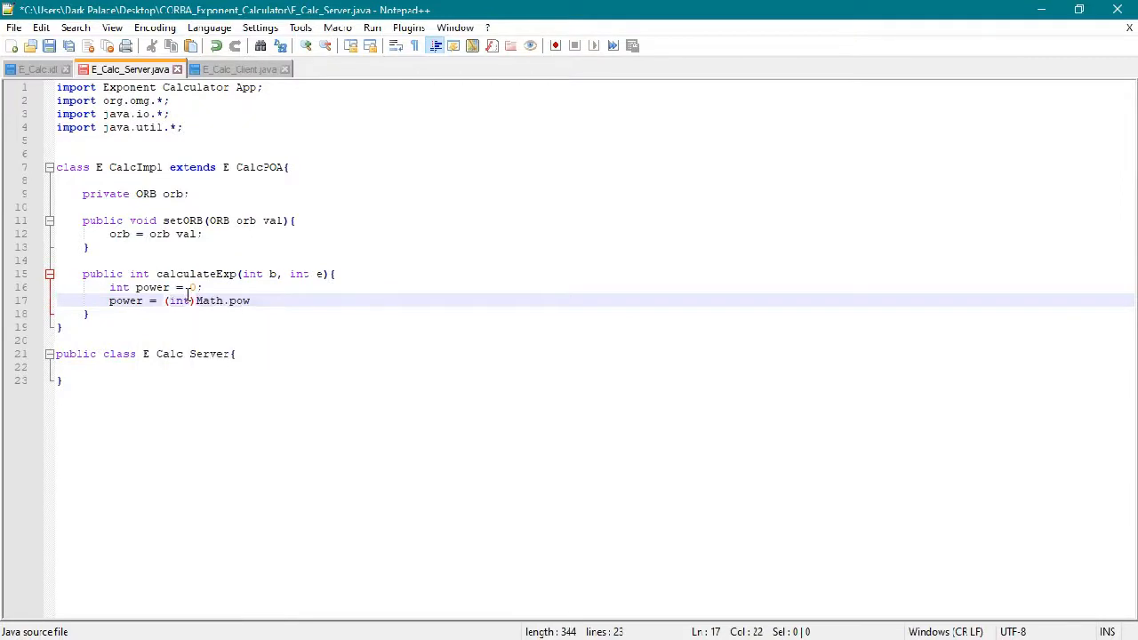
type("(b,e);")
type("public static void main (String[]args){")
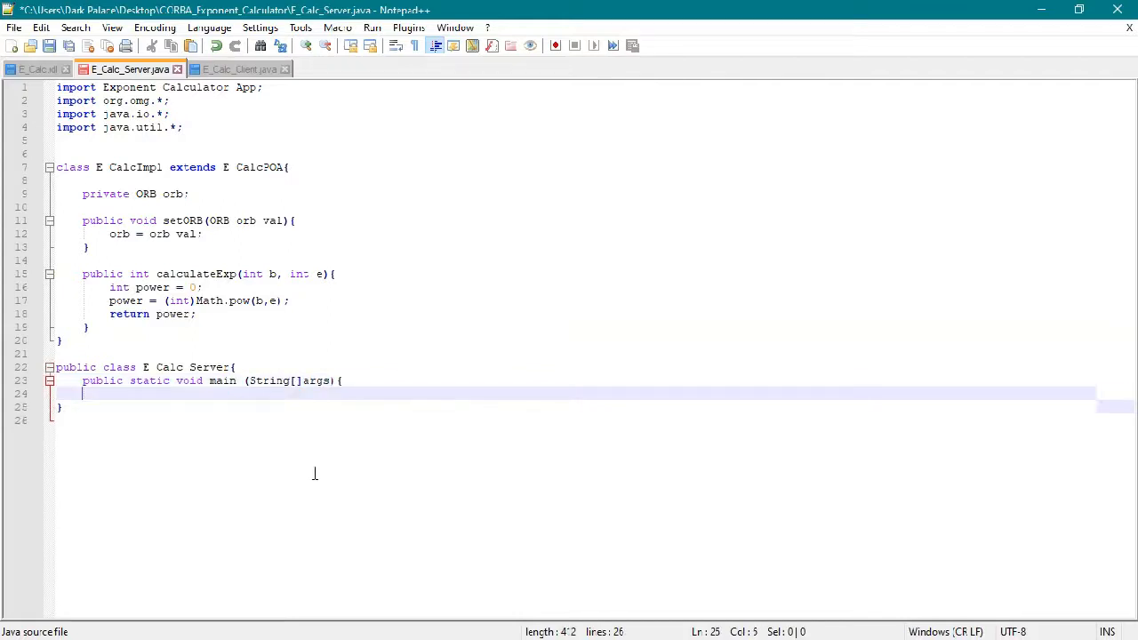
Step: Inside try, initialise the ORB and narrow and activate the RootPOA via POAHelper
type("try{")
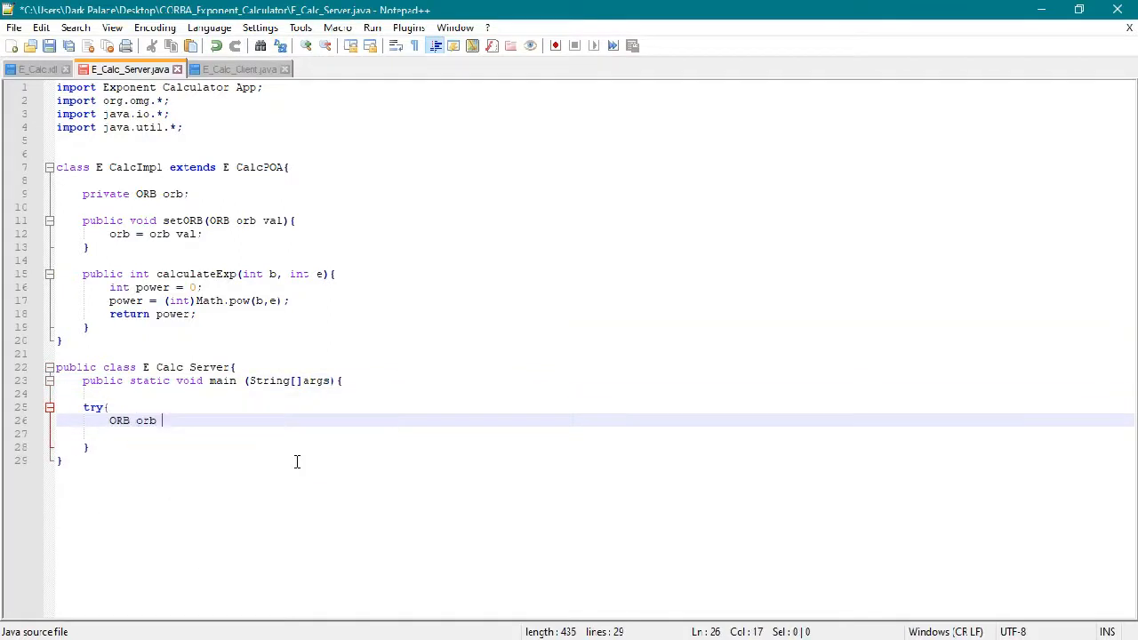
type("= ORB init(args,null);")
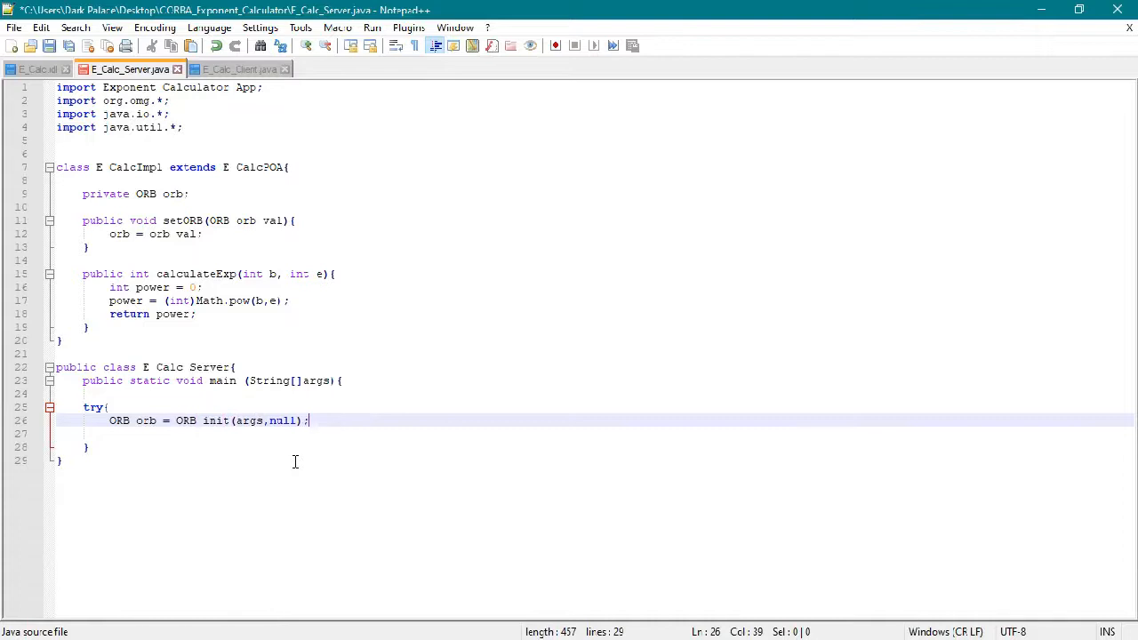
type("POA rootpoa = POAHelper.")
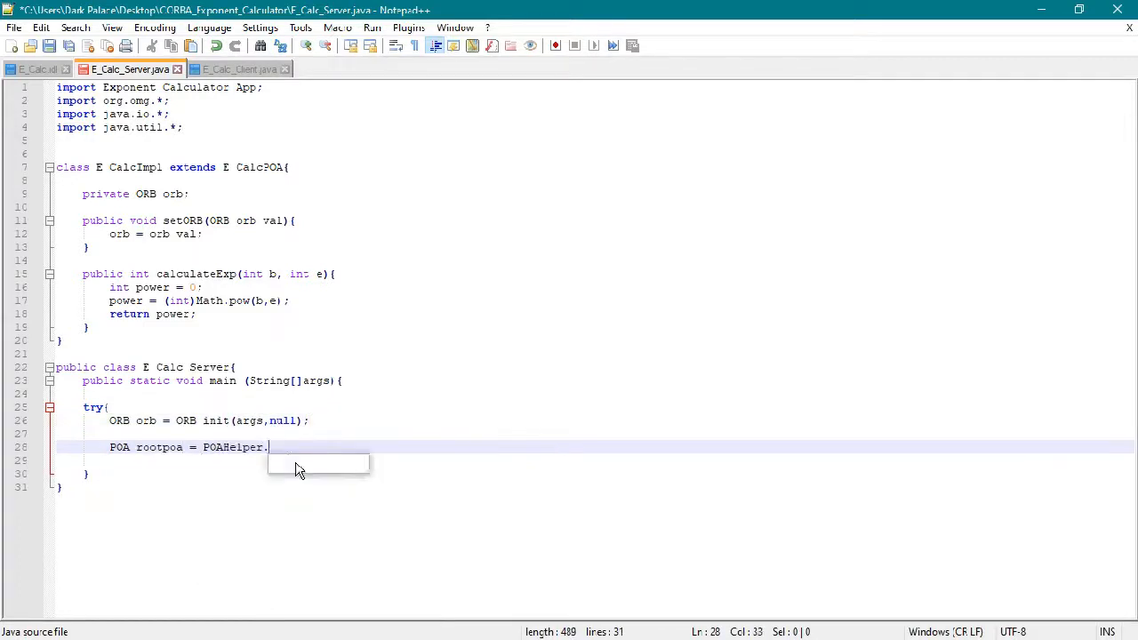
type("narrow(orb")
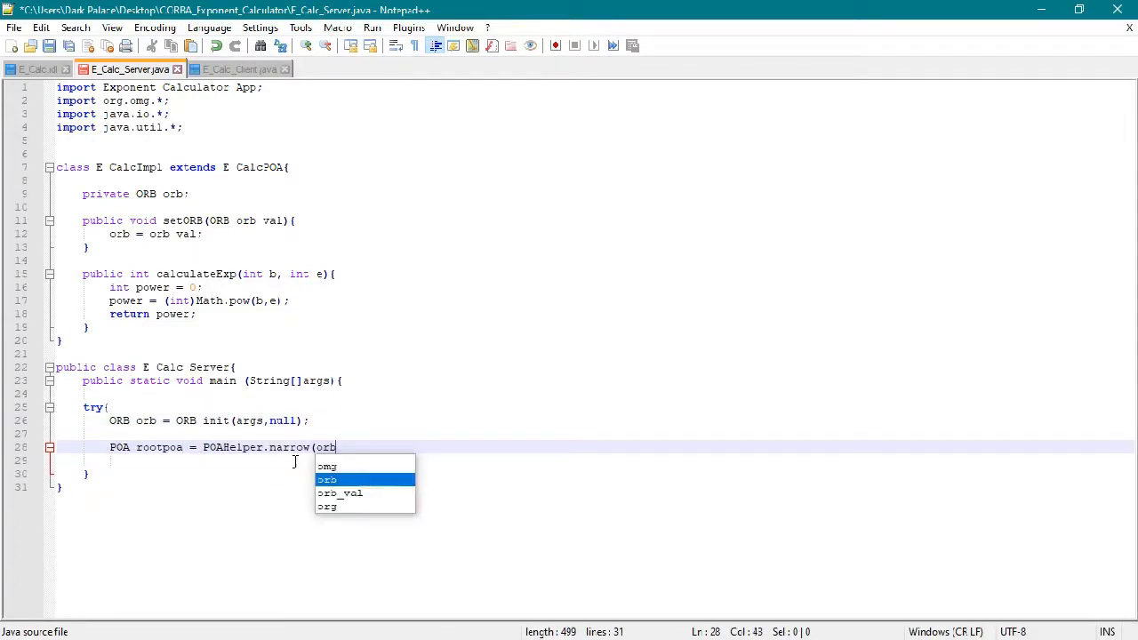
type(".resolve_initial_references(")
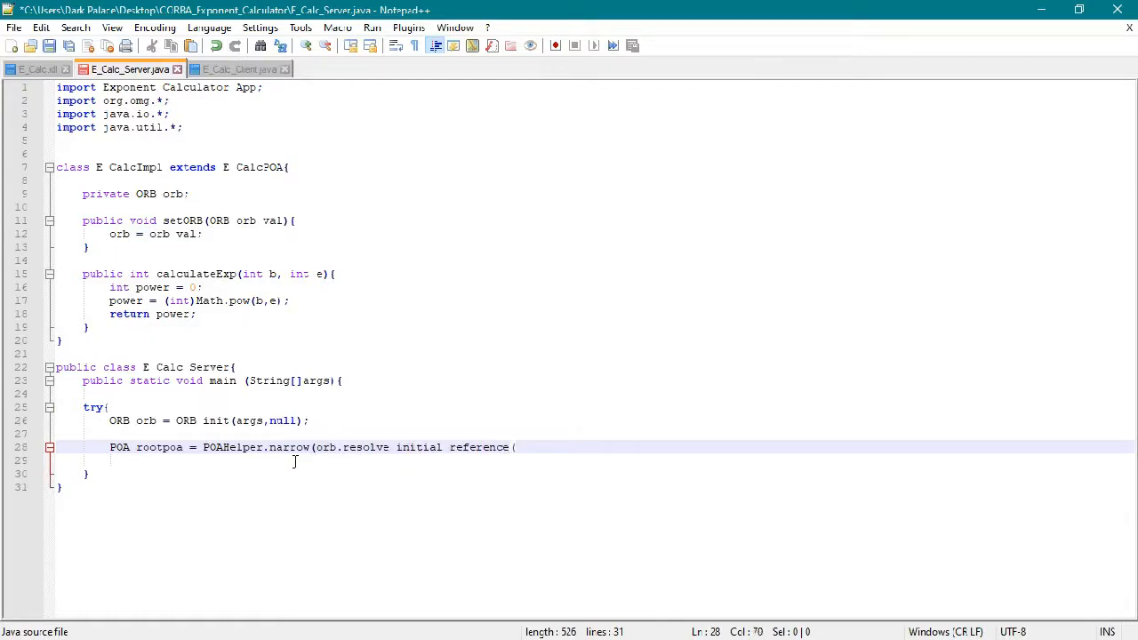
type("\"RootPOA\"));")
left_click(596, 460)
type("rootpoa.thePOAManag")
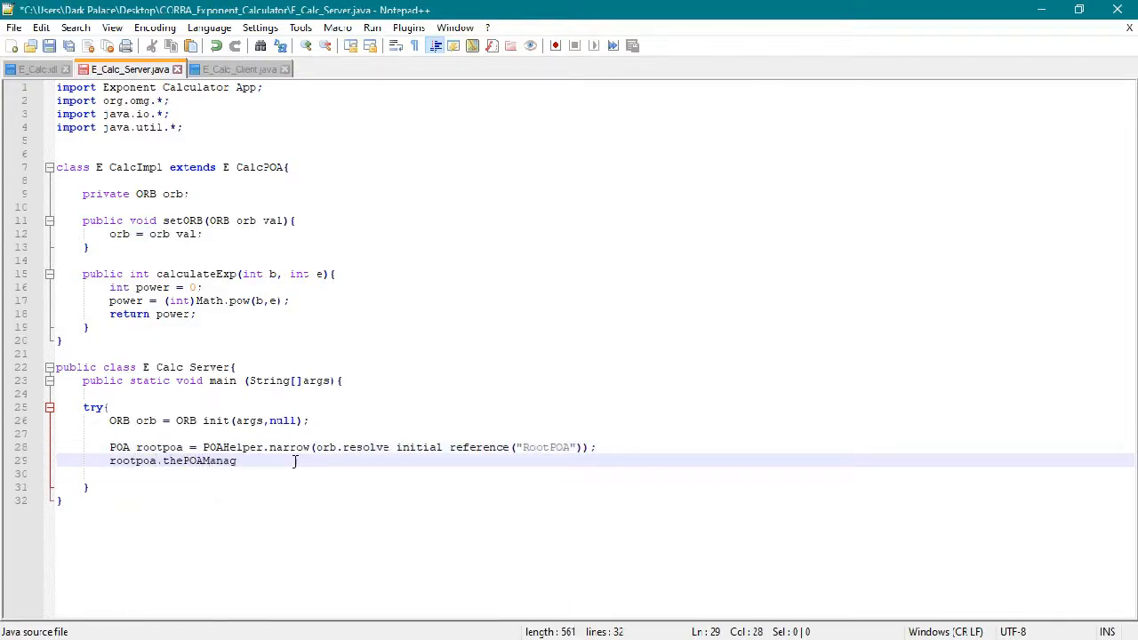
type("er().activate();")
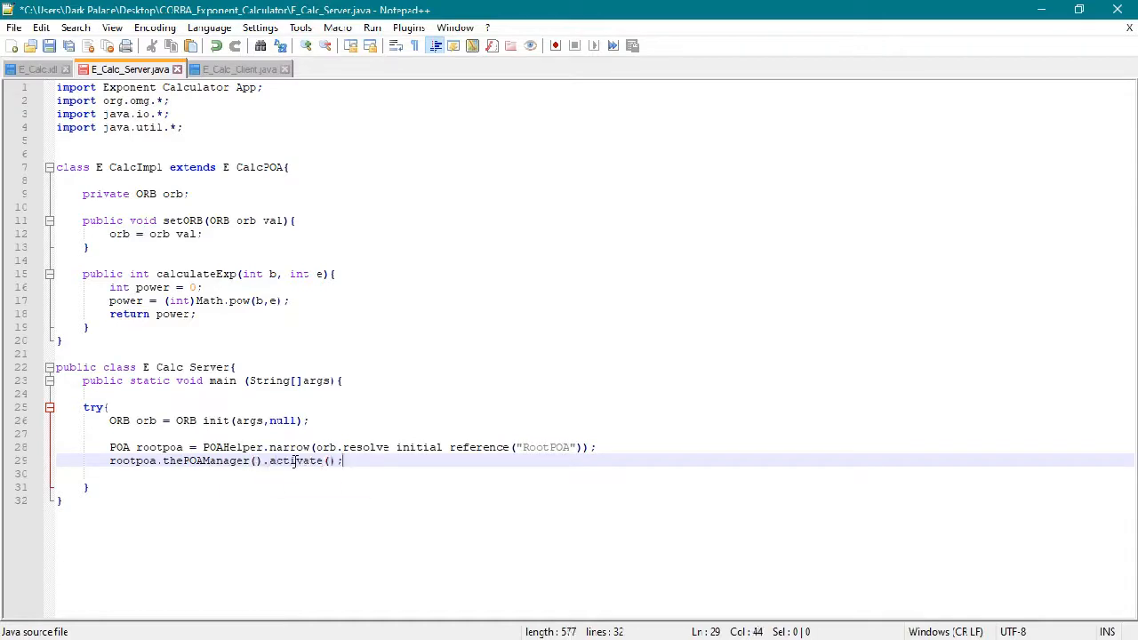
Step: Create the E_CalcImpl servant, set its ORB, and look up the NameService into a NamingContextExt reference
type("E CalcImpl e-")
type("e cala")
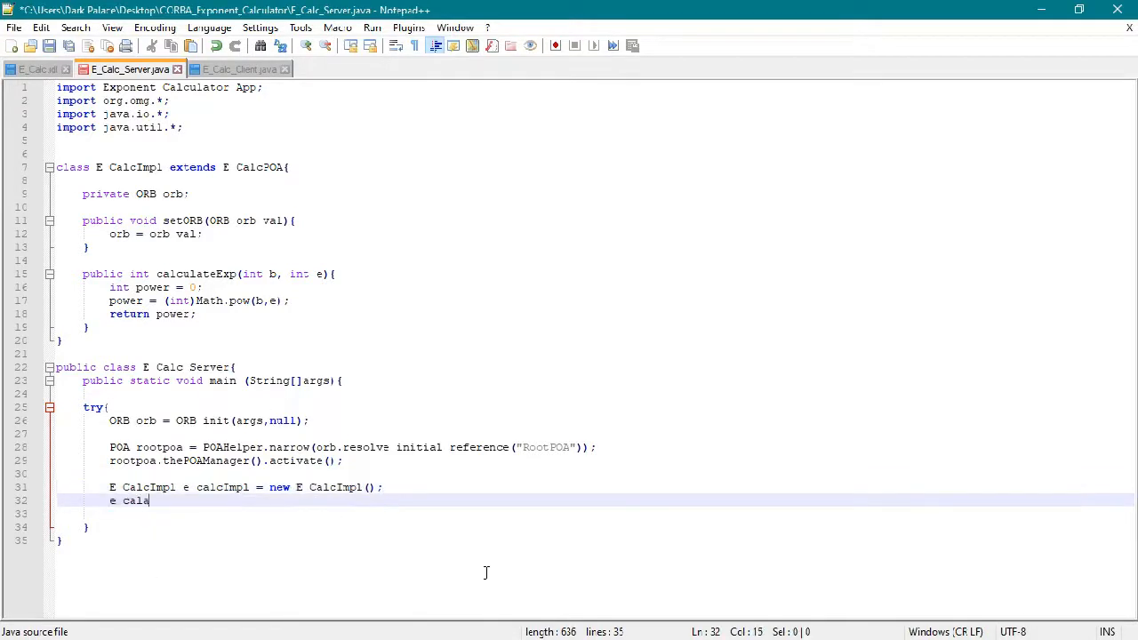
type("cImpl.setORB(orb);")
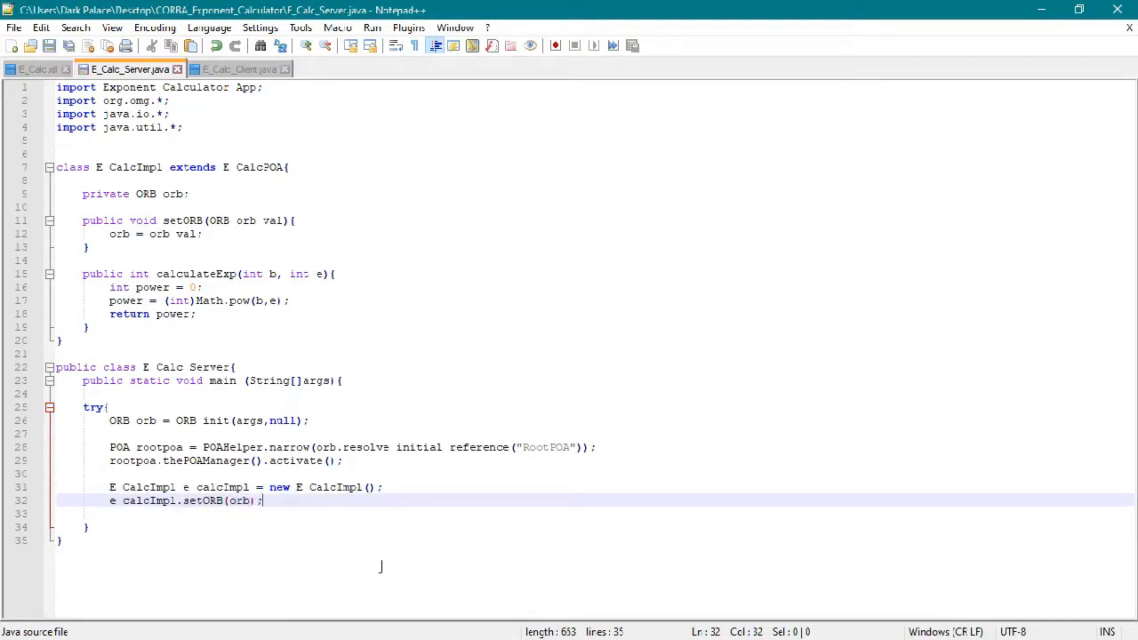
type("org.o")
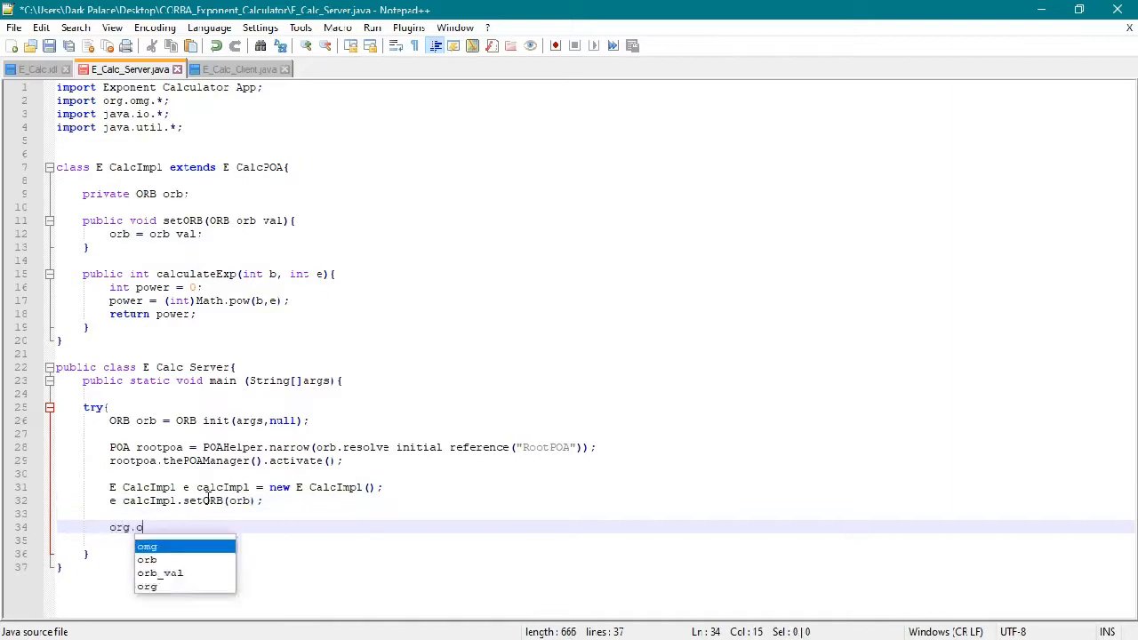
type("mg.CORBA.Object objRef = orb.resolve initial references(\"NameService\");")
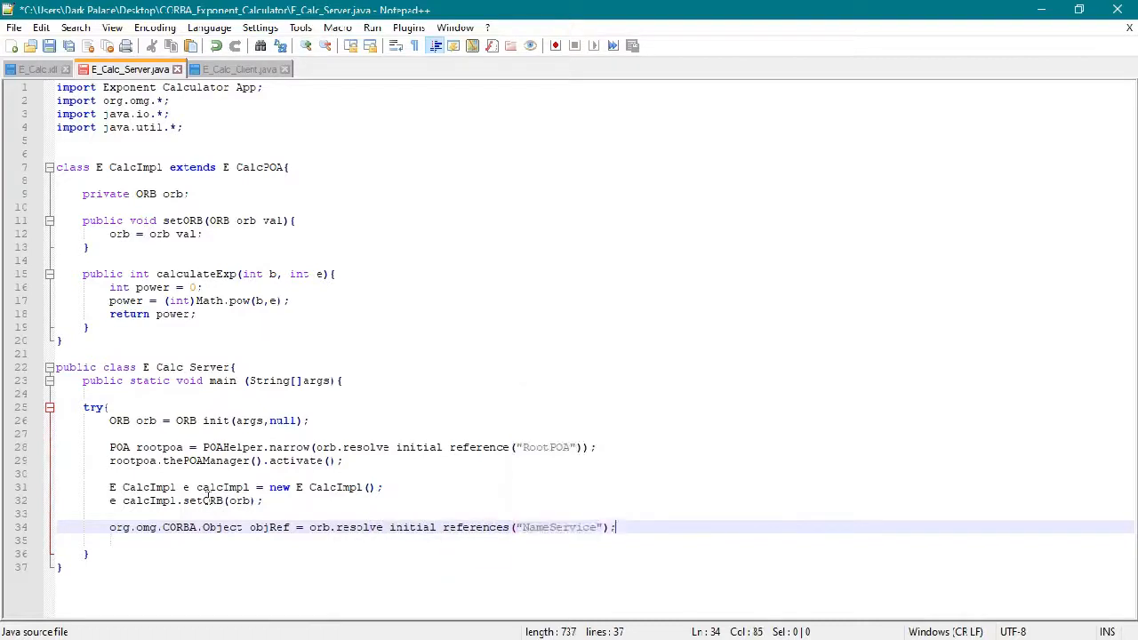
key("enter")
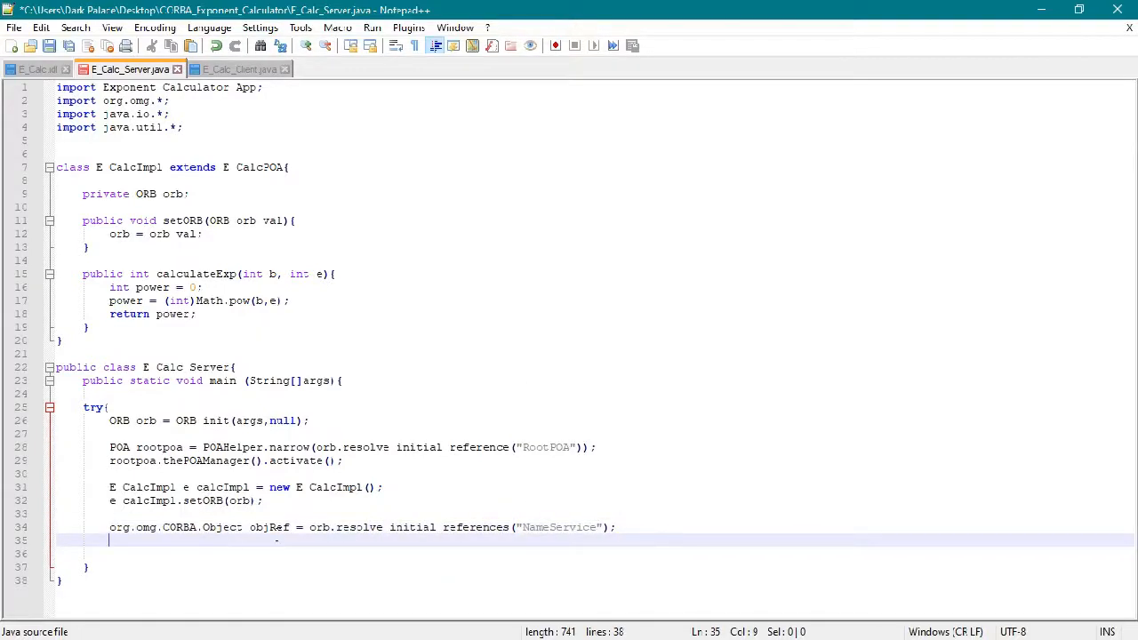
type("NamingContextExt ncr")
type("String name =")
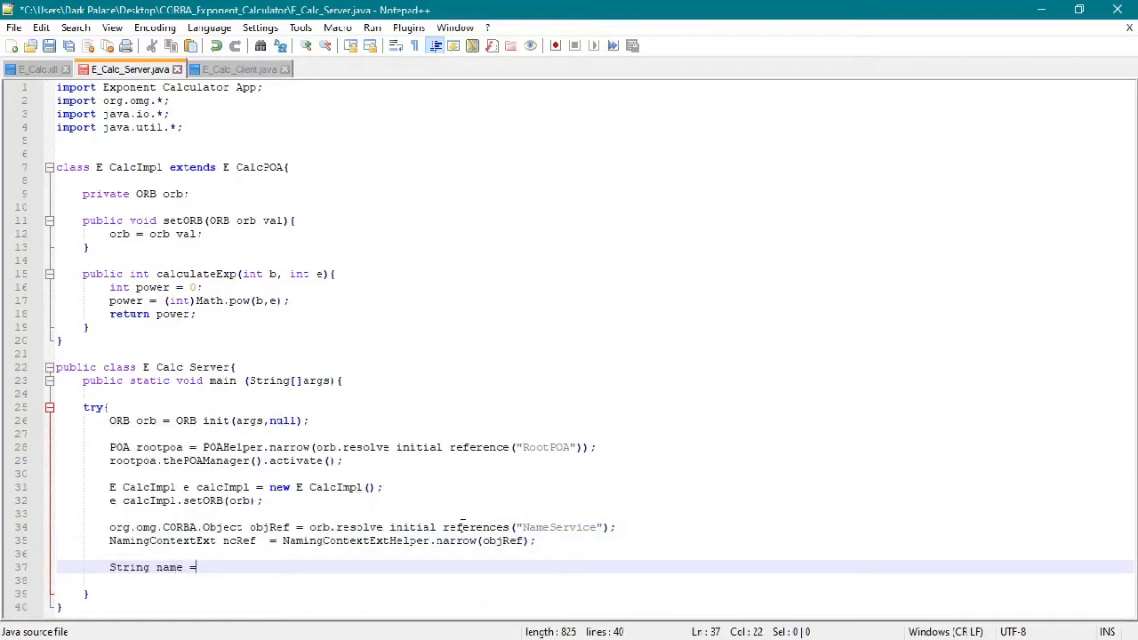
Step: Rebind the servant under "E Calc" in the naming context and print "SERVER IS READY ..."
left_click(36, 68)
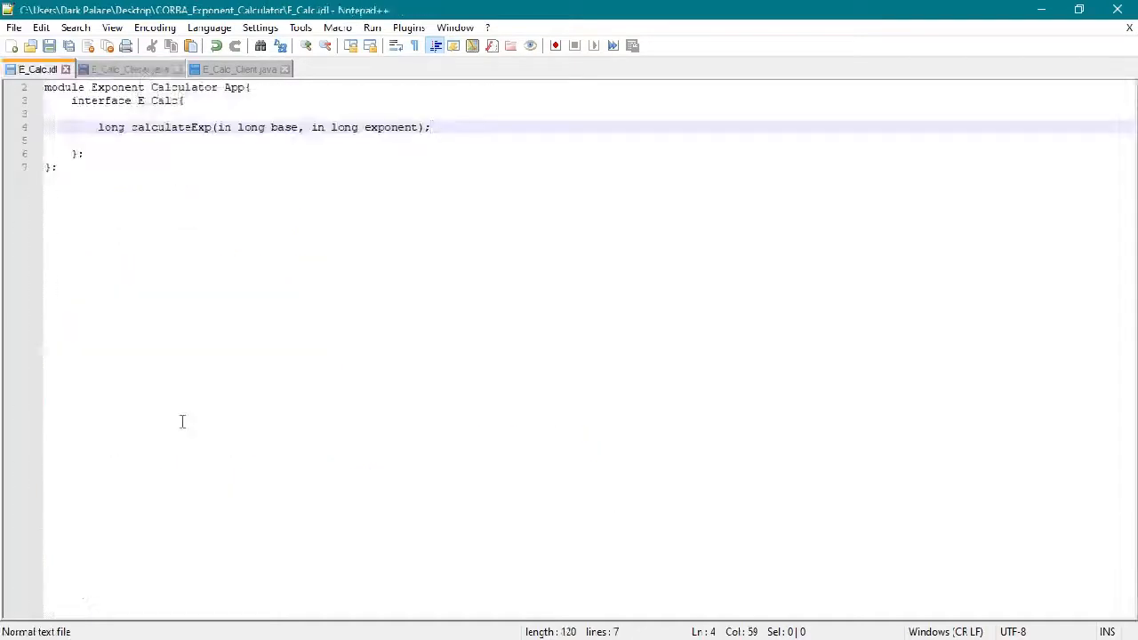
left_click(130, 70)
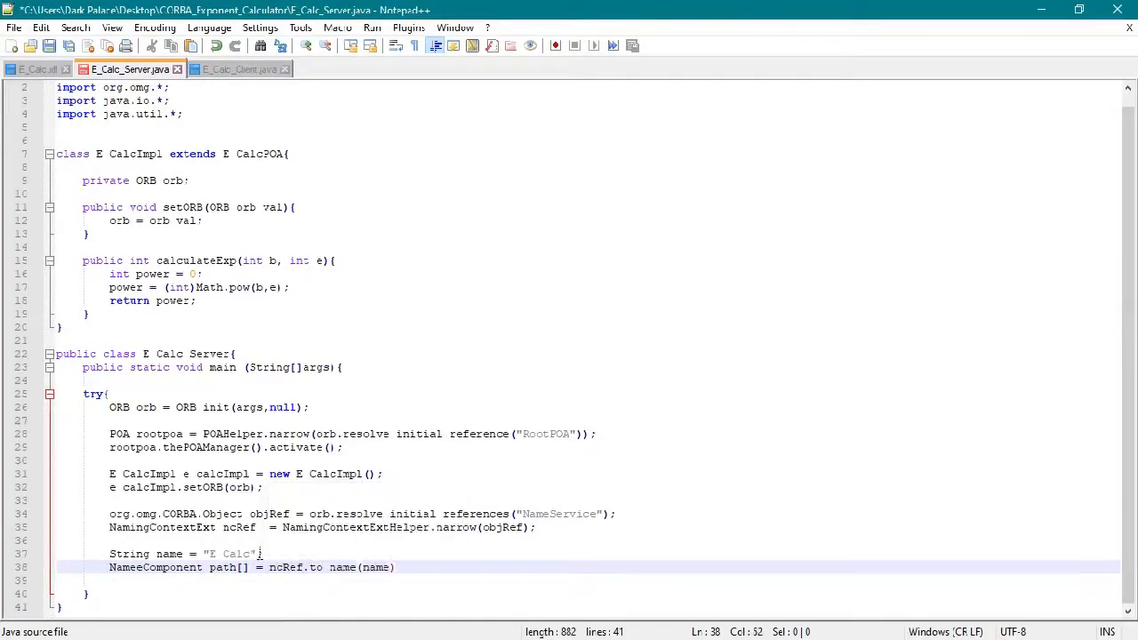
type("ncRef.rebind(path,href);")
type("System.out.print")
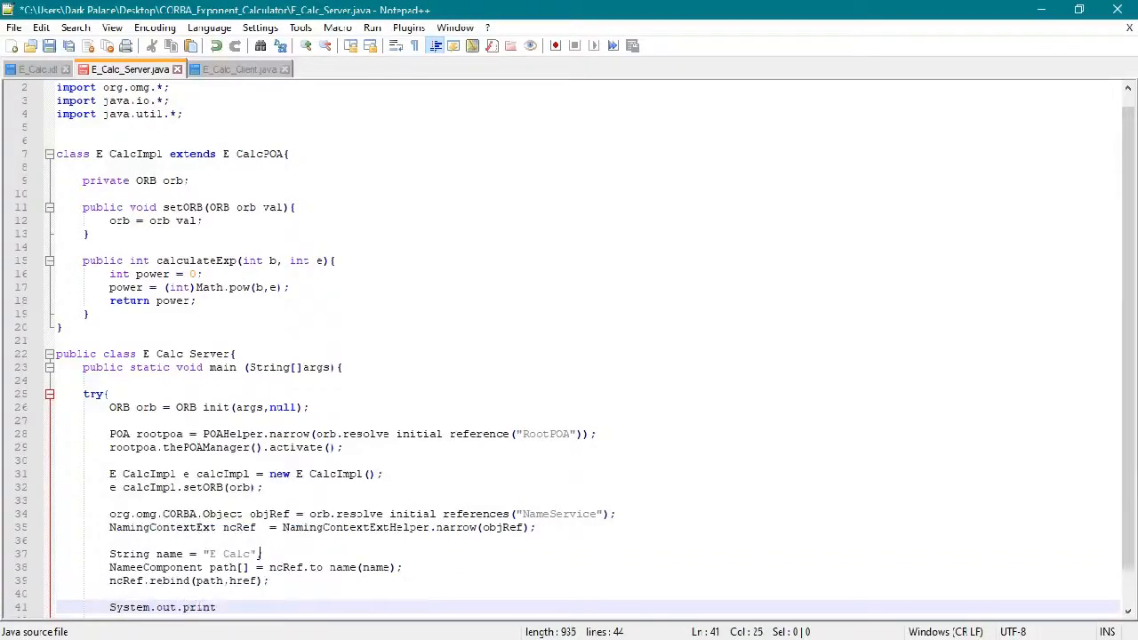
type("(\"SERVER IS READY ... \");")
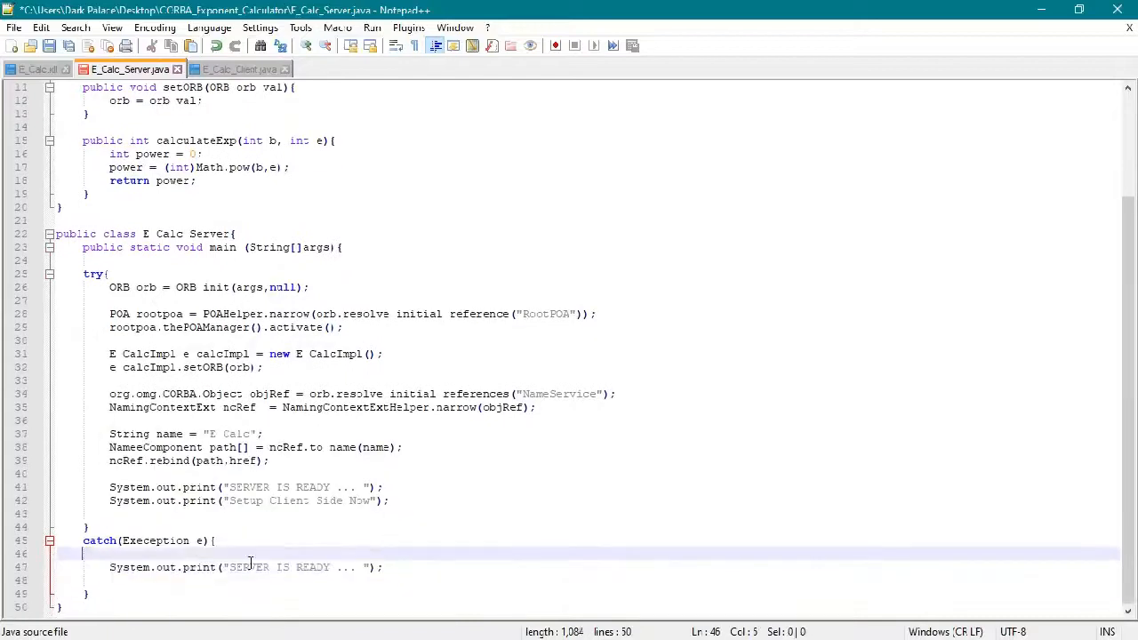
Step: Add the catch block printing ERROR and a final "SERVER IS EXITING ..." message
type("ERROR:")
left_click(586, 580)
type("e.printStackTrace(System.out);")
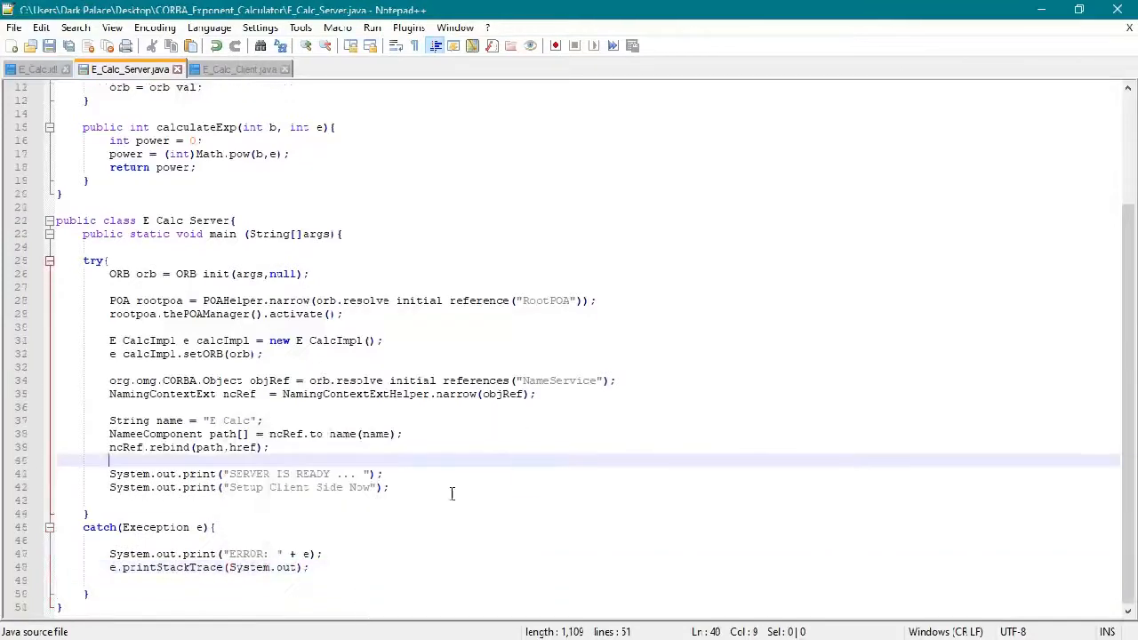
type("System.out.print(\"SERVER IS EXITING .\");")
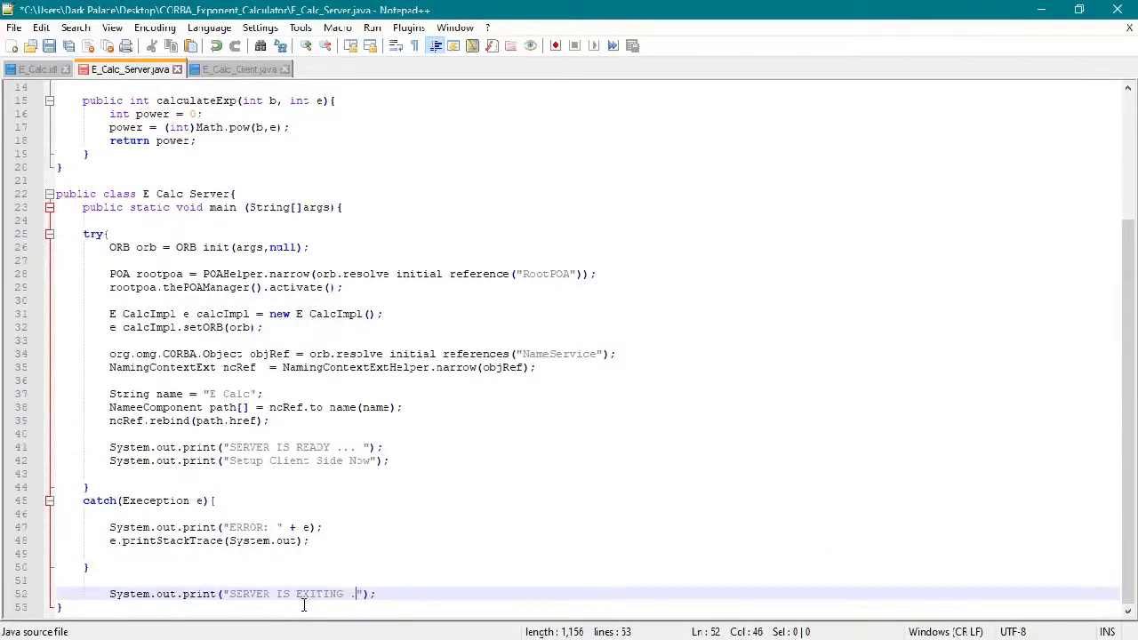
type("..")
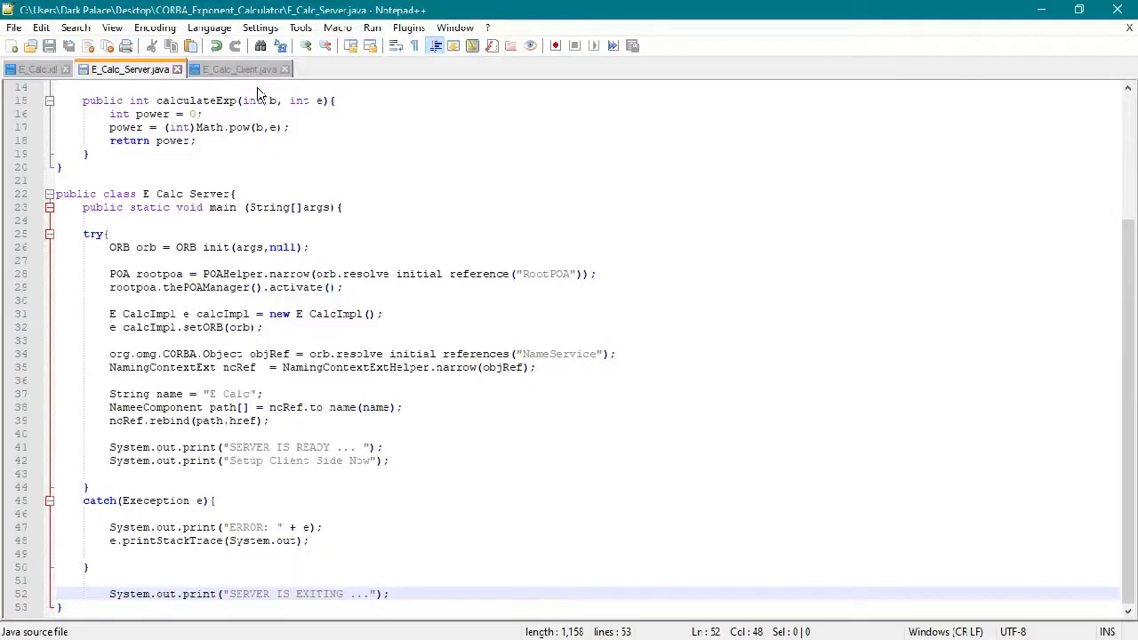
Step: Copy the four import lines from E_Calc_Server.java into the top of E_Calc_Client.java
left_click(238, 70)
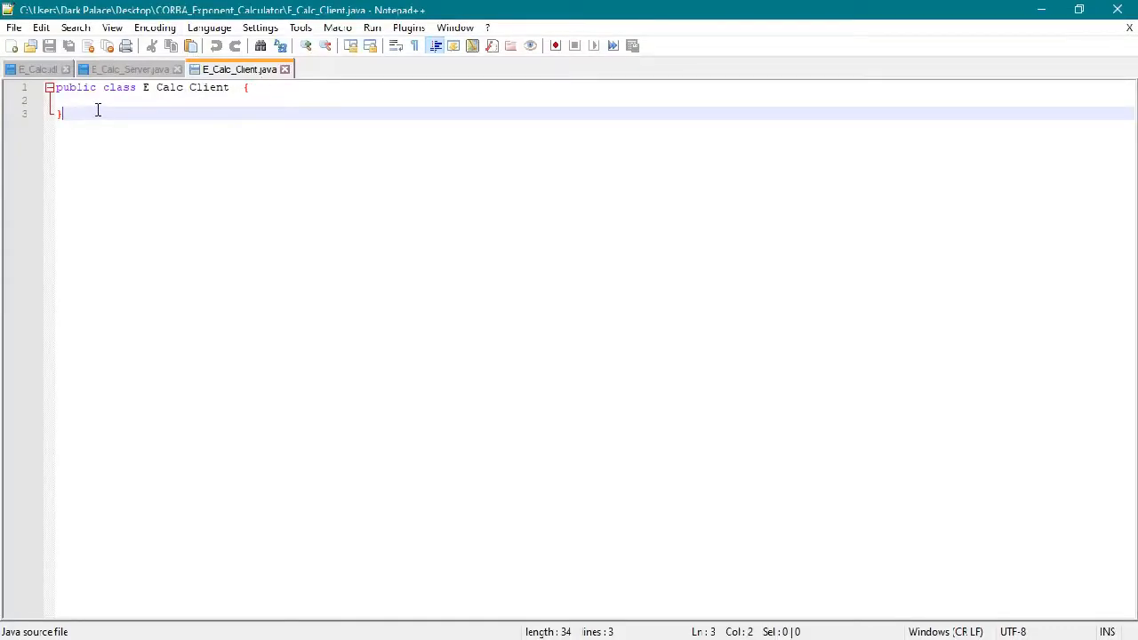
left_click(130, 70)
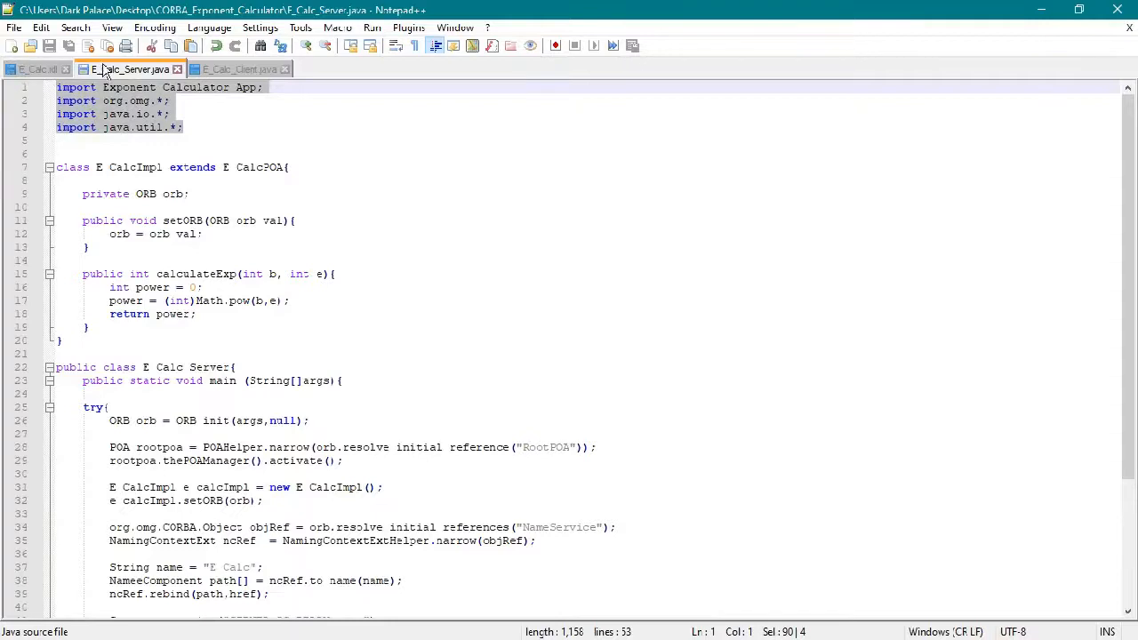
left_click(240, 69)
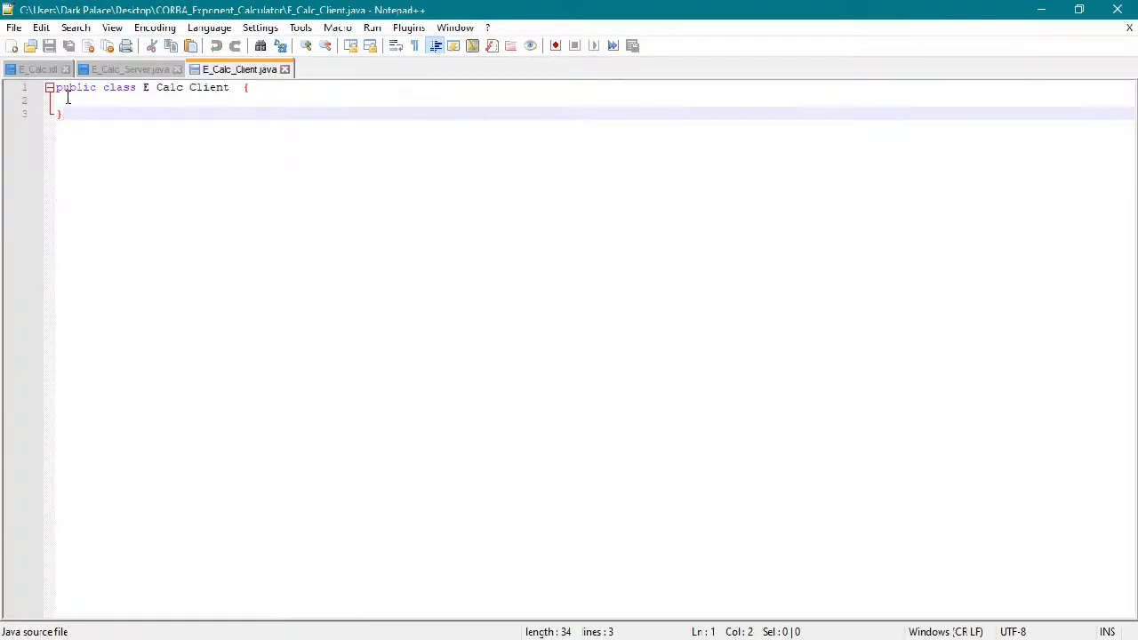
key("Enter")
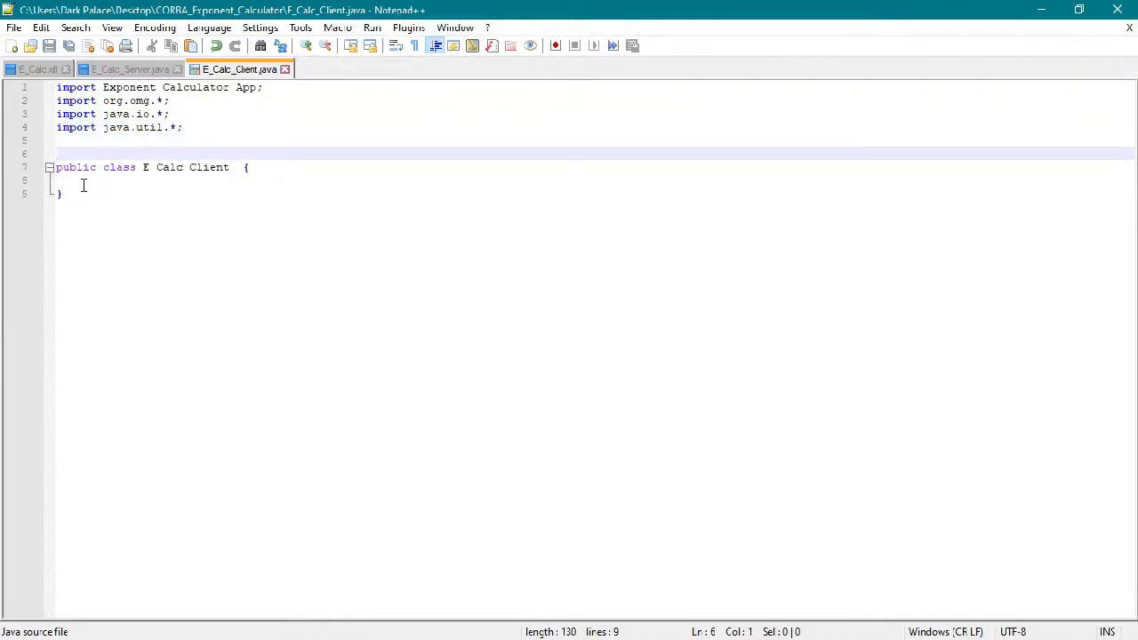
Step: Declare a static E_Calc field and a constructor with a BufferedReader and the "Hi! THIS IS AN EXPONENT CALCULATOR" greeting
type("static E Calc e calcImpl;")
type("public")
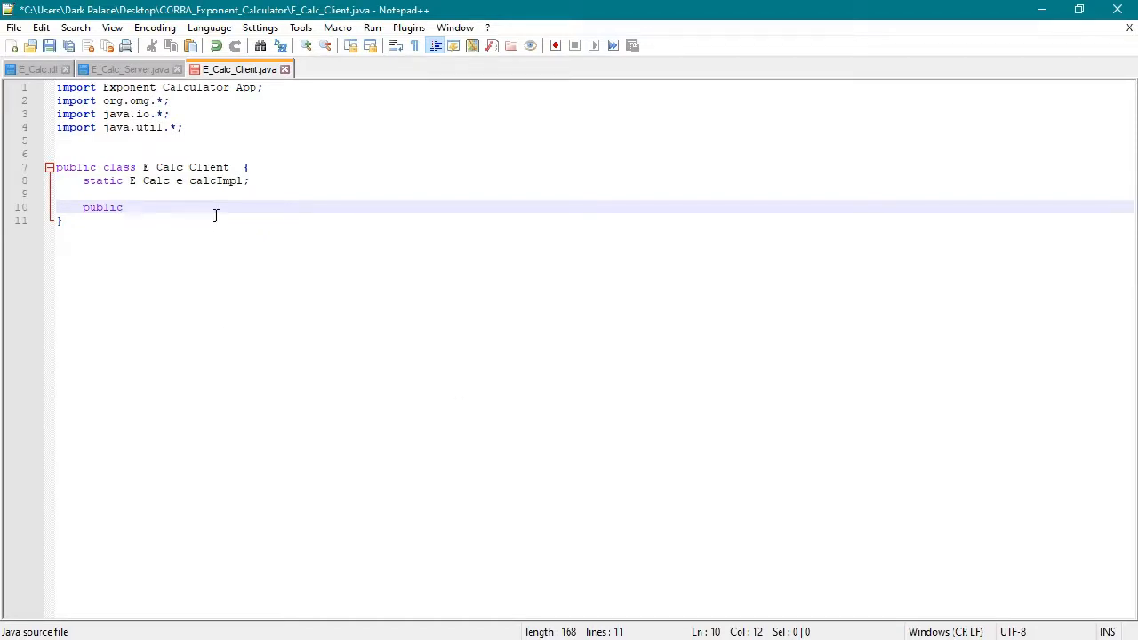
type("E Calc")
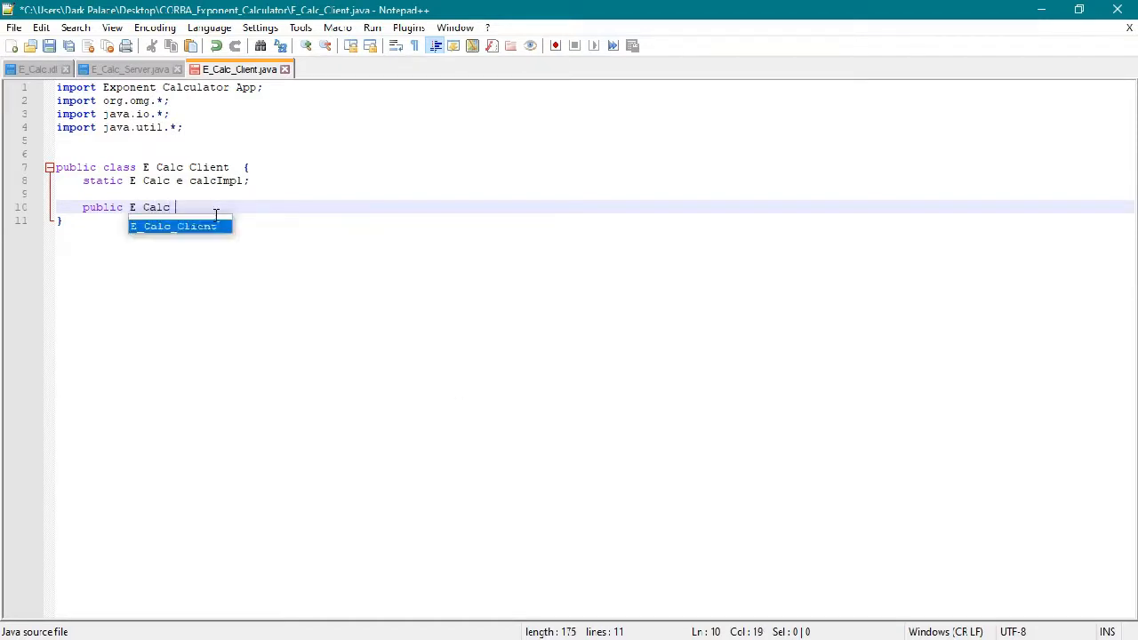
key("Enter")
type("Buffered")
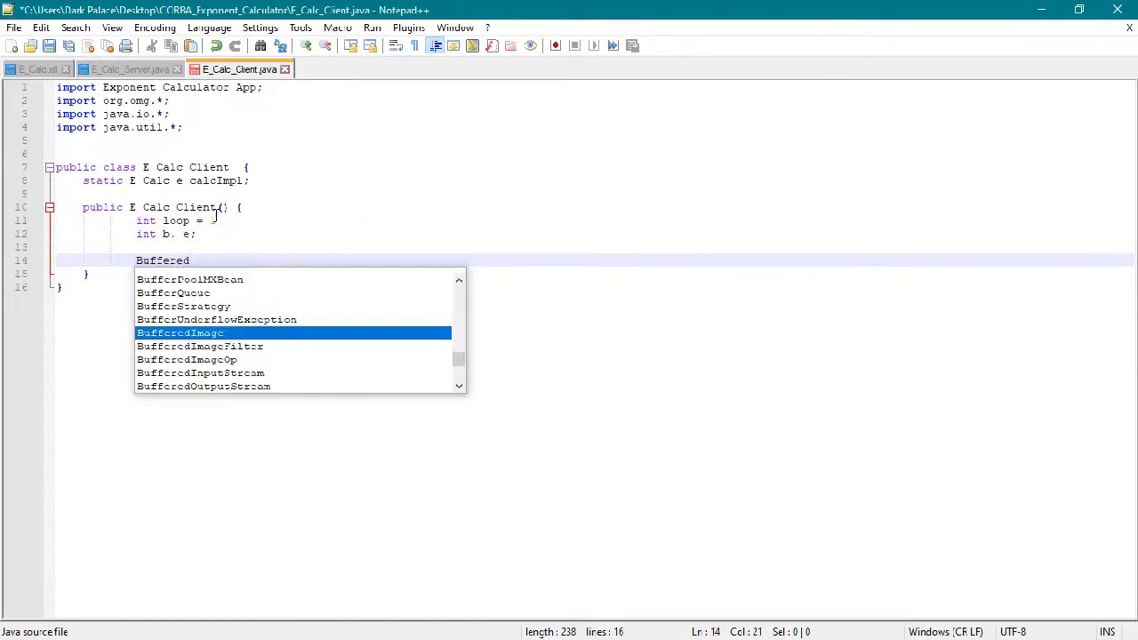
type("Reader reader  new BufferedReader")
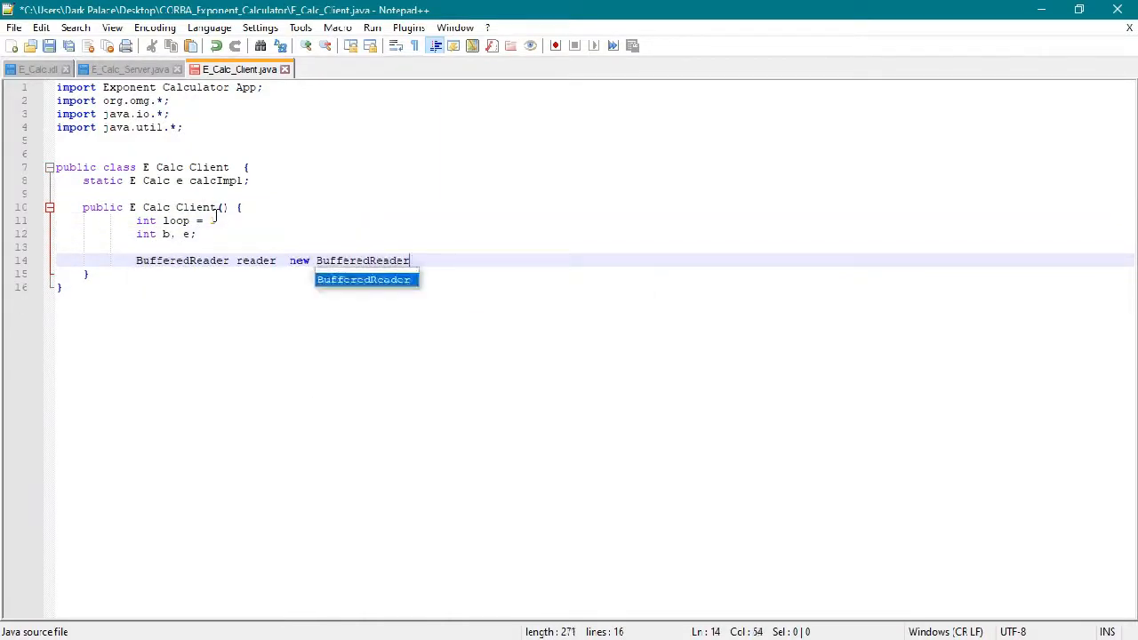
type("(new InputStreamReader(System.in));")
type("System.o")
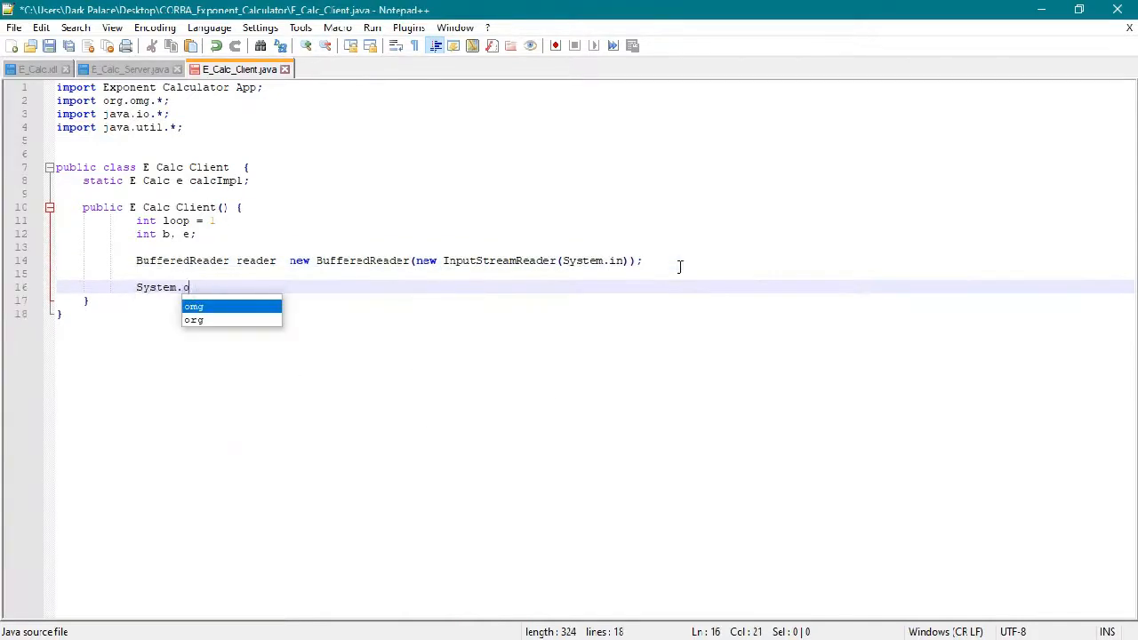
type("ut.println(\"\\nHi!")
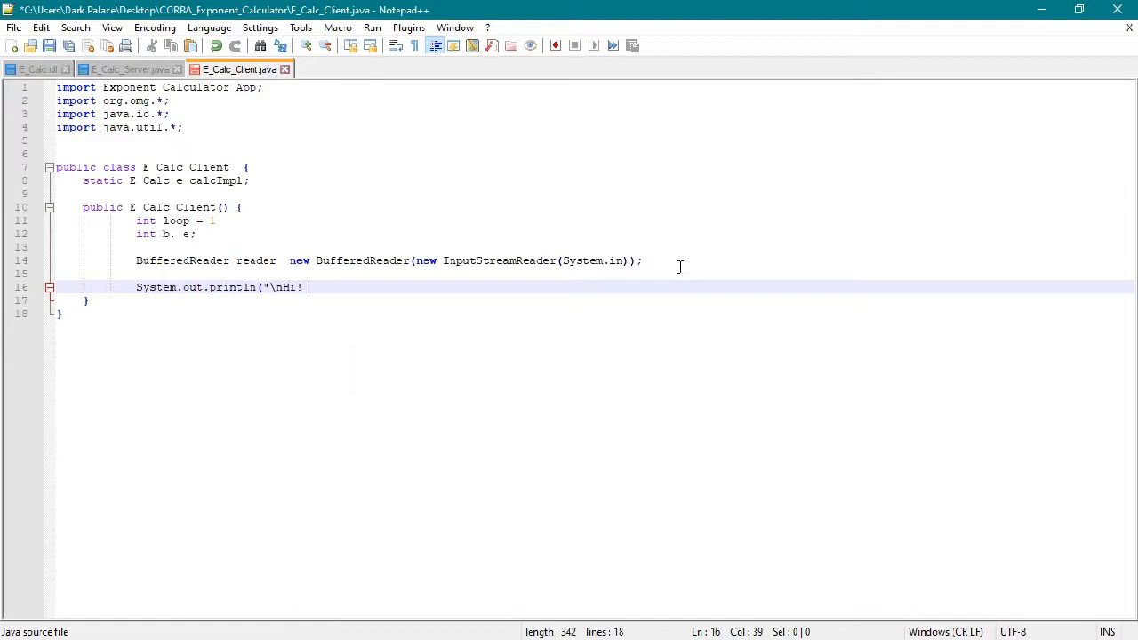
type("THIS IS AN EXPONENT CALCULATOR\");")
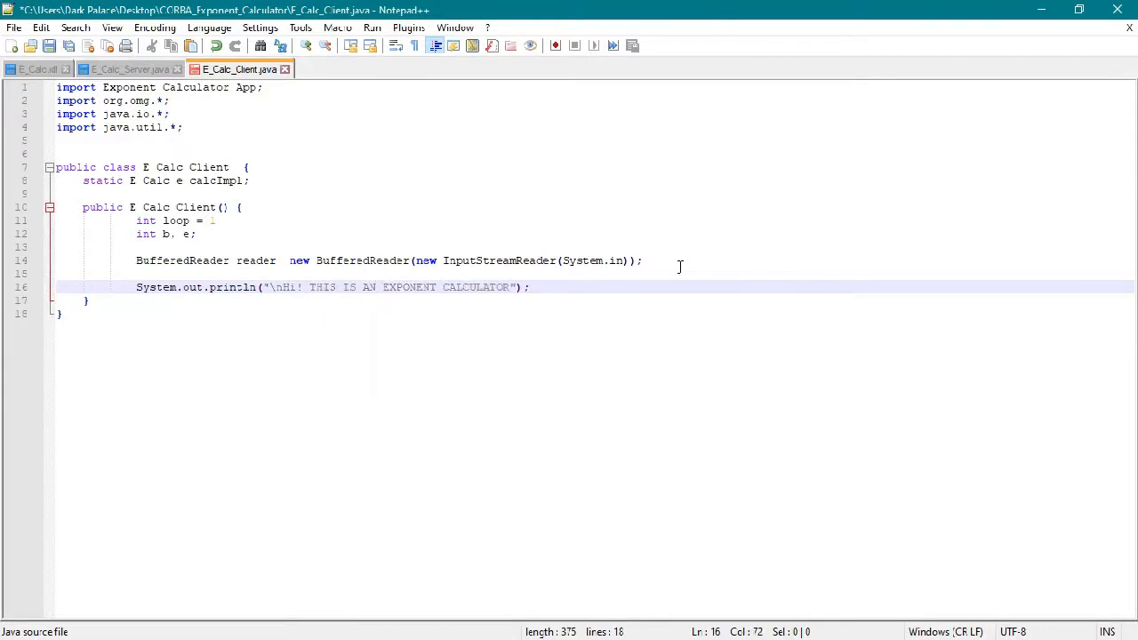
type("\\n\\n")
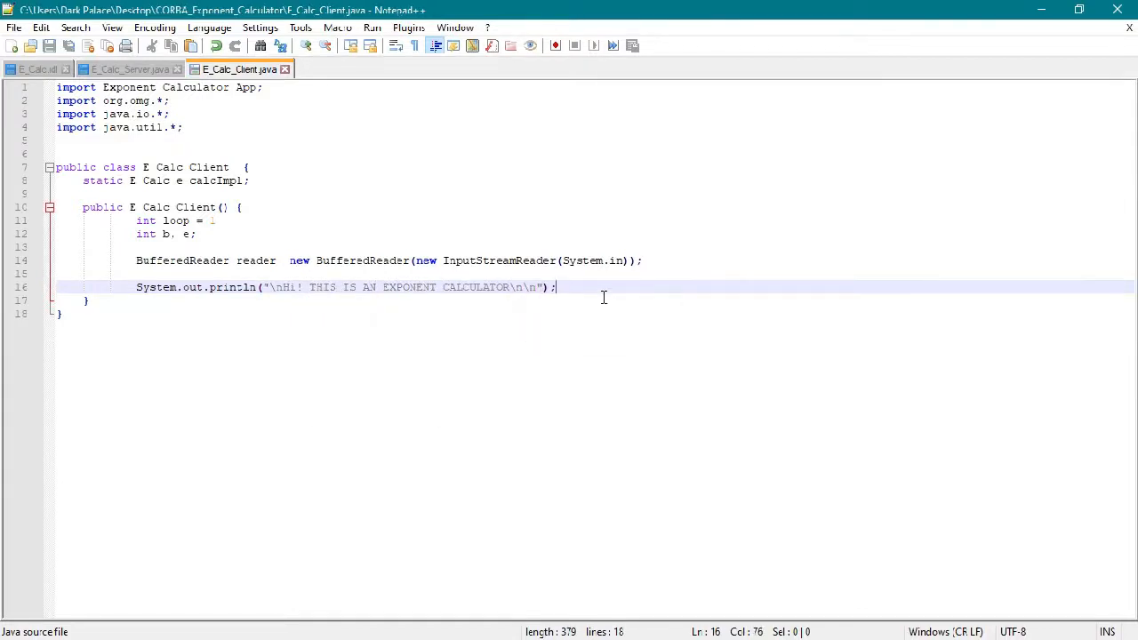
Step: Add the while(loop==1) try/catch loop prompting for the base number and parsing it with Integer.parseInt
type("while")
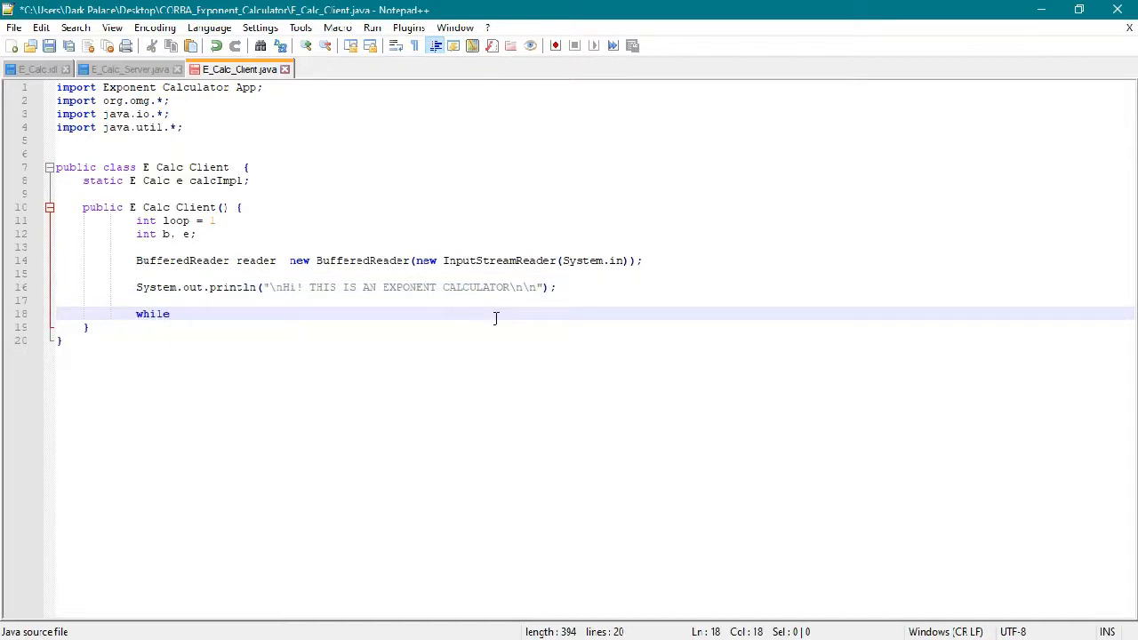
type("(loop==1){")
type("ca")
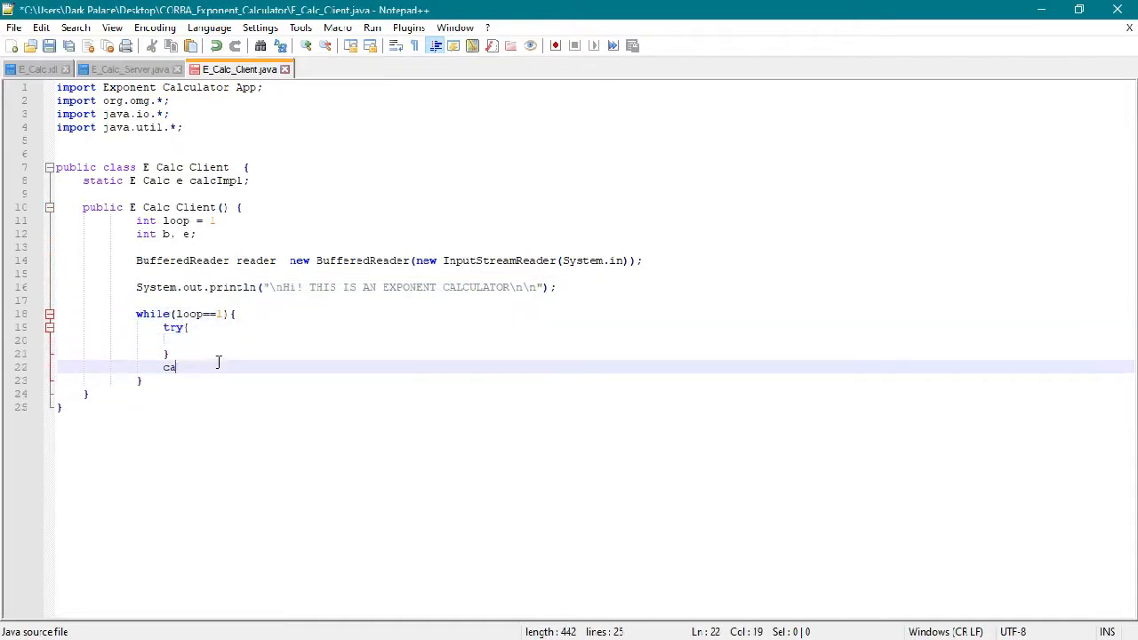
type("tch (Exception ex")
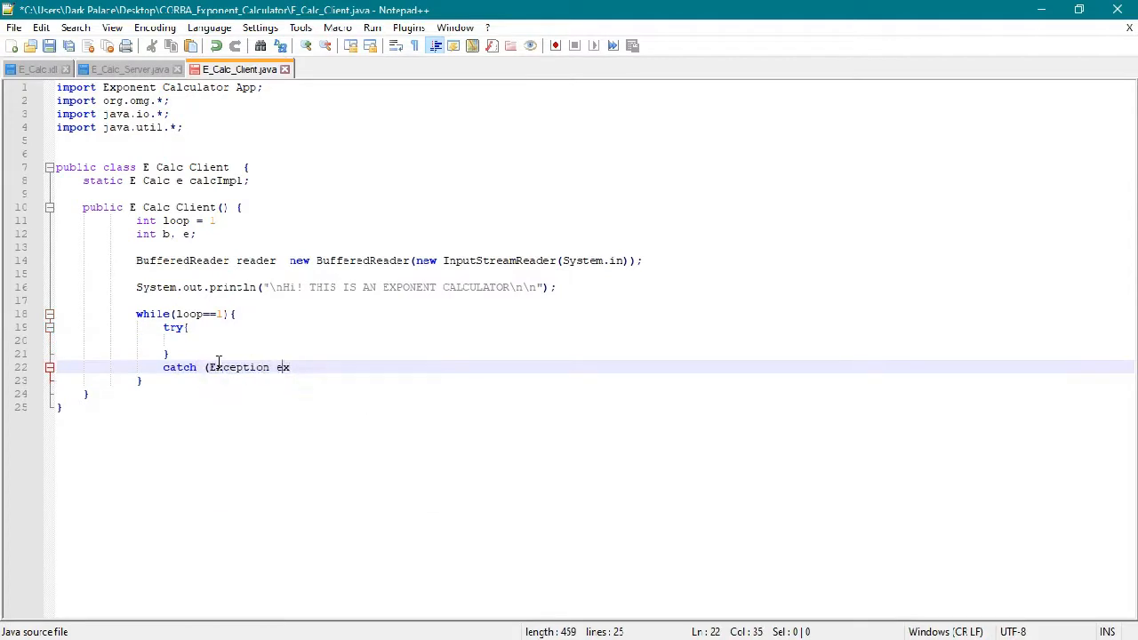
type("){")
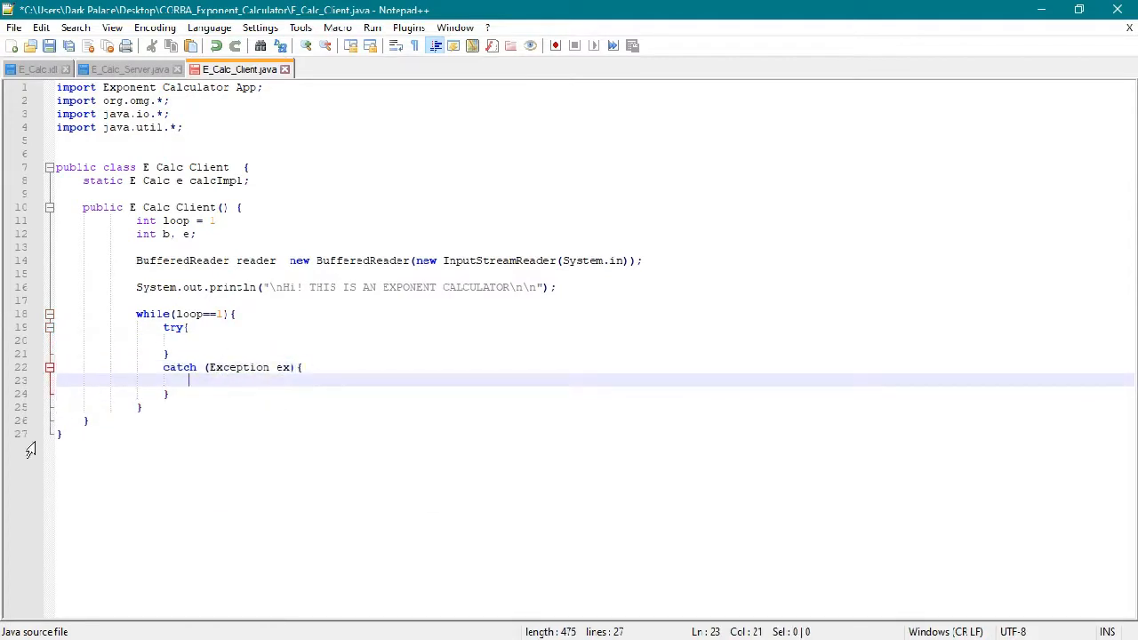
type("System.out.print(\"\\nHi! THIS IS AN EXPONENT CALCULATOR\\n\\n\");")
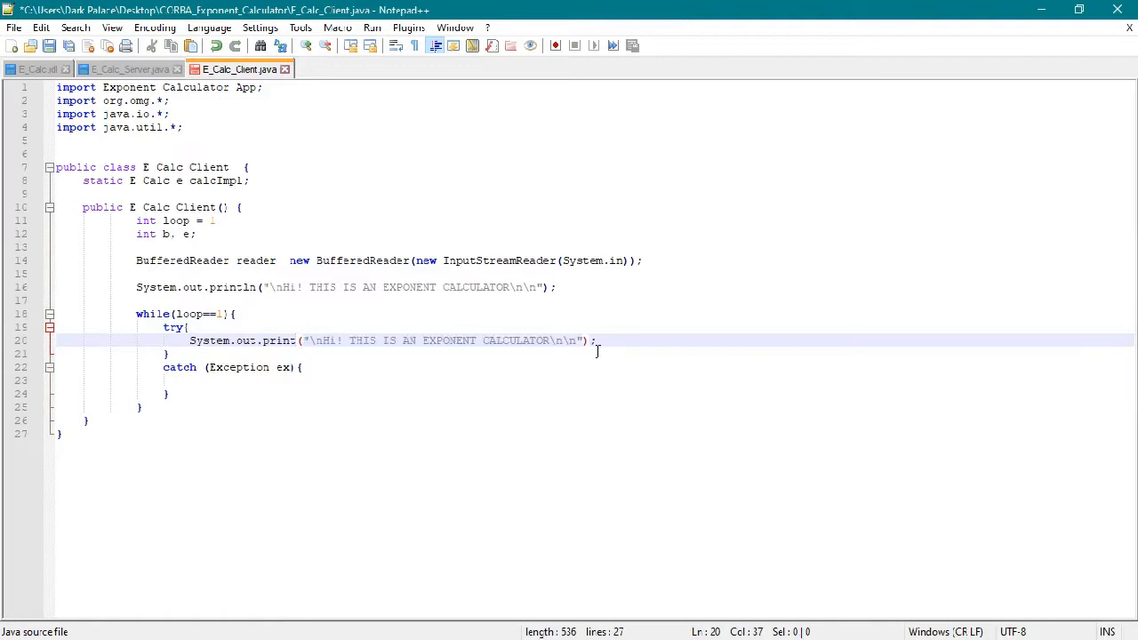
type("Input the base number\");")
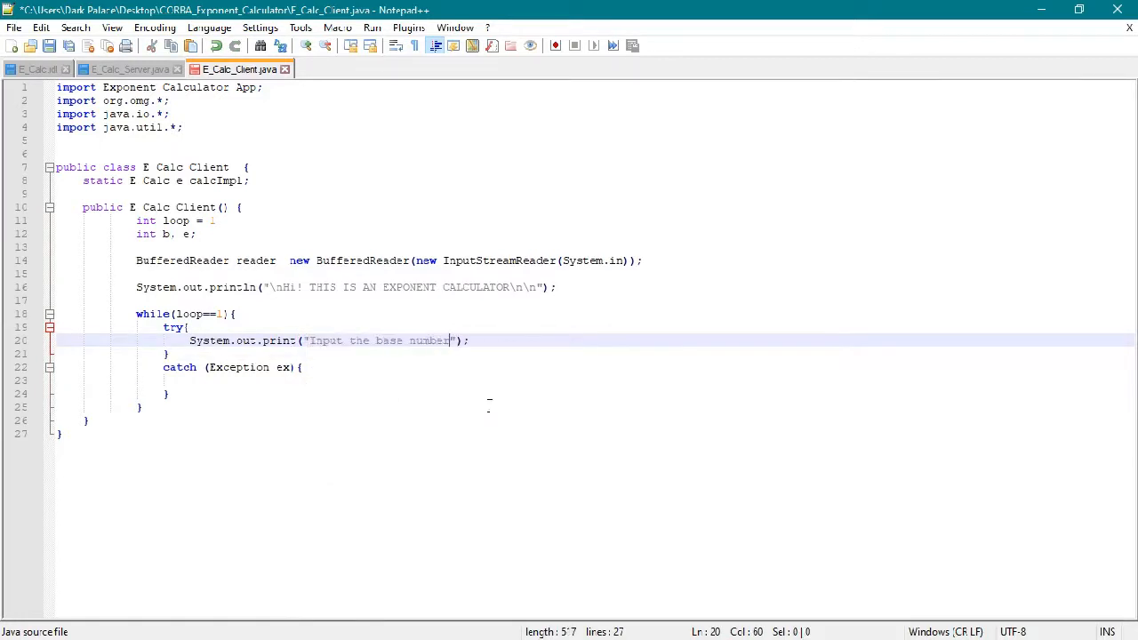
type("b = Integer.parse")
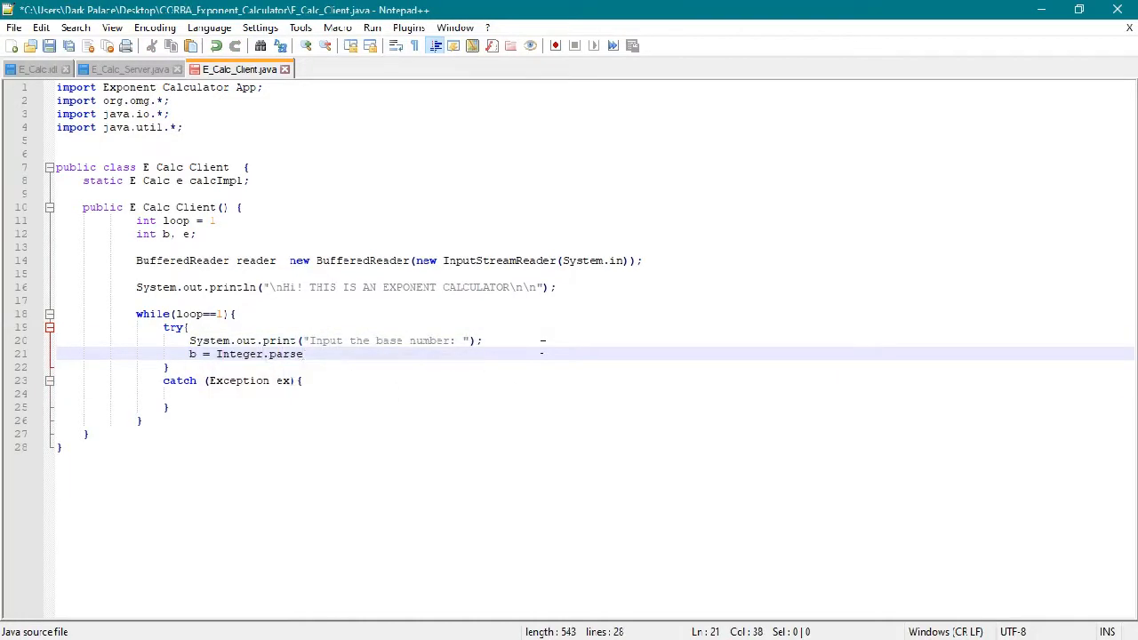
type("Int(reader);")
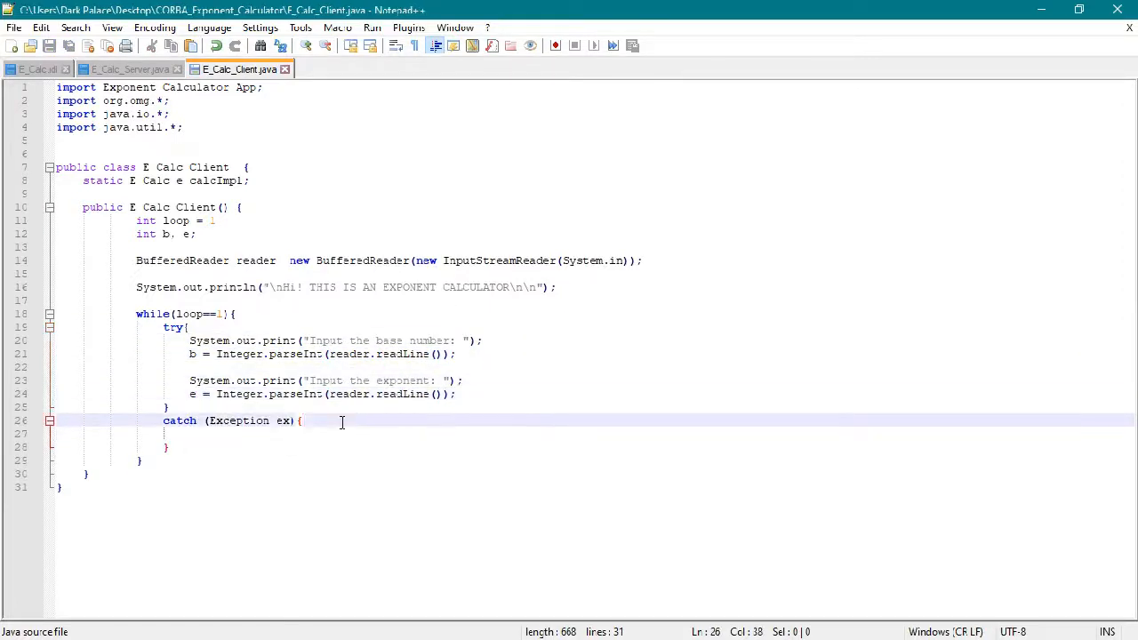
type("System.out.print(\"Input the base number: \");")
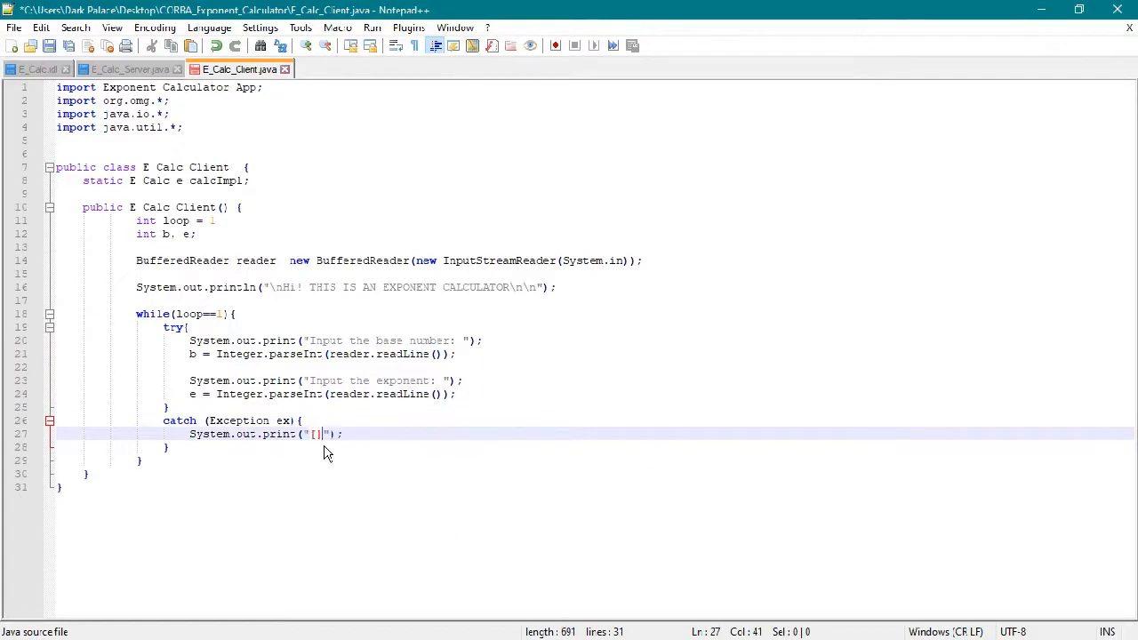
Step: Print an input-error message in catch, add the "Shutting down .. Thank" println after the loop, and begin public static main
type("ERROR: INPUT ME")
type("System.out.println(\"ANSWER: \"+ (int)e calcImpl.calculateExp(b,e) +\"\\n\\n\");")
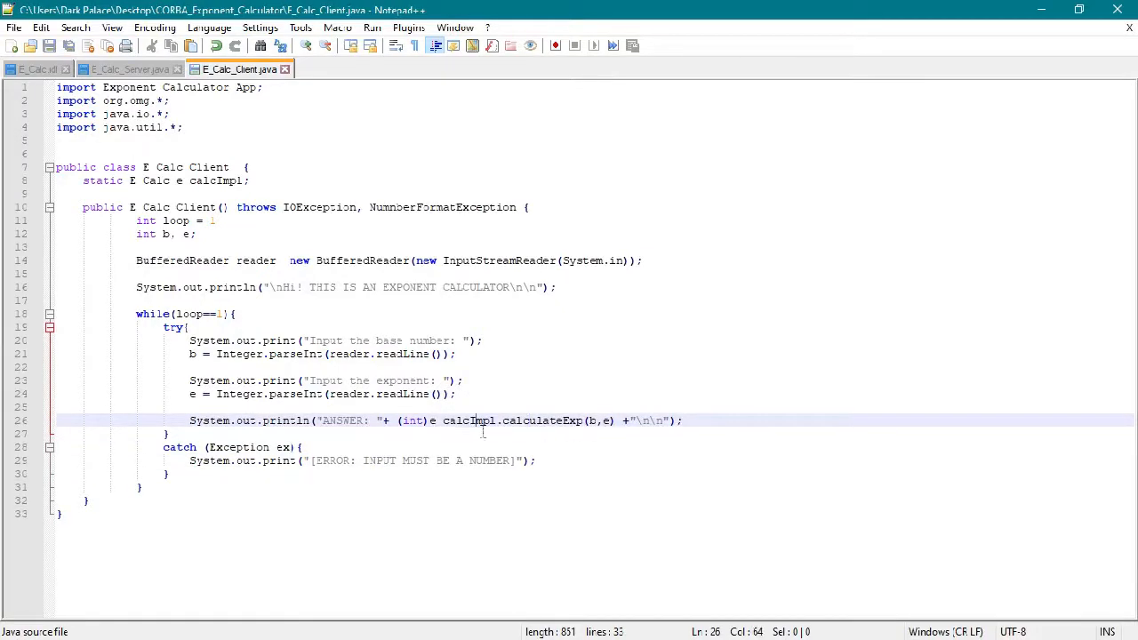
type("seInt(reader.readLine());")
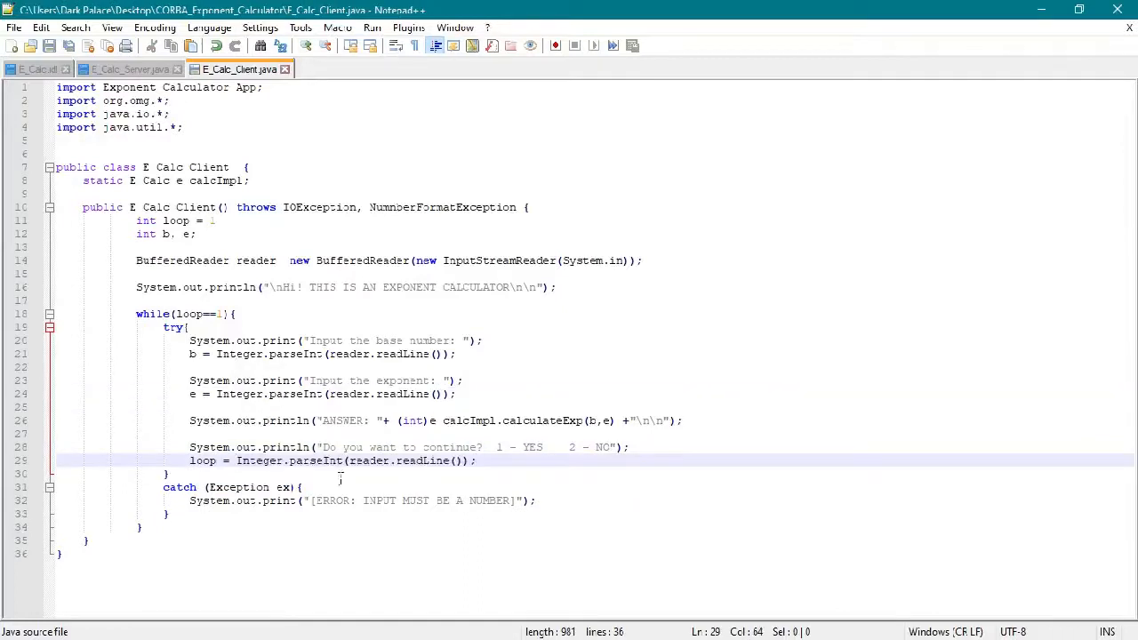
type("System.out.println();")
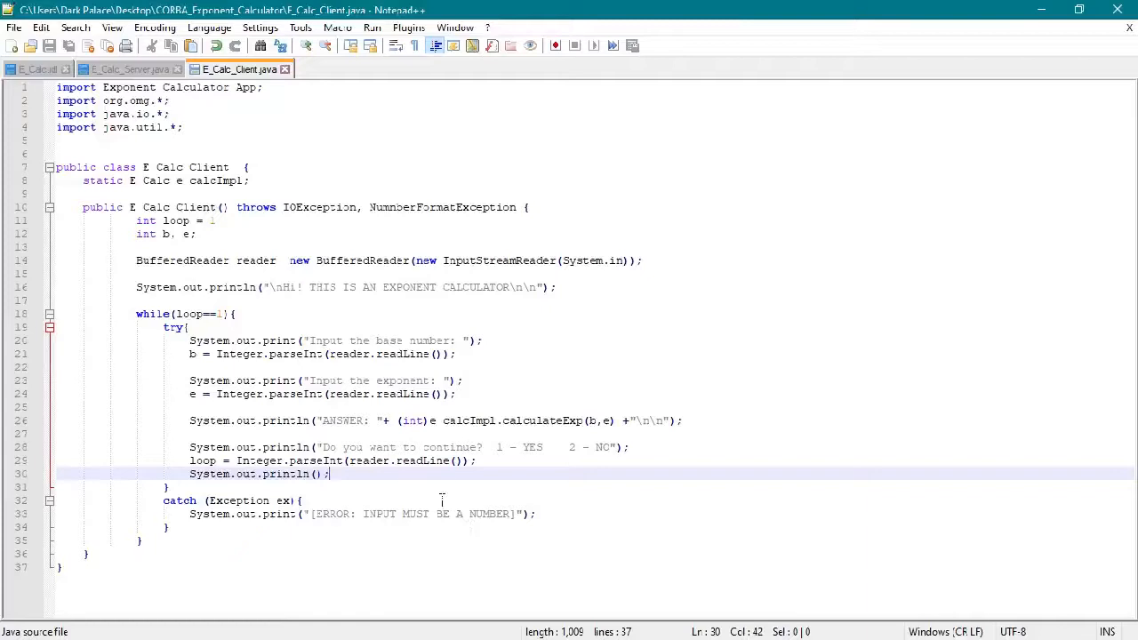
left_click(180, 540)
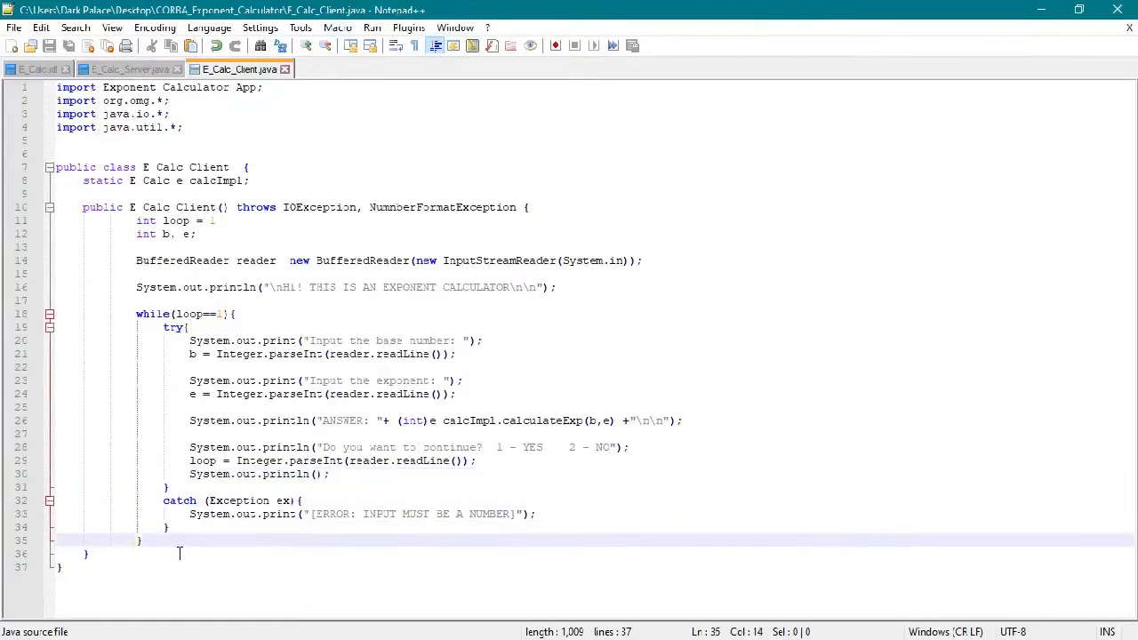
type("System.out.println();")
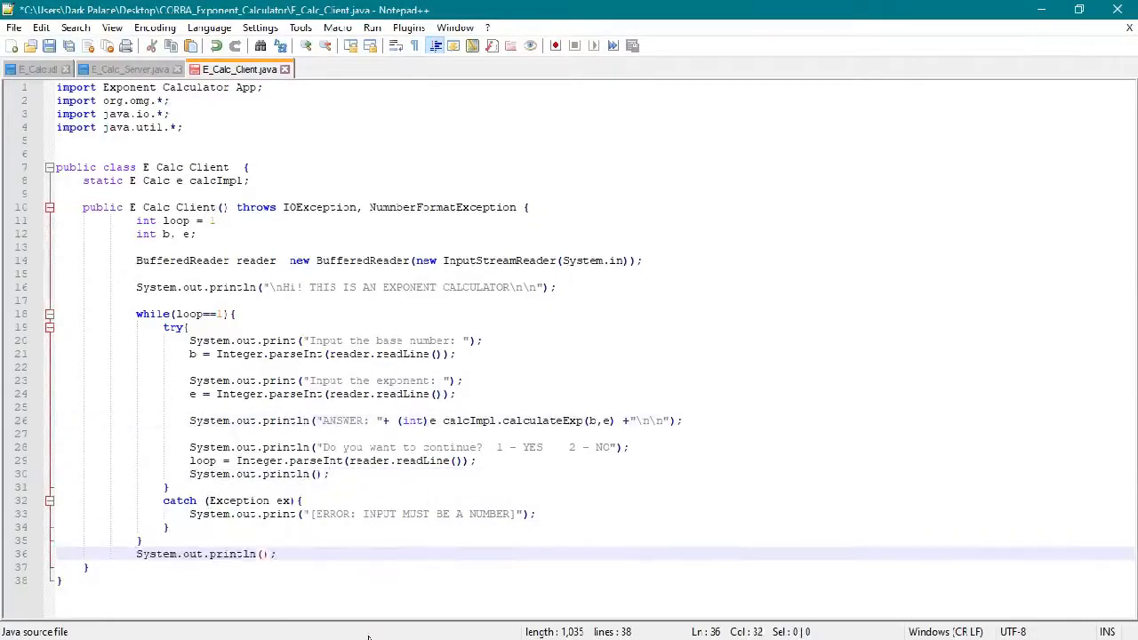
type("Shutting down .. Thank")
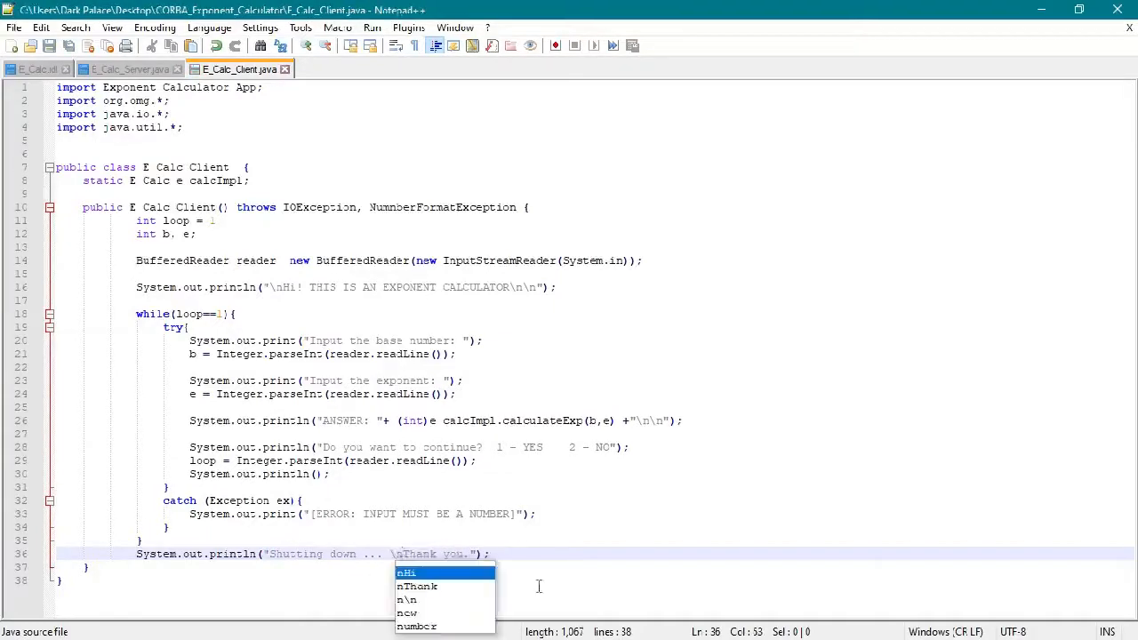
type("public static")
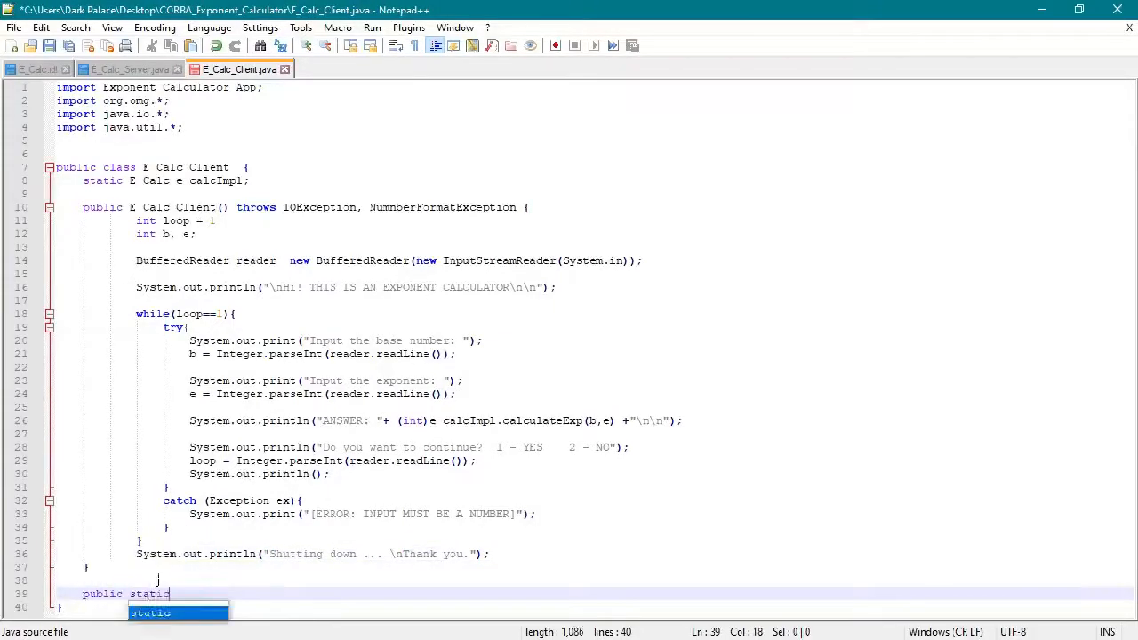
Step: Start main(String[] args) with ORB orb = ORB.init(args, null) inside a try block
type("void main(String[]args){")
type("try{")
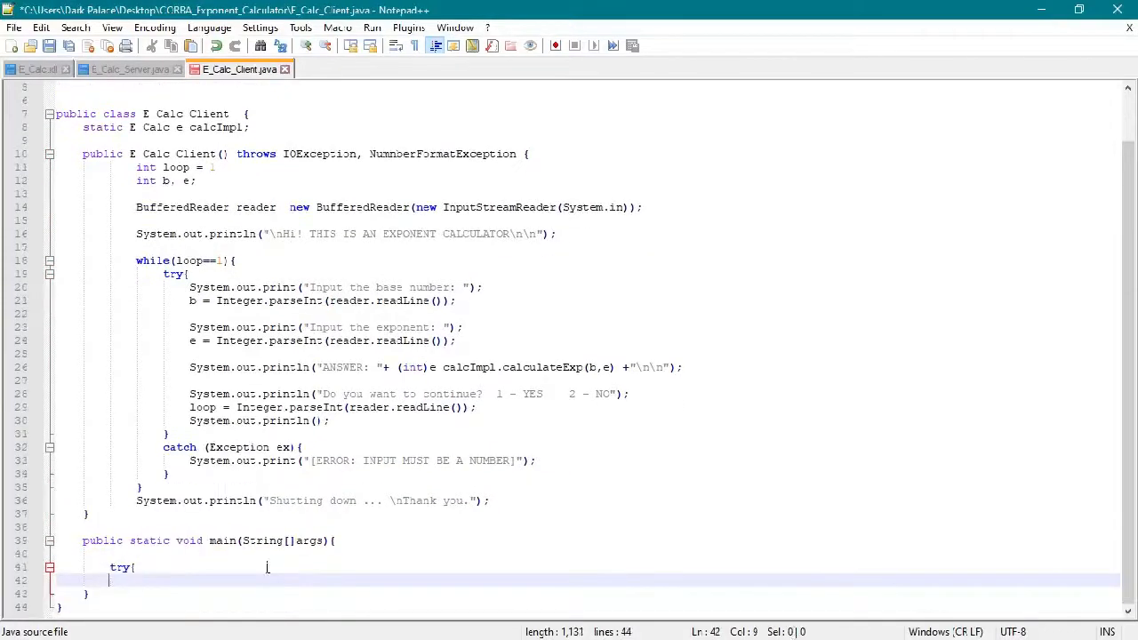
type("ORB orb = ORB init(")
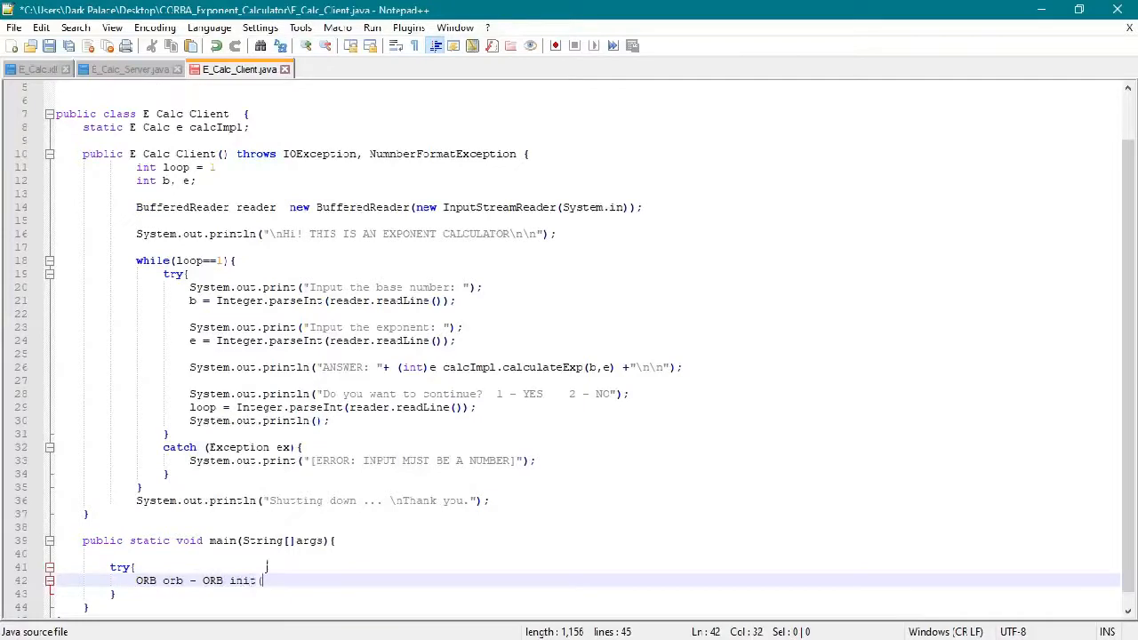
type("args,null);")
type("org.omg.CORBA.Object objRef = orbresolve initialreferences(\"NameService\");")
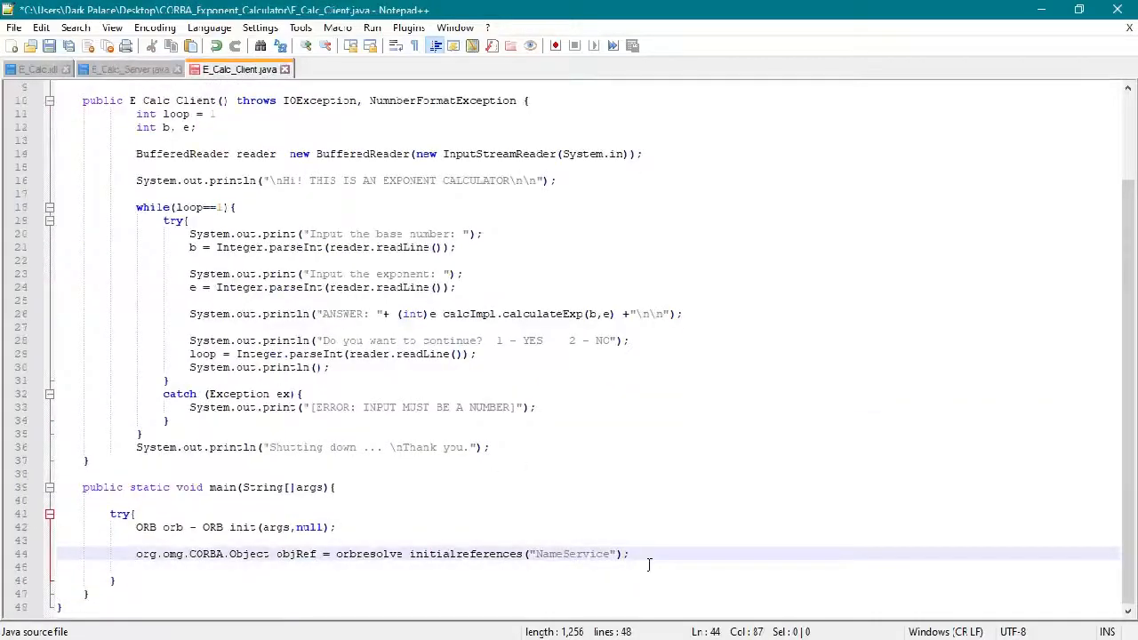
Step: Finish the NameService lookup, launch E_Calc_Client and close with catch(Exception e)
left_click(129, 70)
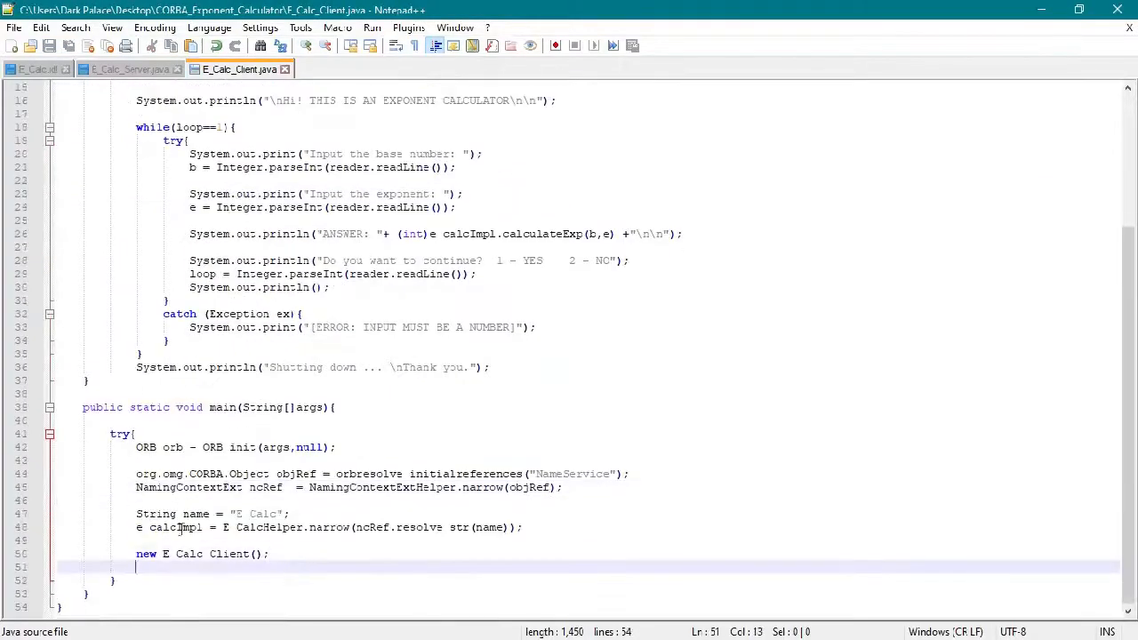
type("catch(Exception e")
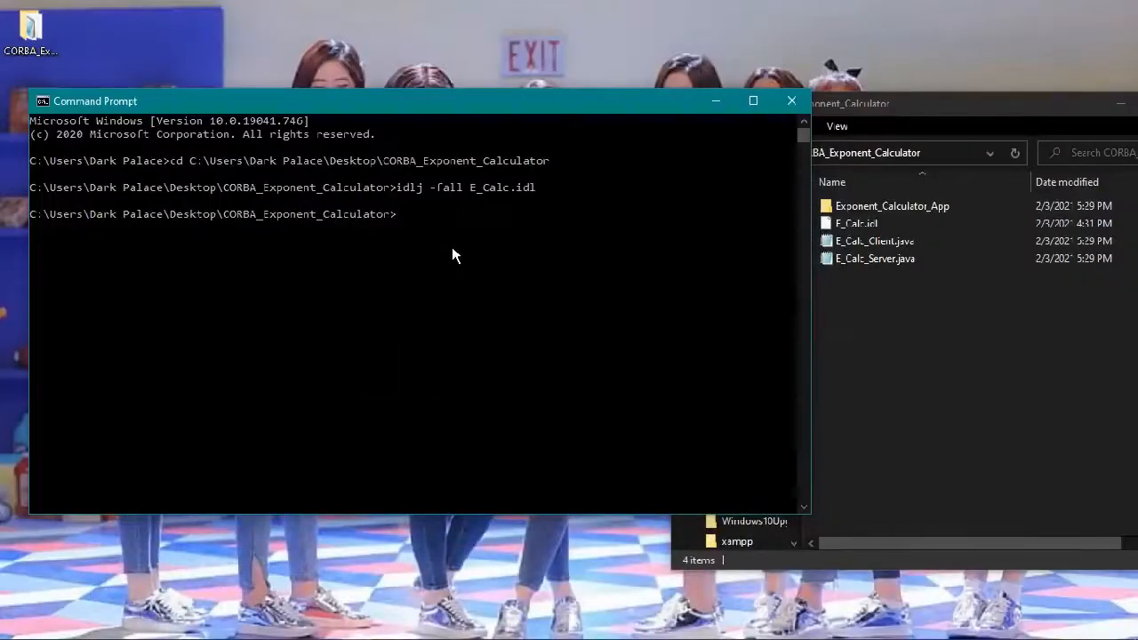
mouse_move(425, 211)
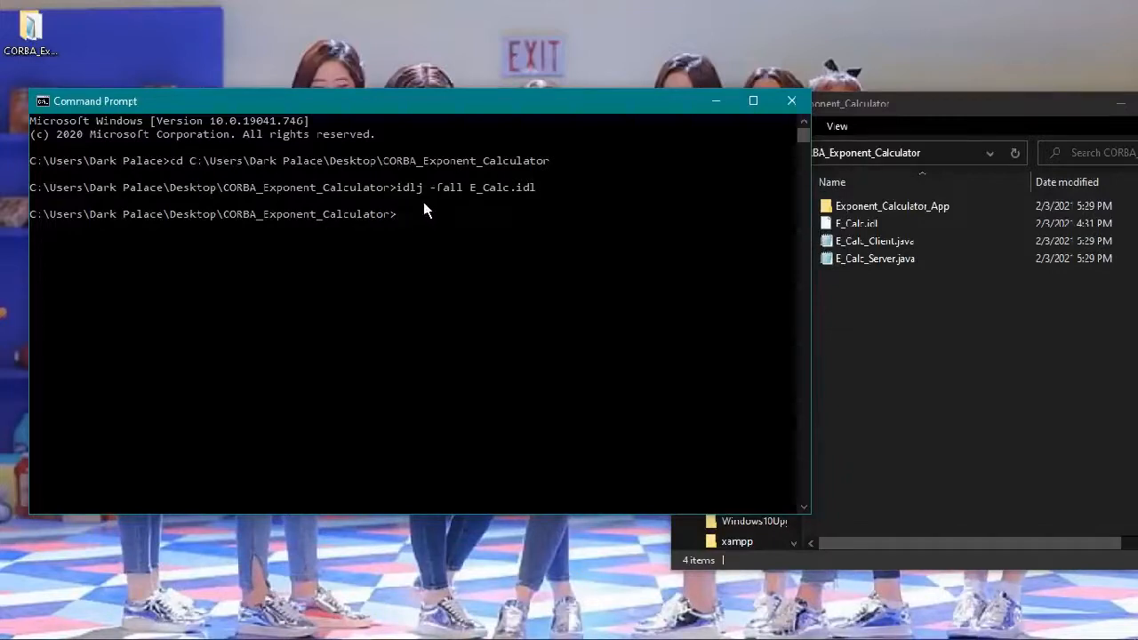
mouse_move(489, 213)
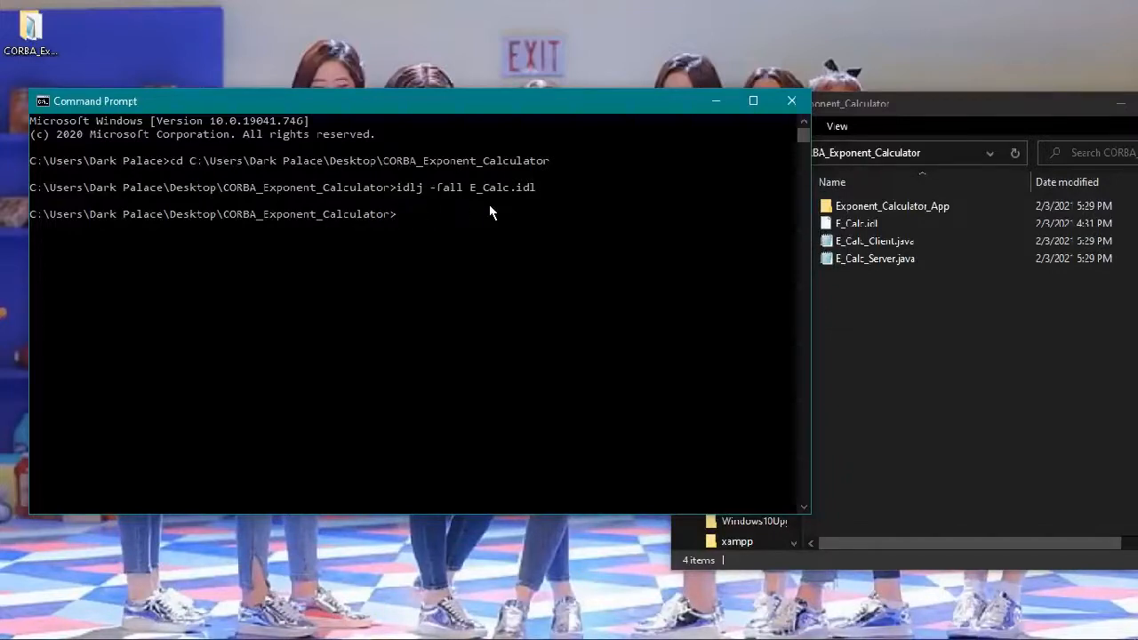
Step: Enter javac *.java Exponent_Calculator_App/*.java at the Command Prompt without running it
left_click(891, 205)
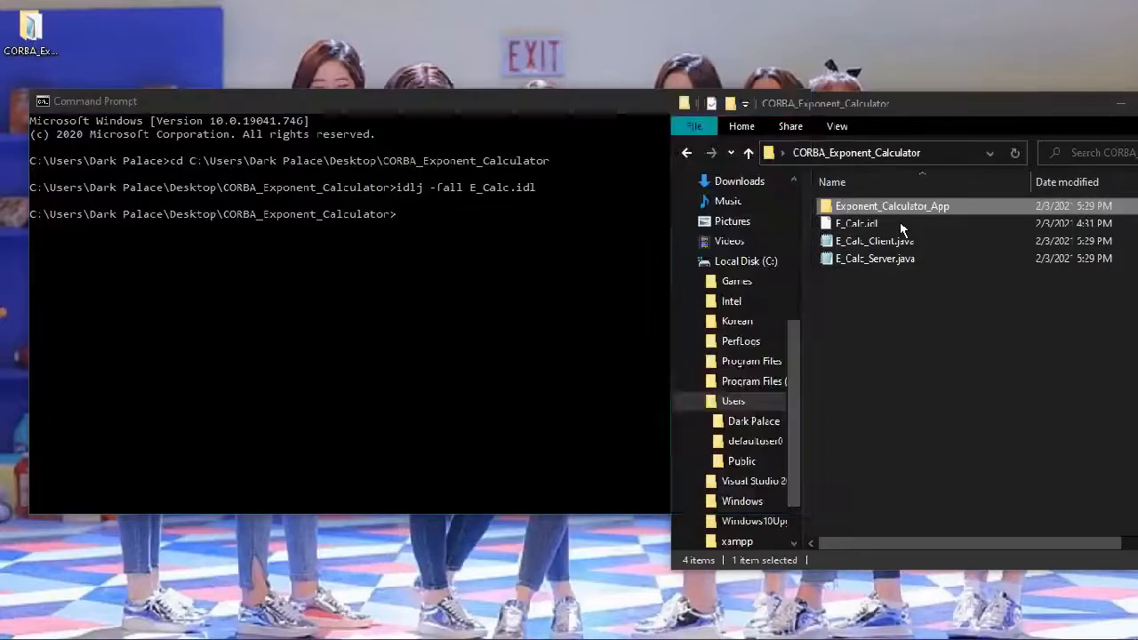
mouse_move(856, 223)
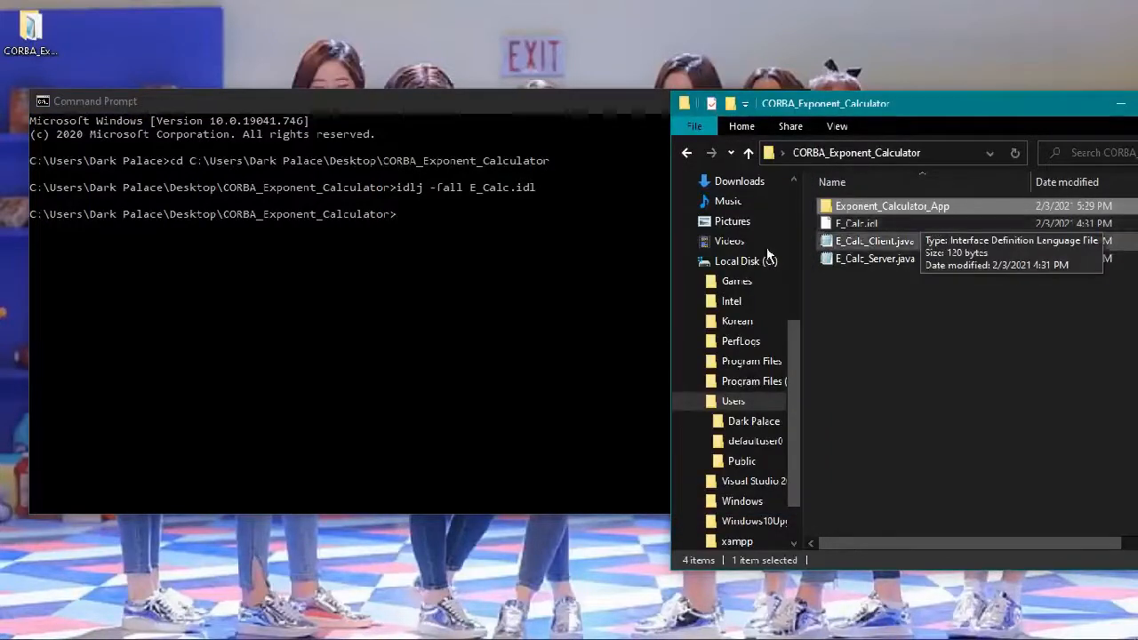
left_click(355, 100)
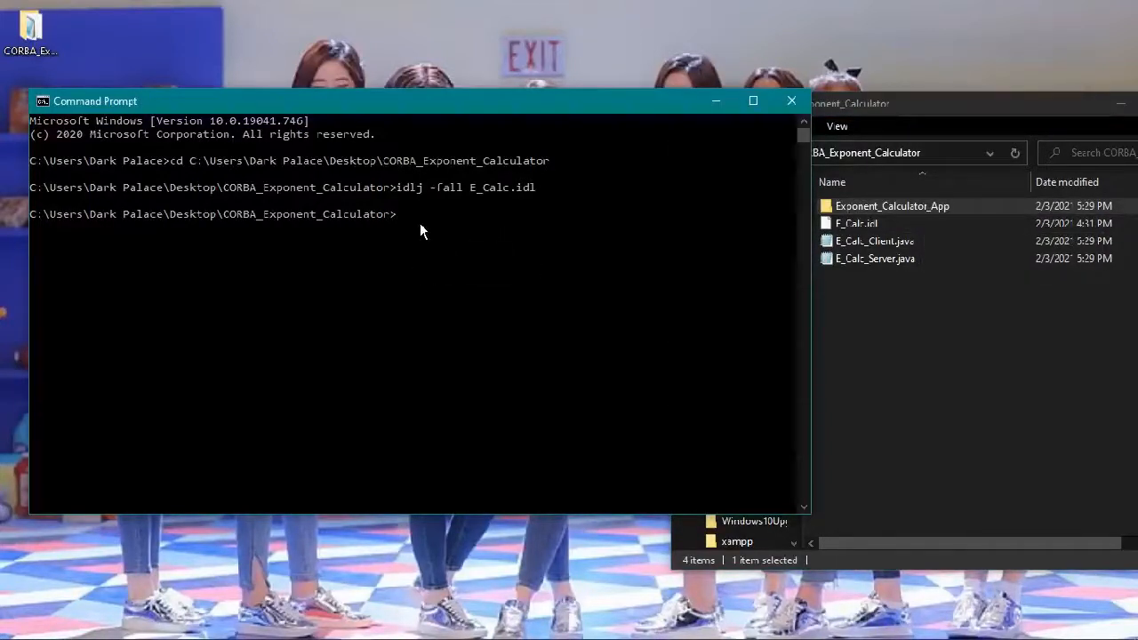
type("javac *.java")
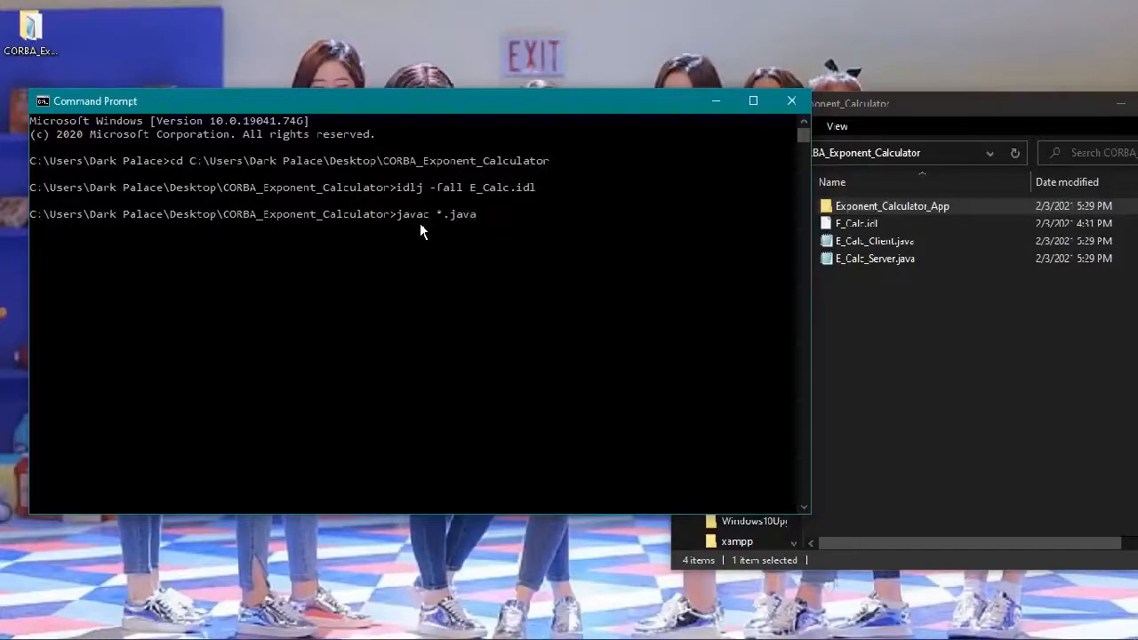
type("Exponent_Calculator_App/*.java")
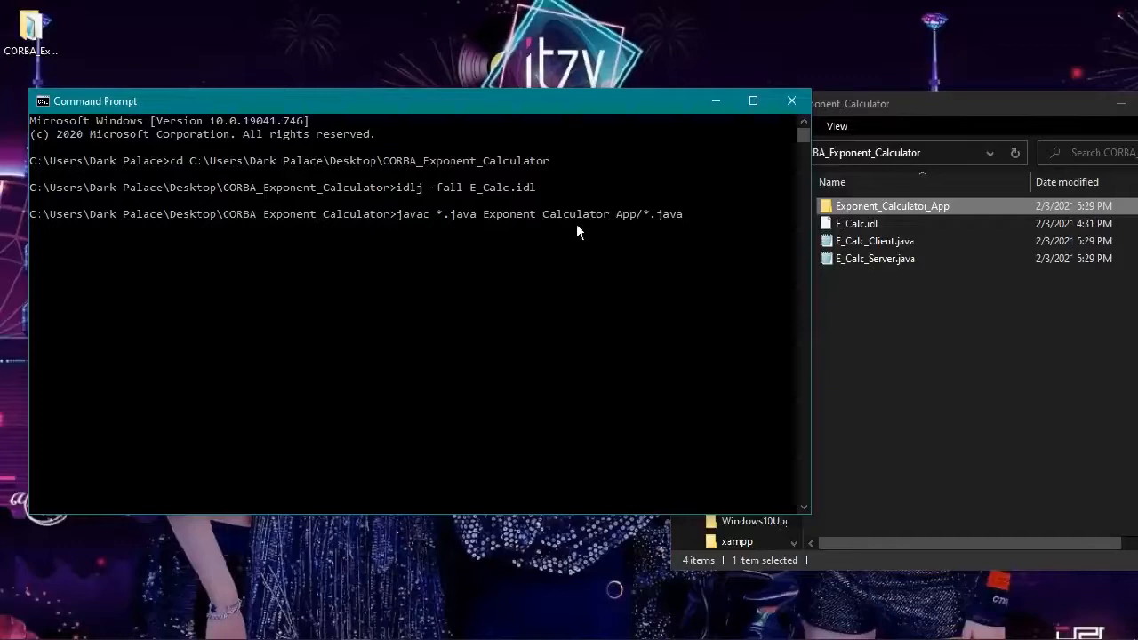
mouse_move(860, 240)
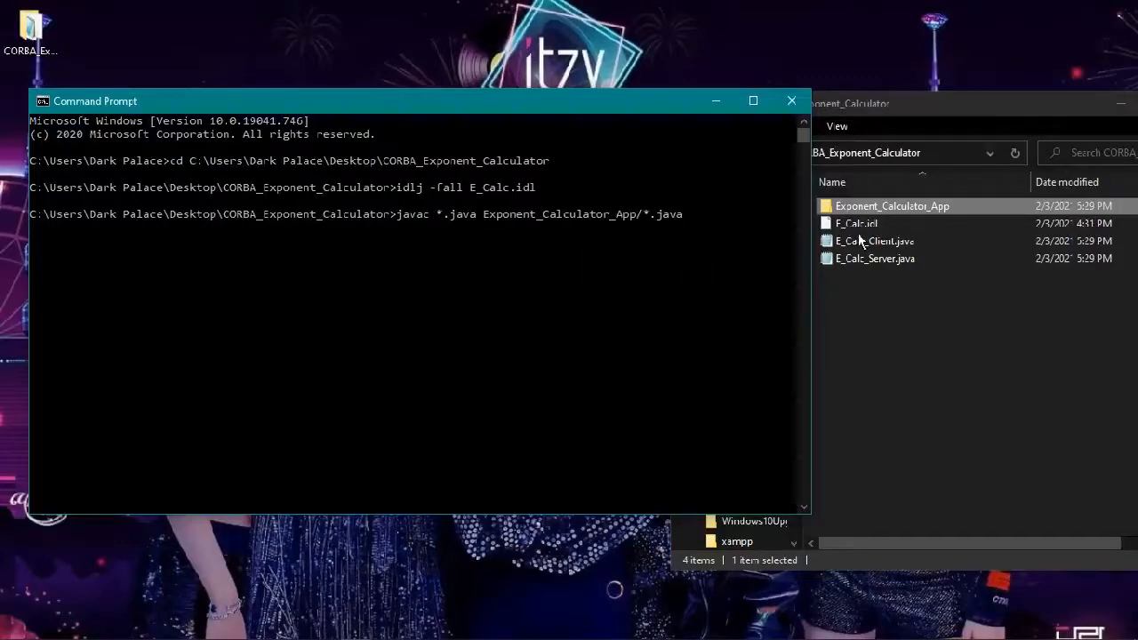
Step: Inspect the generated Exponent_Calculator_App folder in File Explorer and return to the project folder
double_click(891, 205)
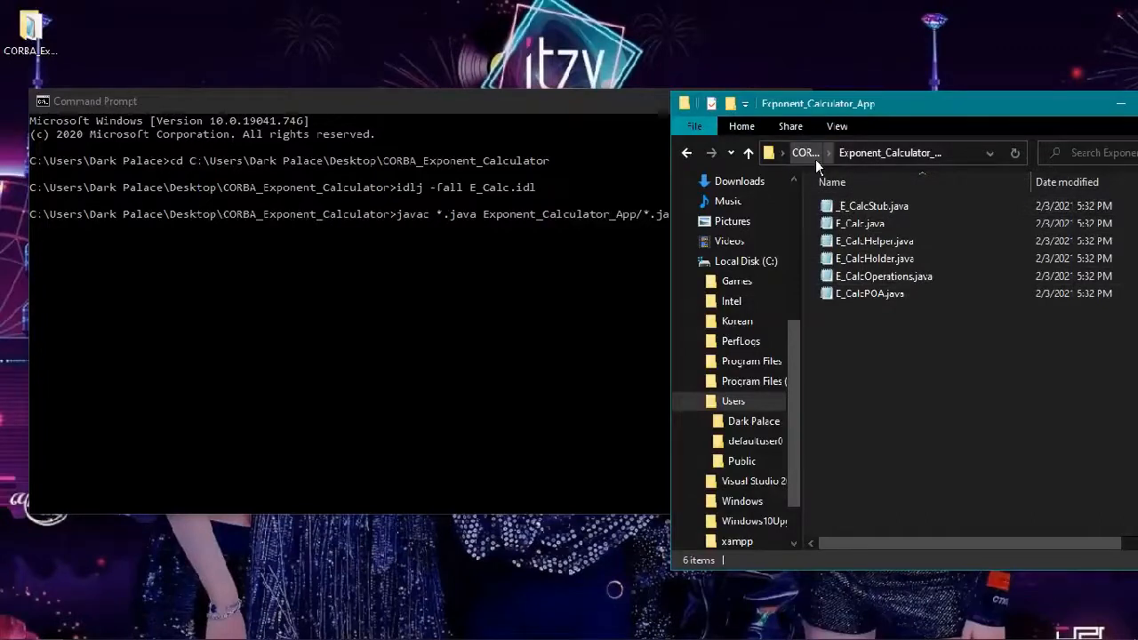
left_click(749, 152)
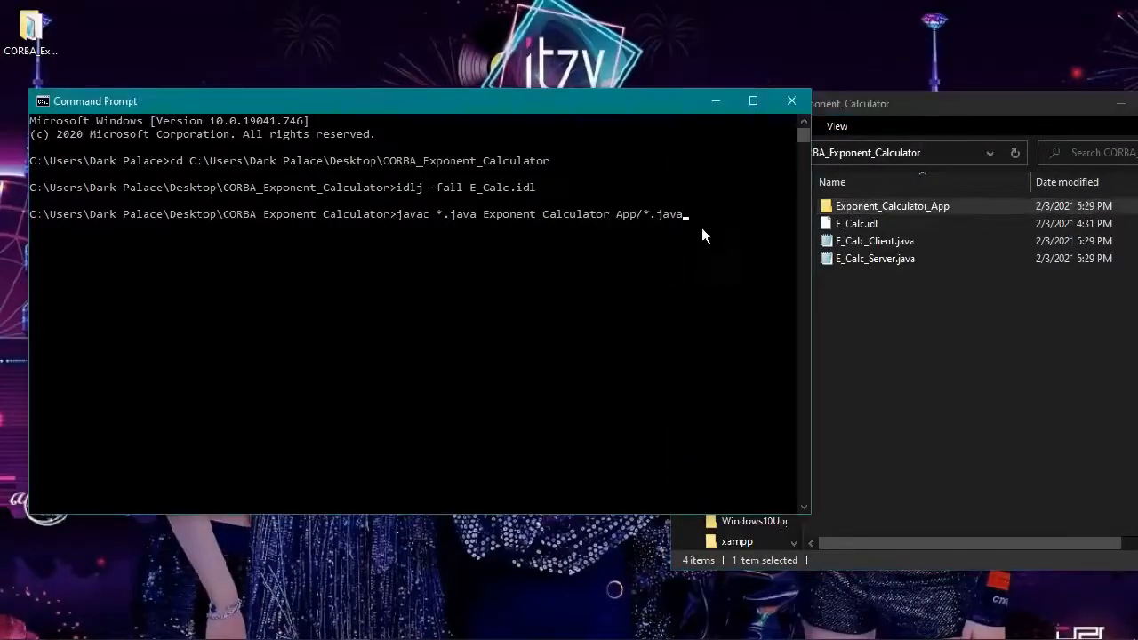
Step: Run javac and confirm E_Calc_Client, E_Calc_Server and E_CalcImpl class files exist
key("Enter")
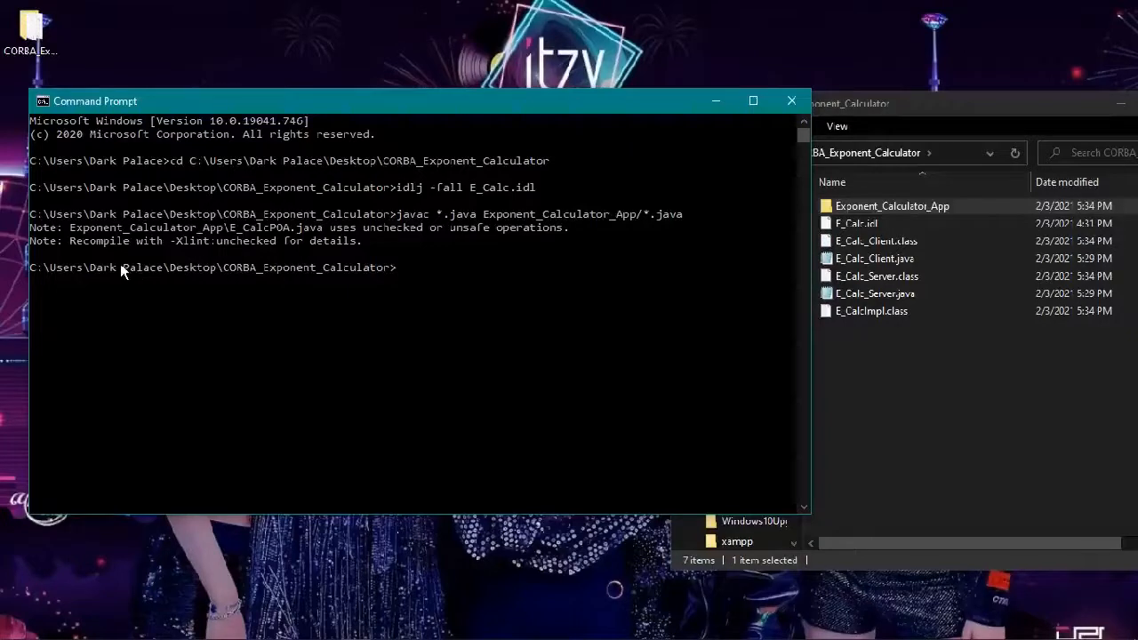
left_click(874, 258)
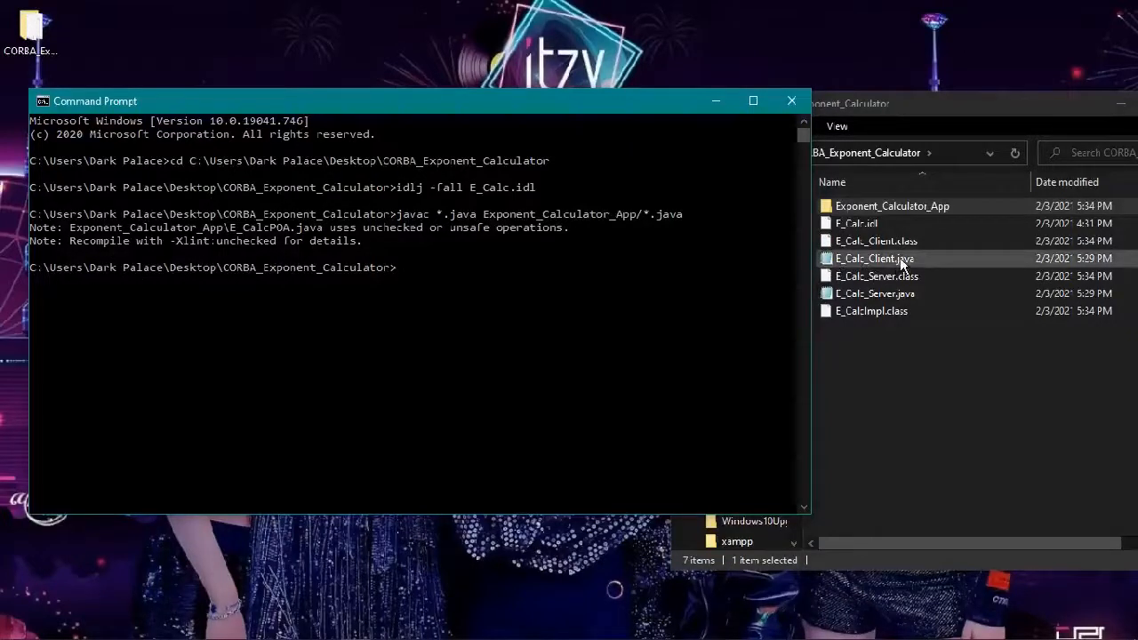
left_click(875, 294)
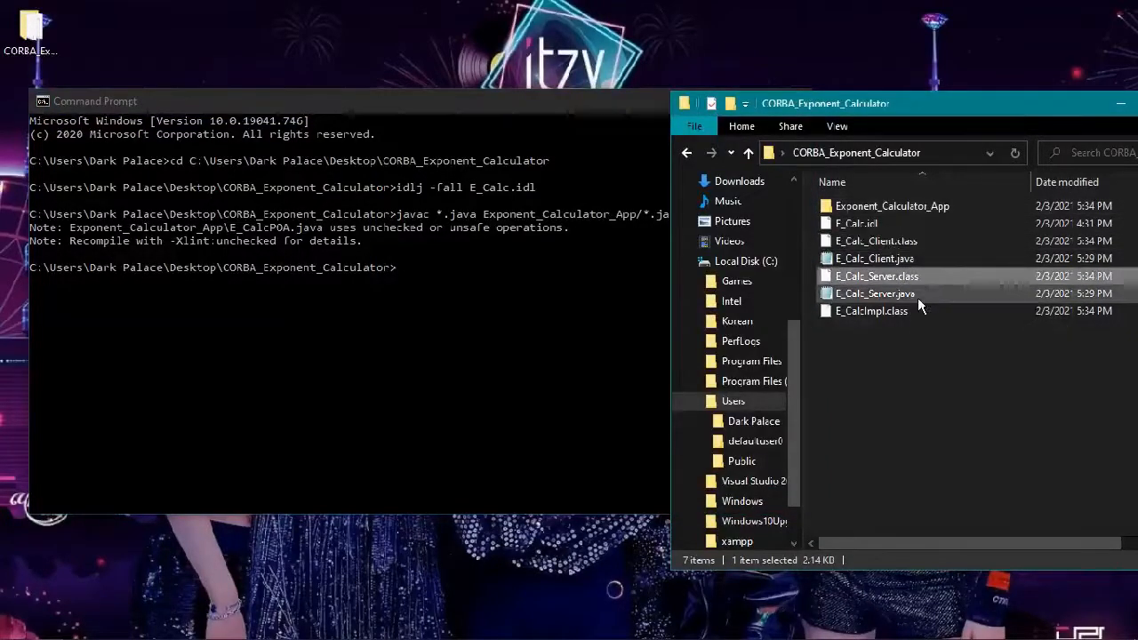
left_click(871, 310)
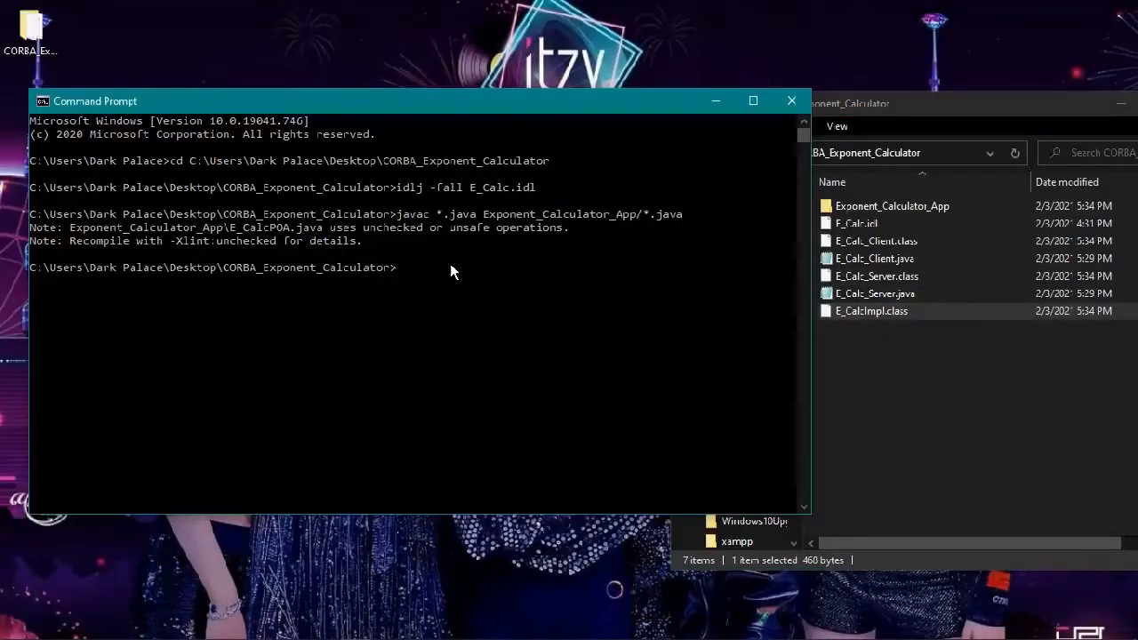
mouse_move(460, 293)
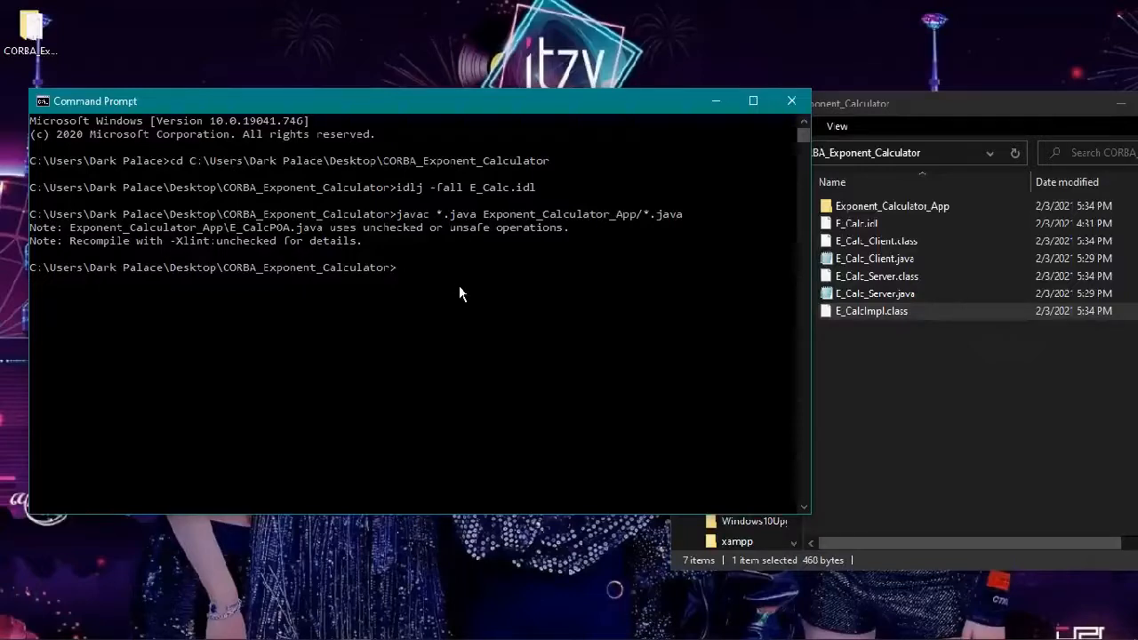
Step: Start orbd -ORBInitialPort 1050 and check the orb.db folder appears in the project folder
type("orbd")
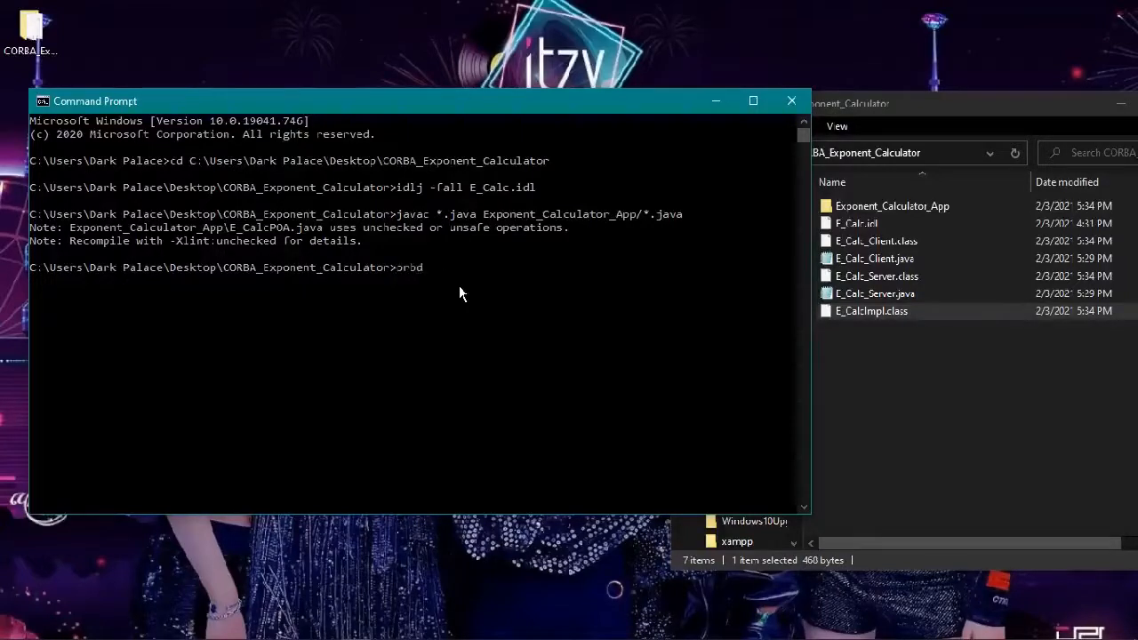
type("-ORBInitialPort 1050")
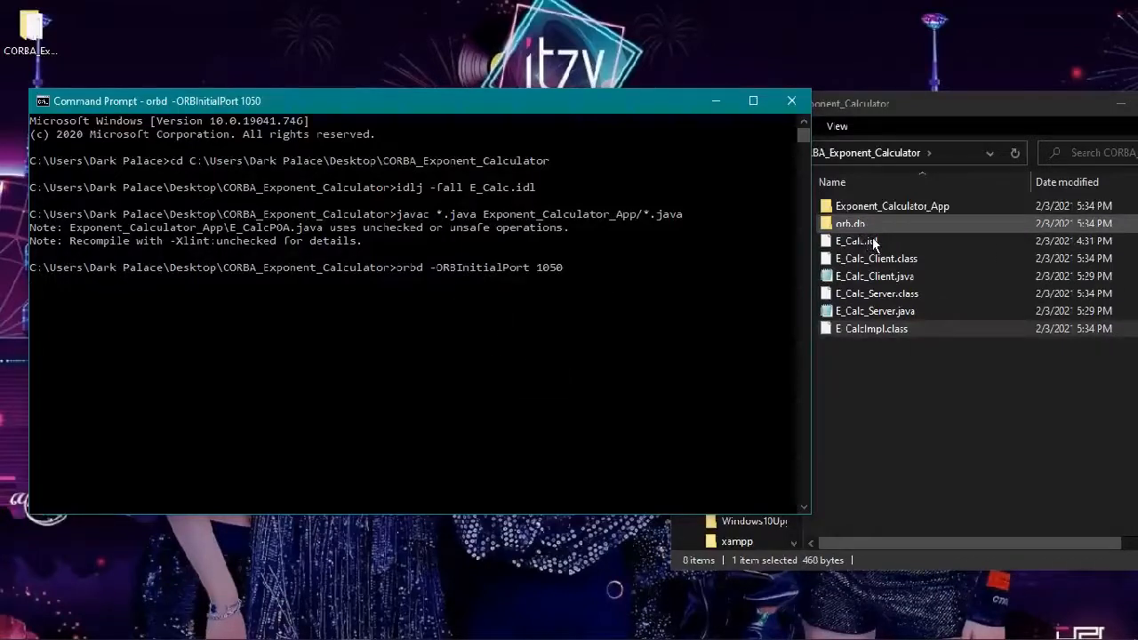
double_click(849, 223)
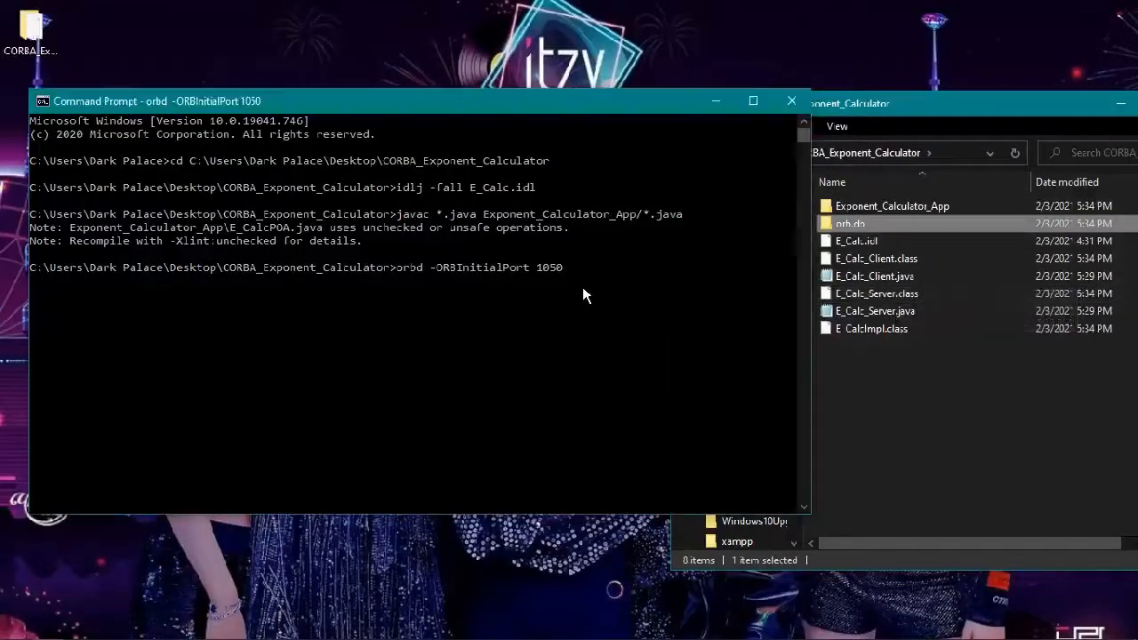
Step: Open a second Command Prompt in C:\Users\Dark Palace\Desktop\CORBA_Exponent_Calculator
left_click(14, 627)
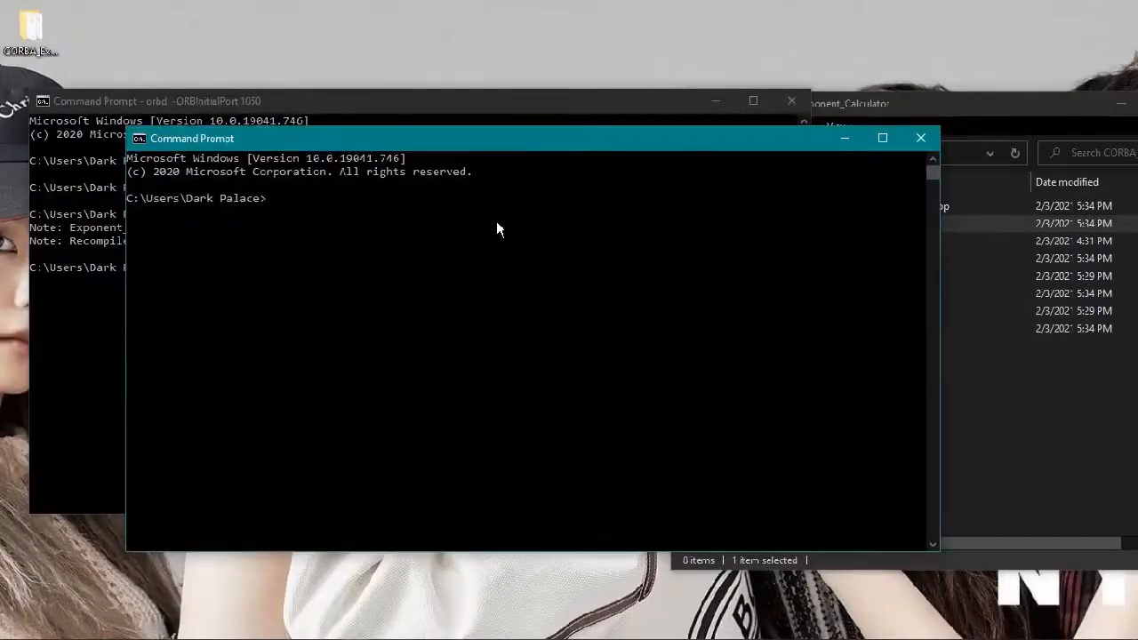
type("cd")
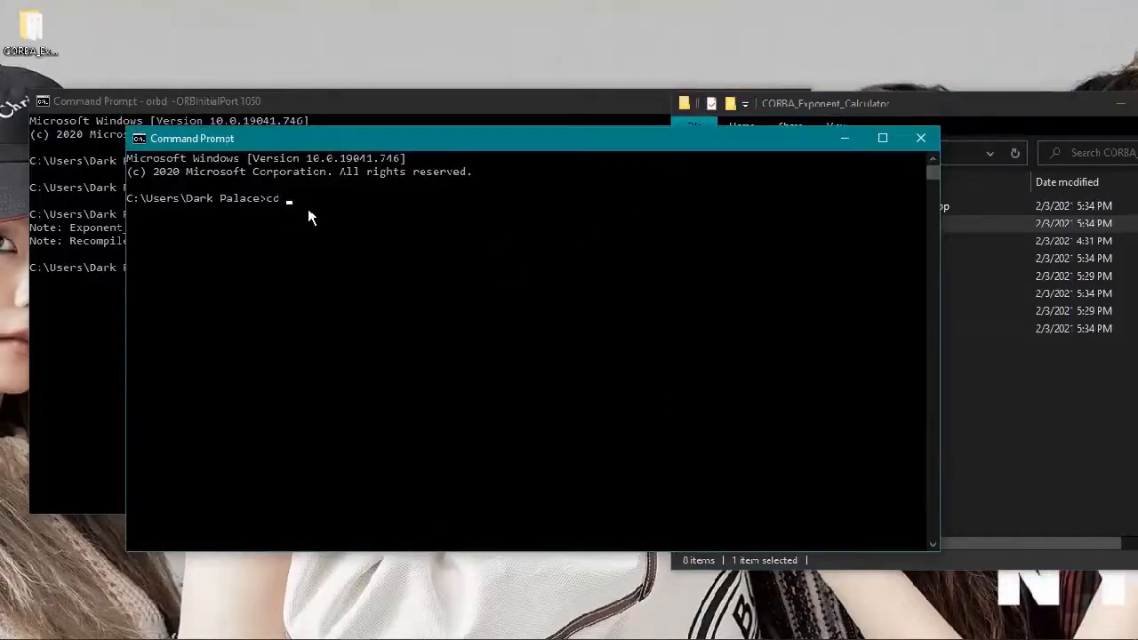
type("C:\\Users\\Dark Palace\\Desktop\\CORBA_Exponent_Calculator")
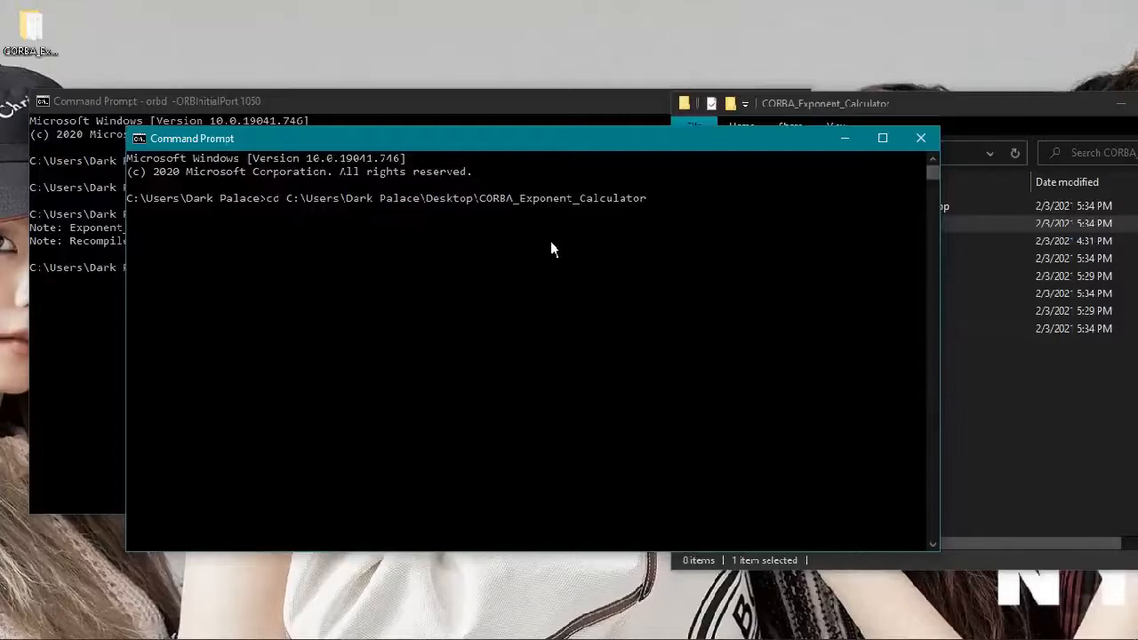
Step: Run java E_Calc_Server -ORBInitialPort 1050 so the server reports SERVER IS READY
type("j")
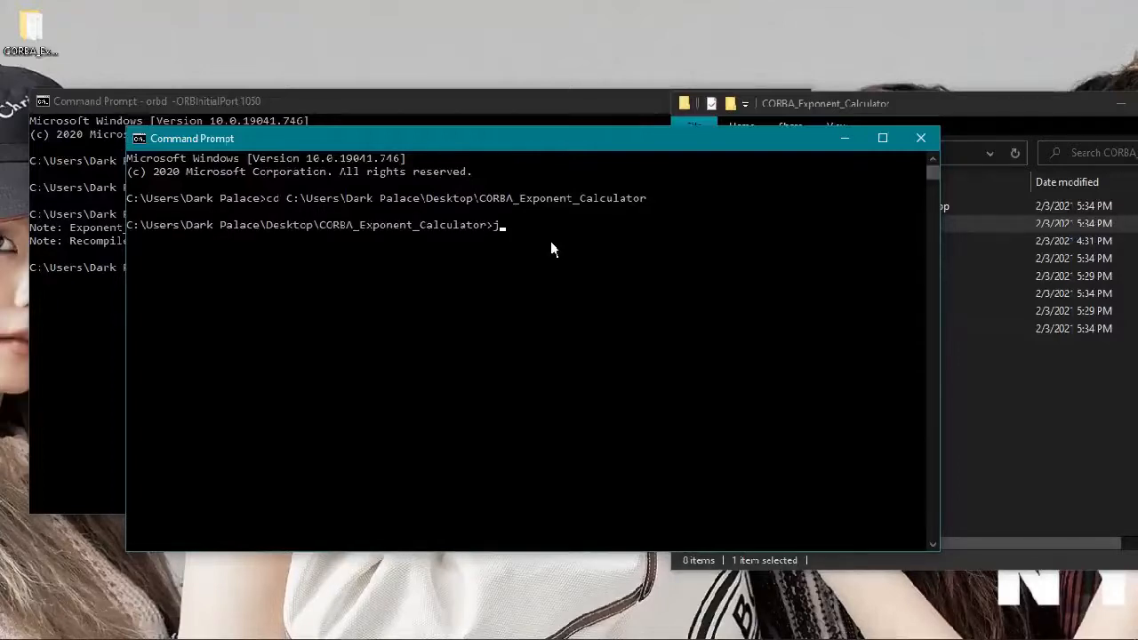
type("ava")
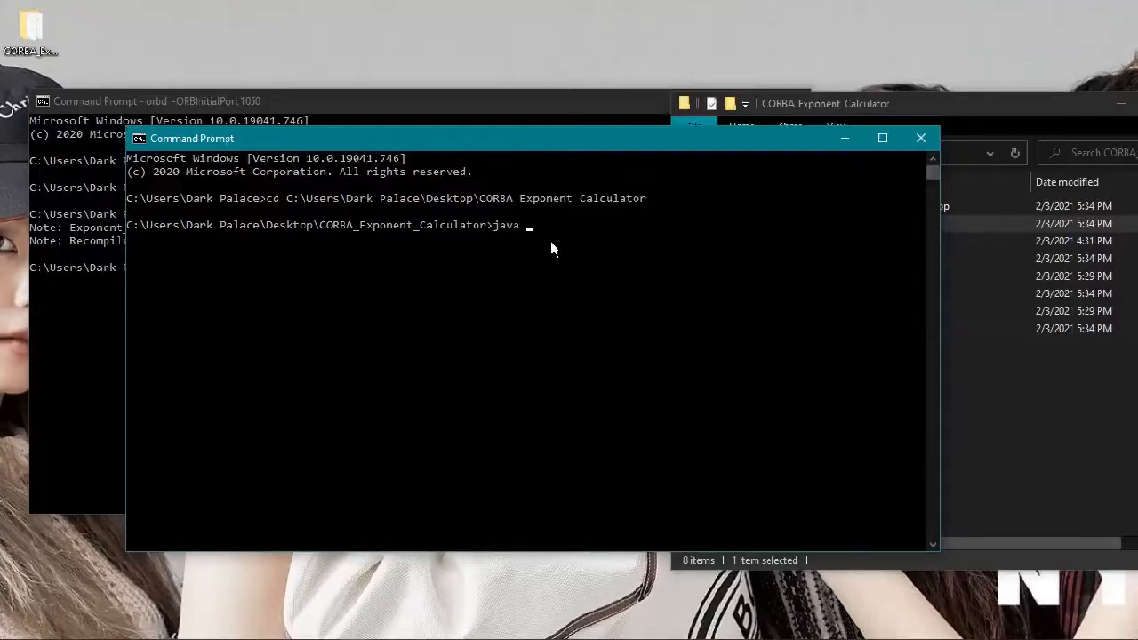
type("E")
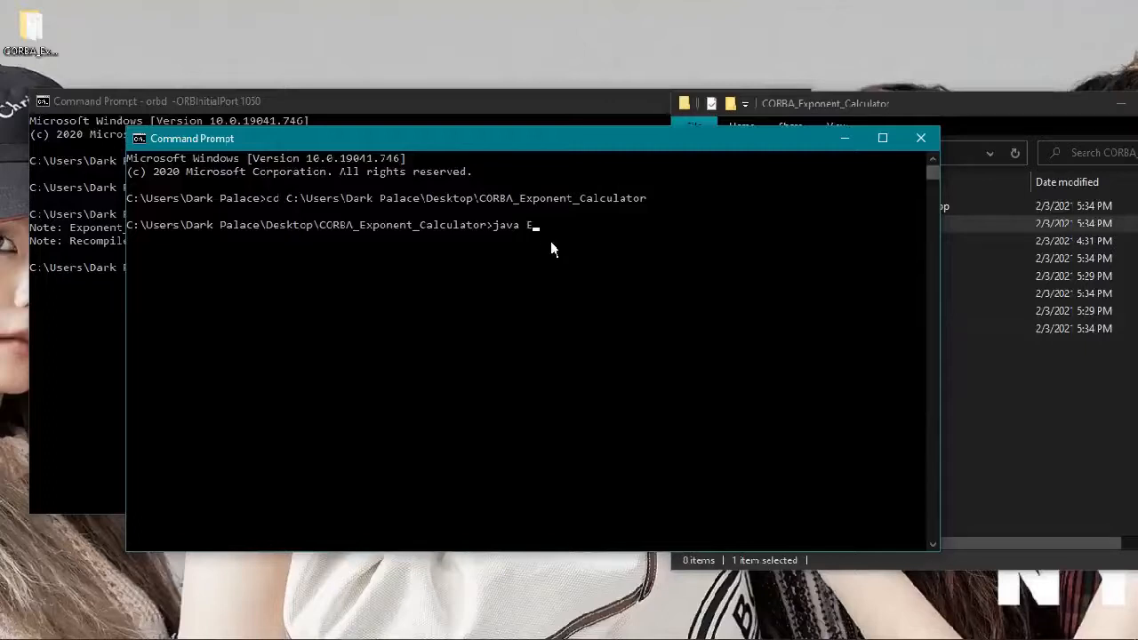
type("_Ca")
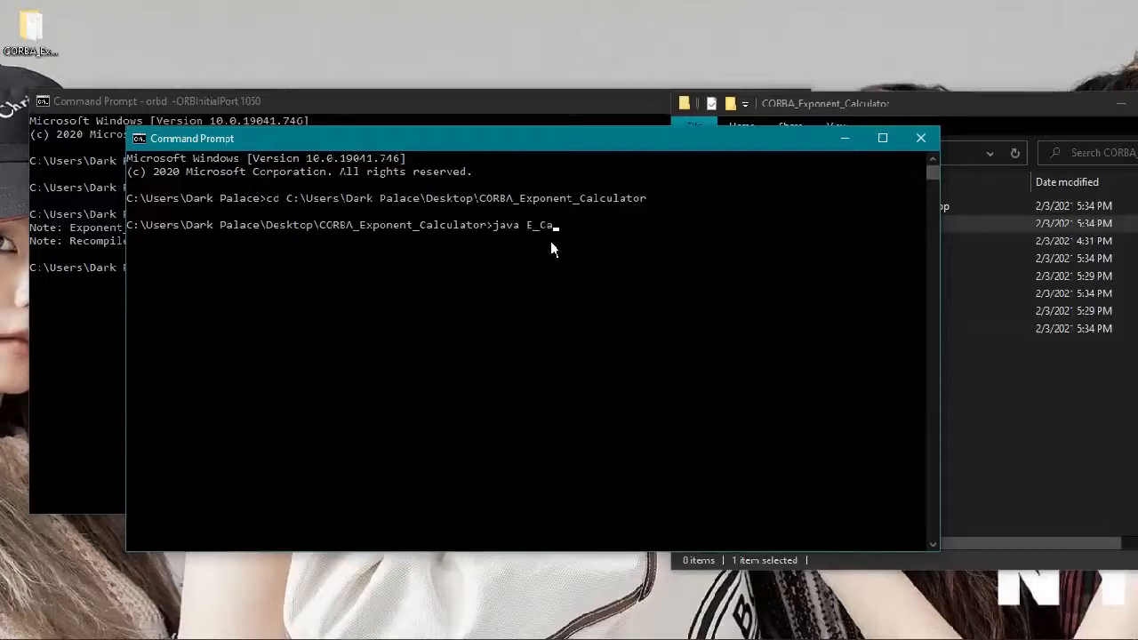
type("lc")
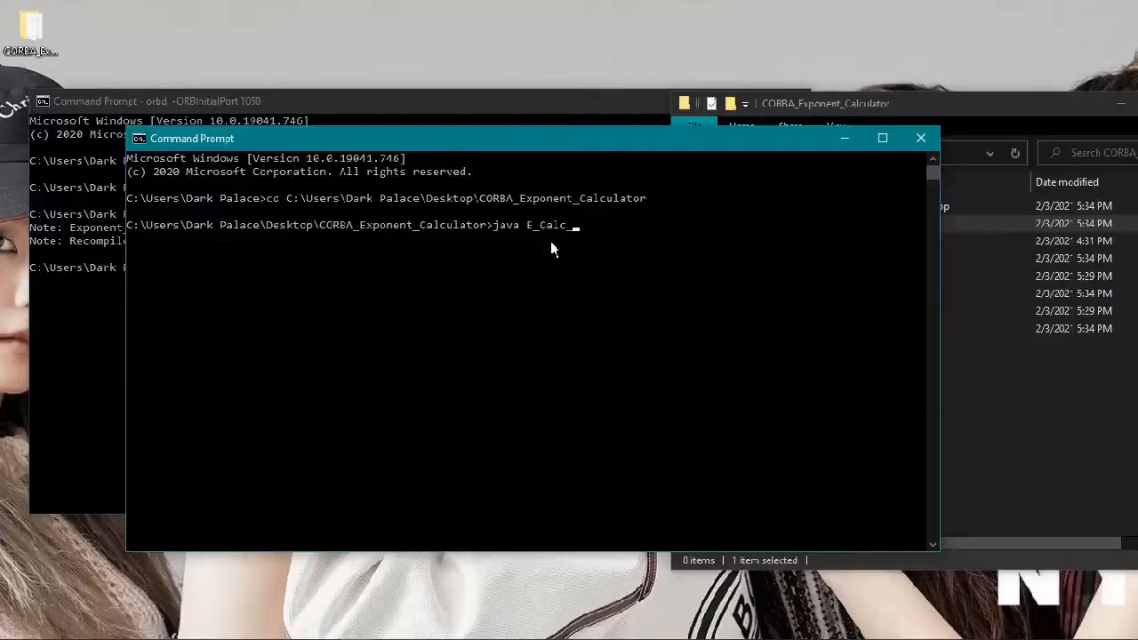
type("Server")
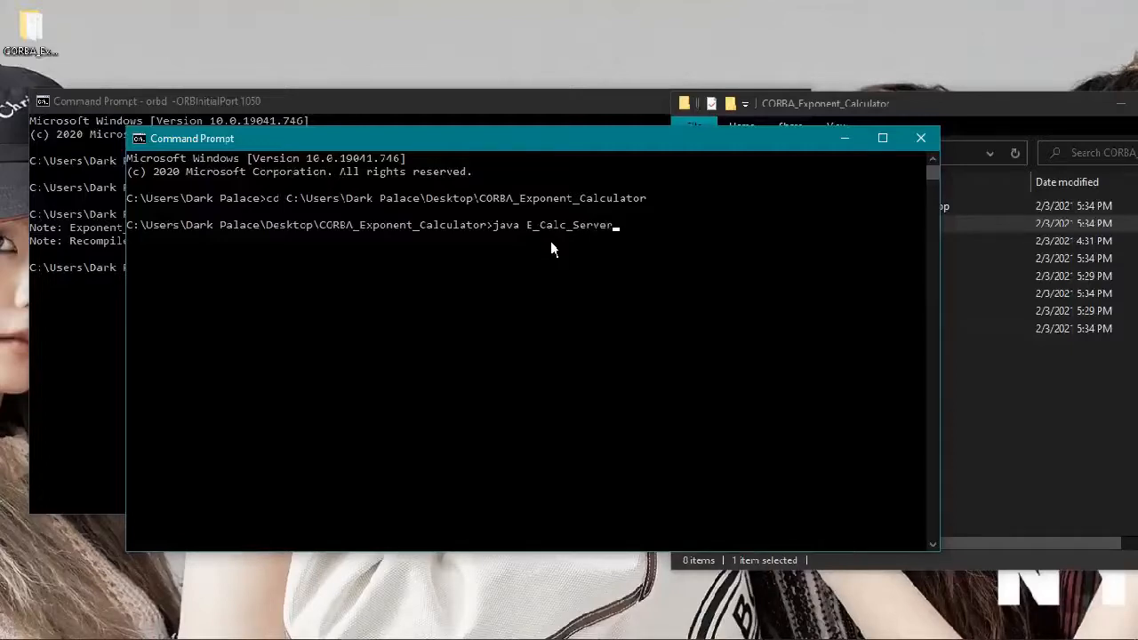
type("-OR")
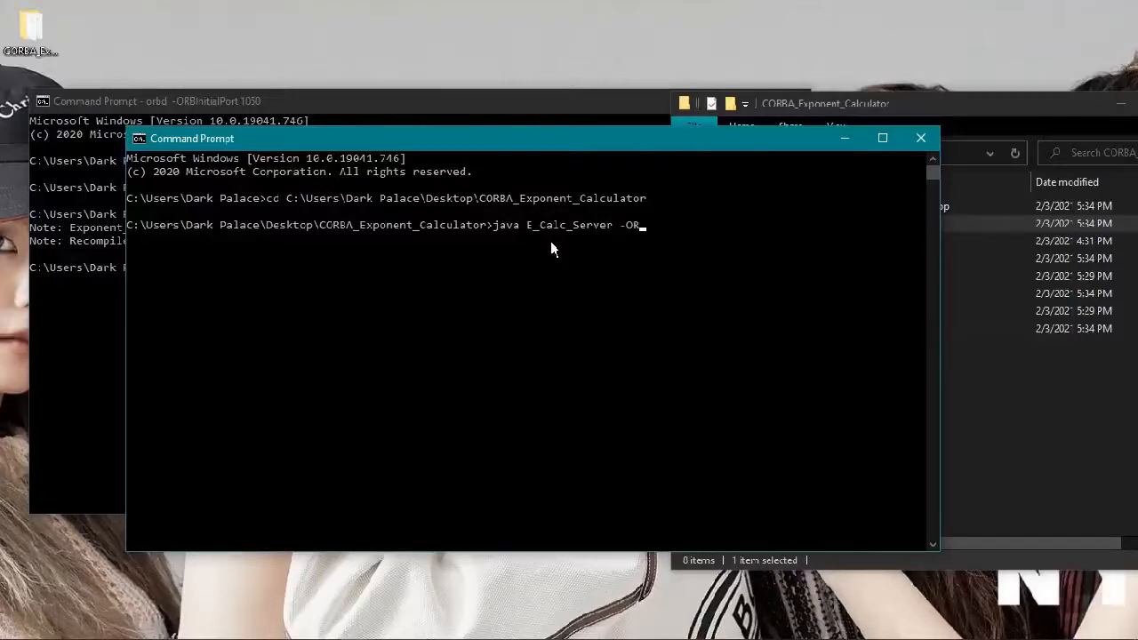
type("BInit")
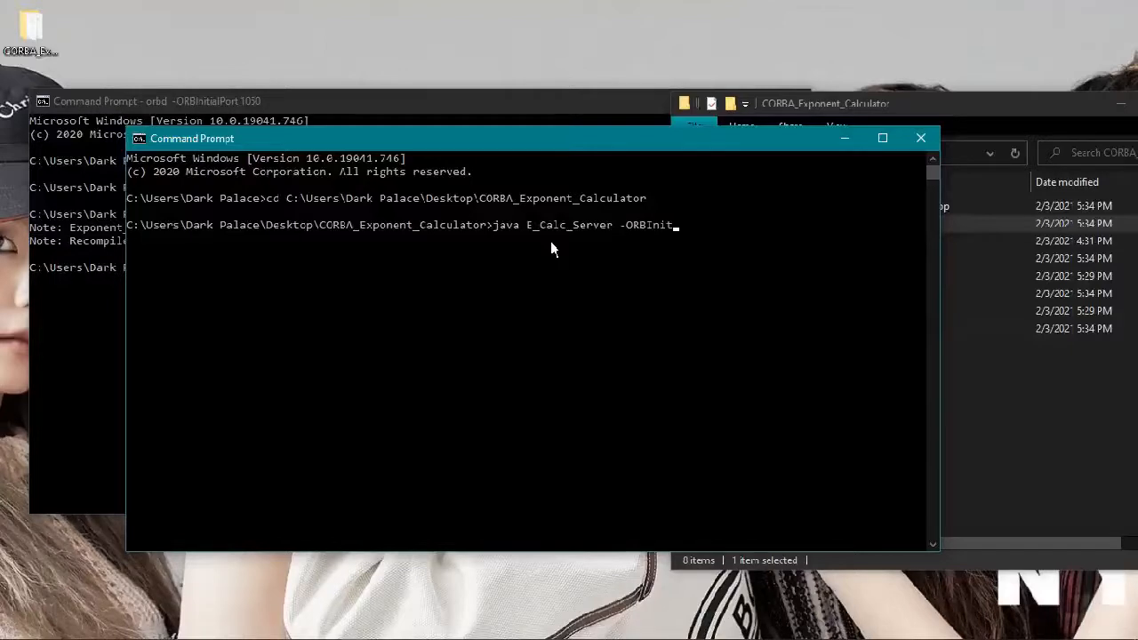
type("ialPort")
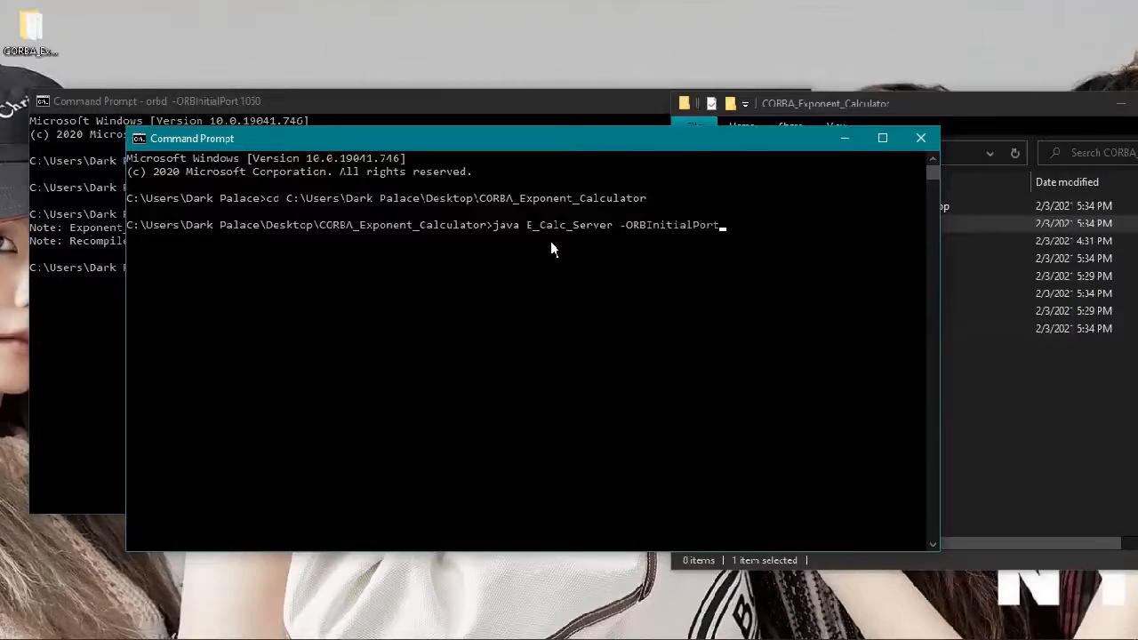
type("1050")
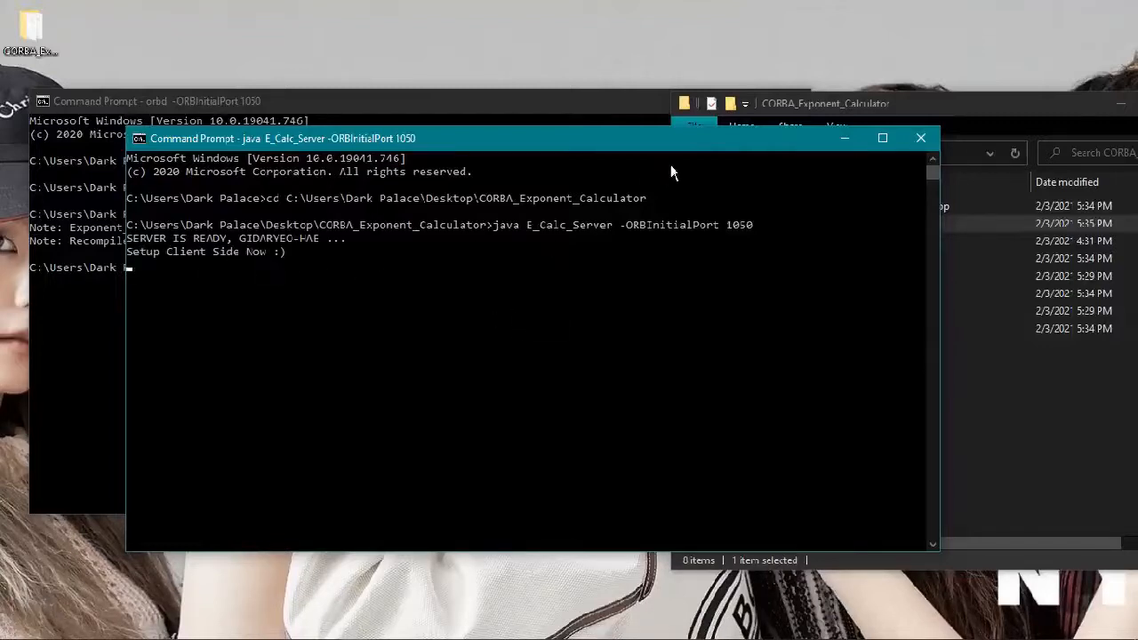
mouse_move(426, 337)
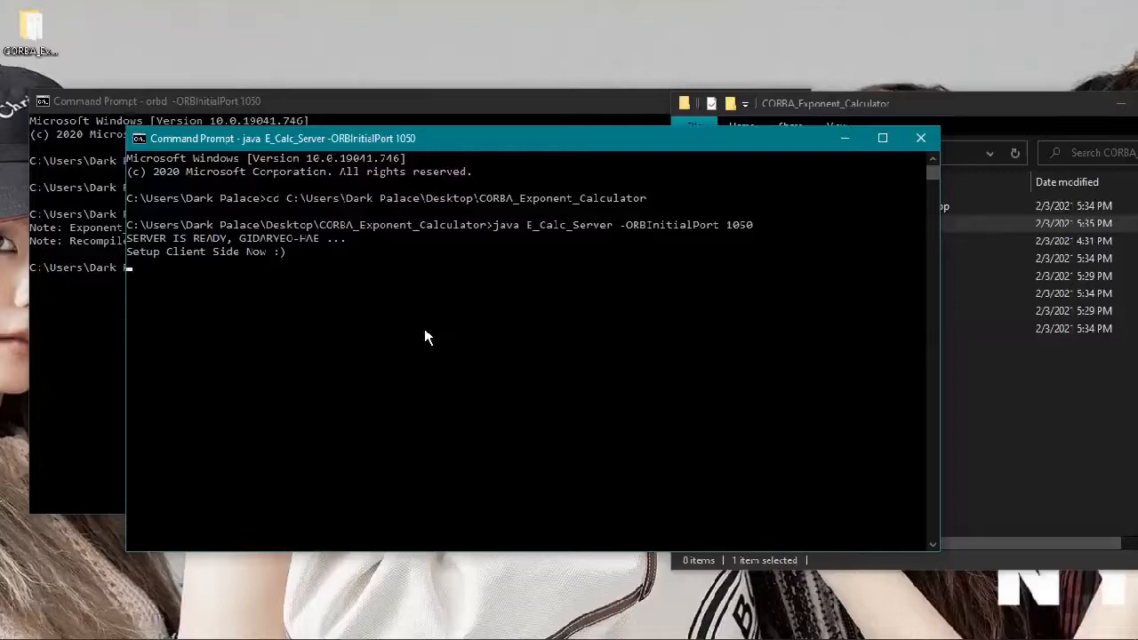
Step: In a third console in the project folder, run java E_Calc_Client -ORBInitialPort 1050
left_click(13, 631)
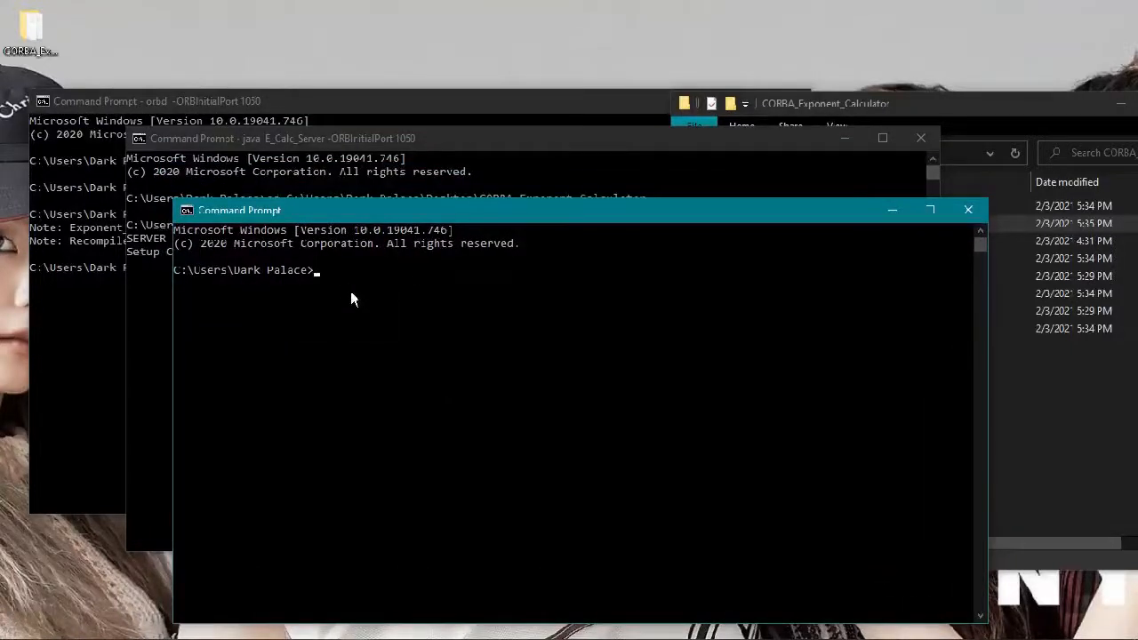
type("cd")
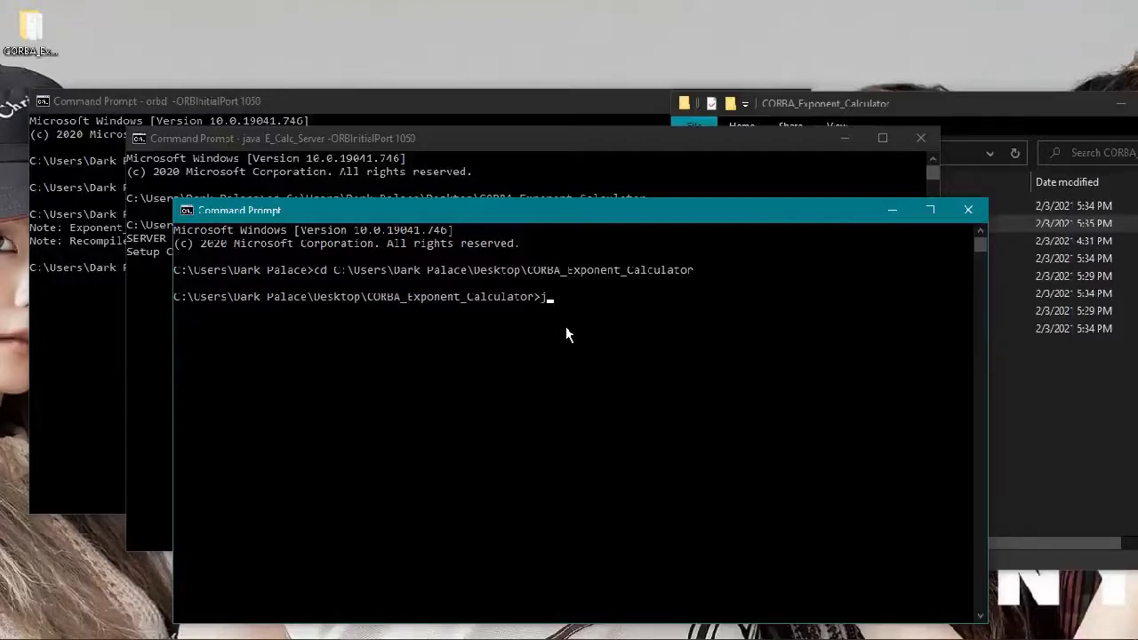
type("java")
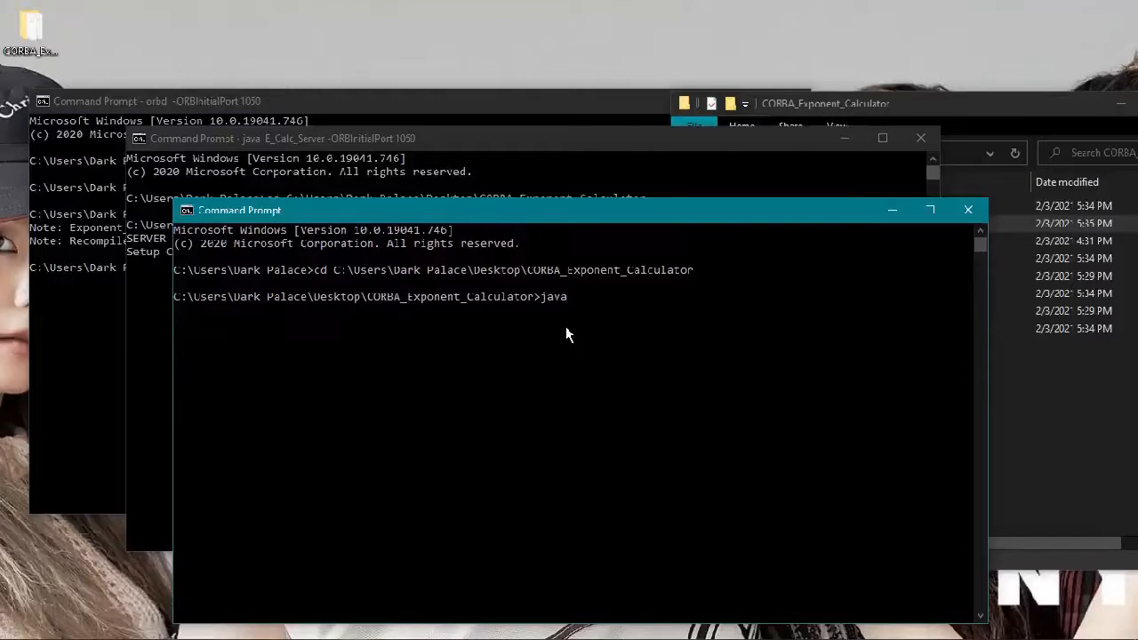
type("E_C")
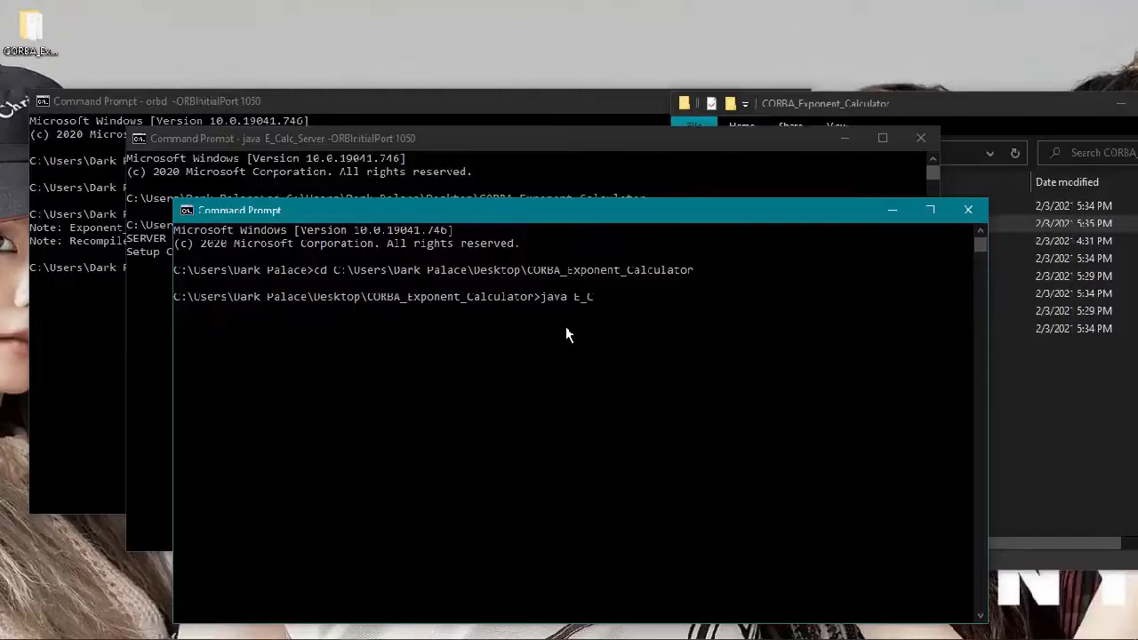
type("alc_")
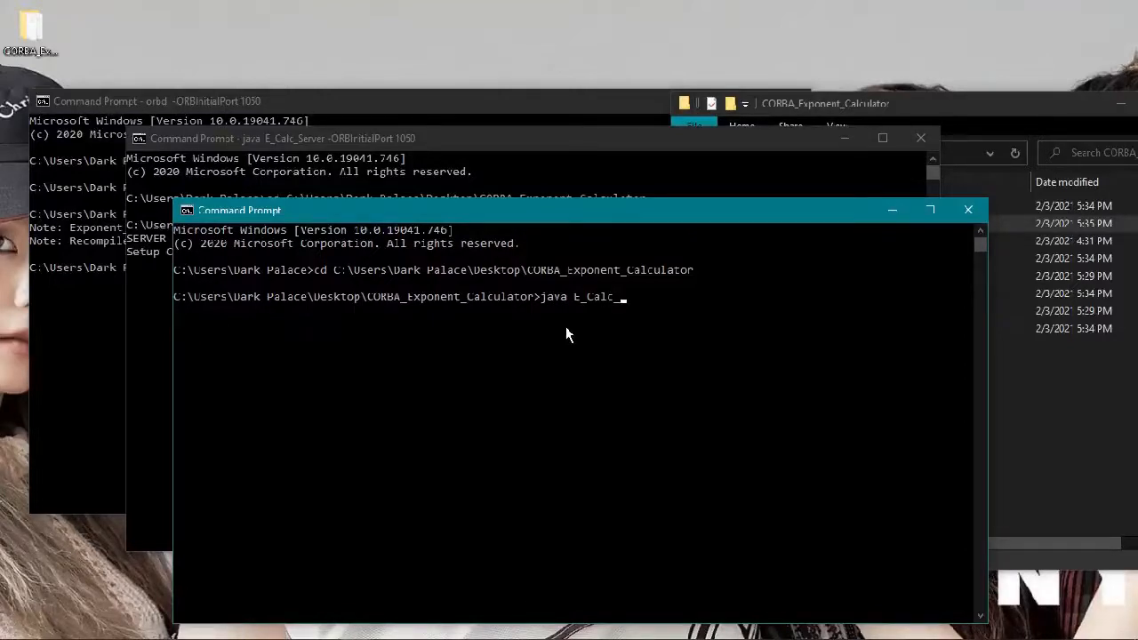
type("Client")
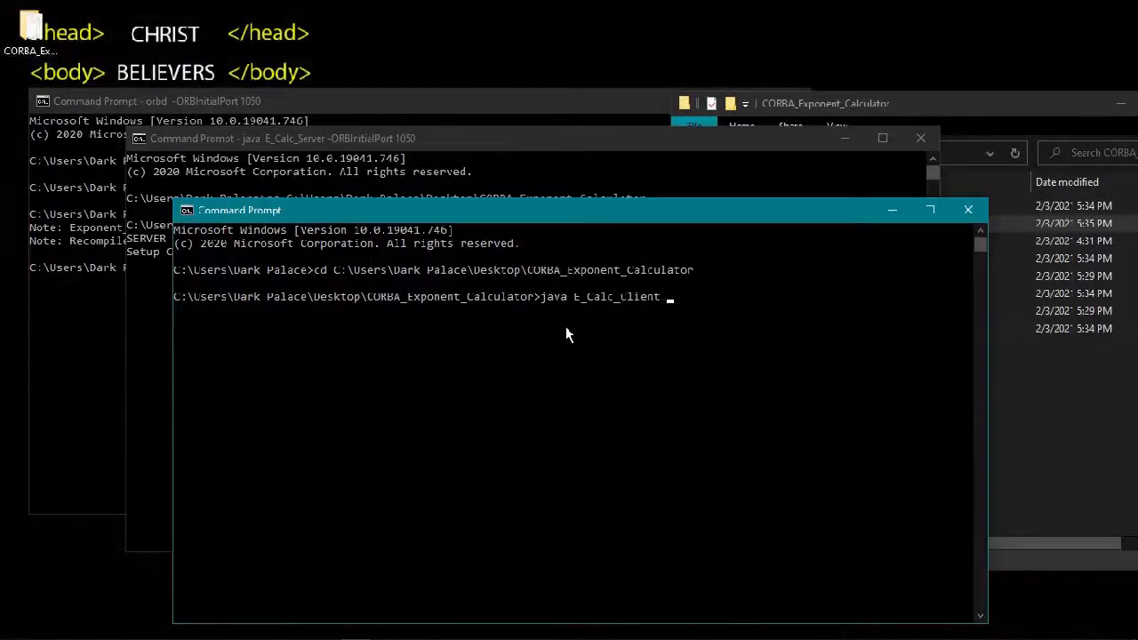
type("-ORBIni")
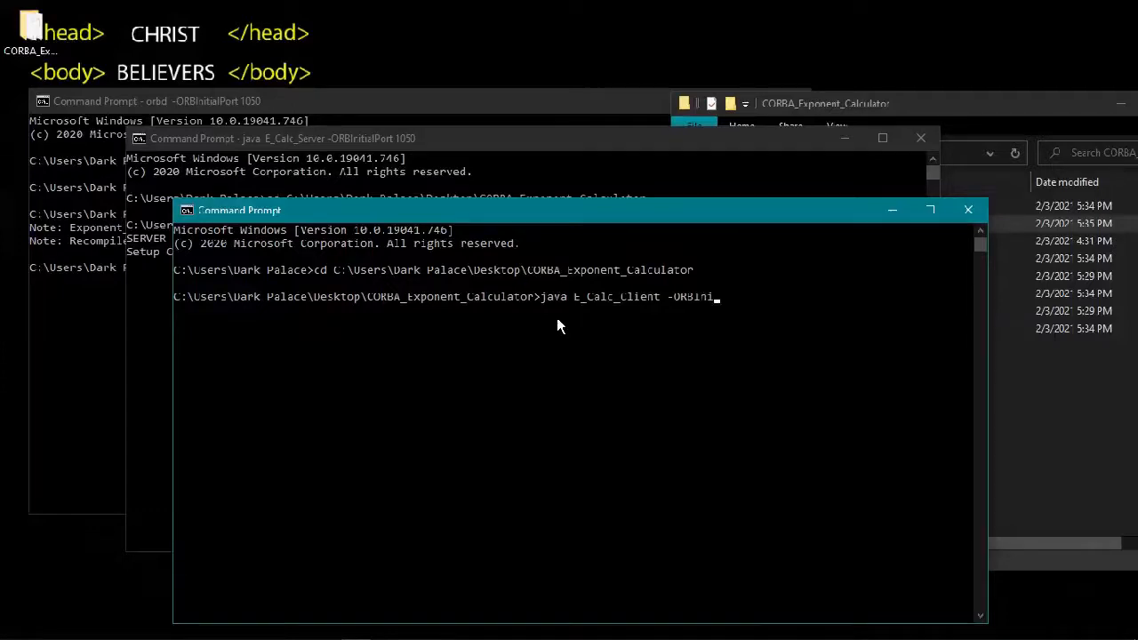
type("tialPort 1")
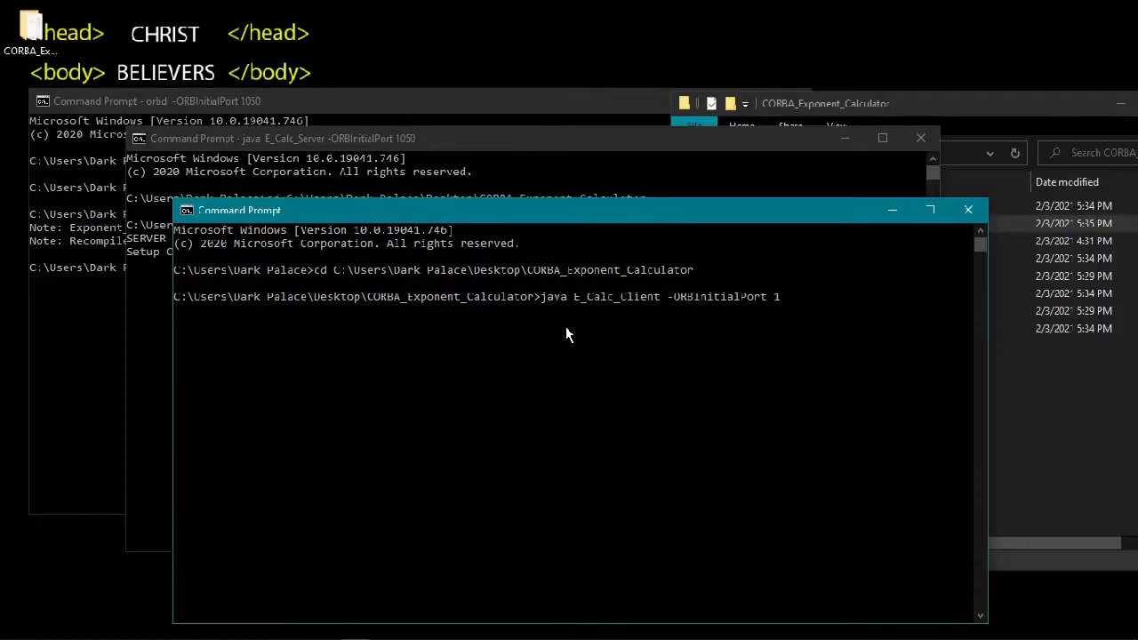
type("050")
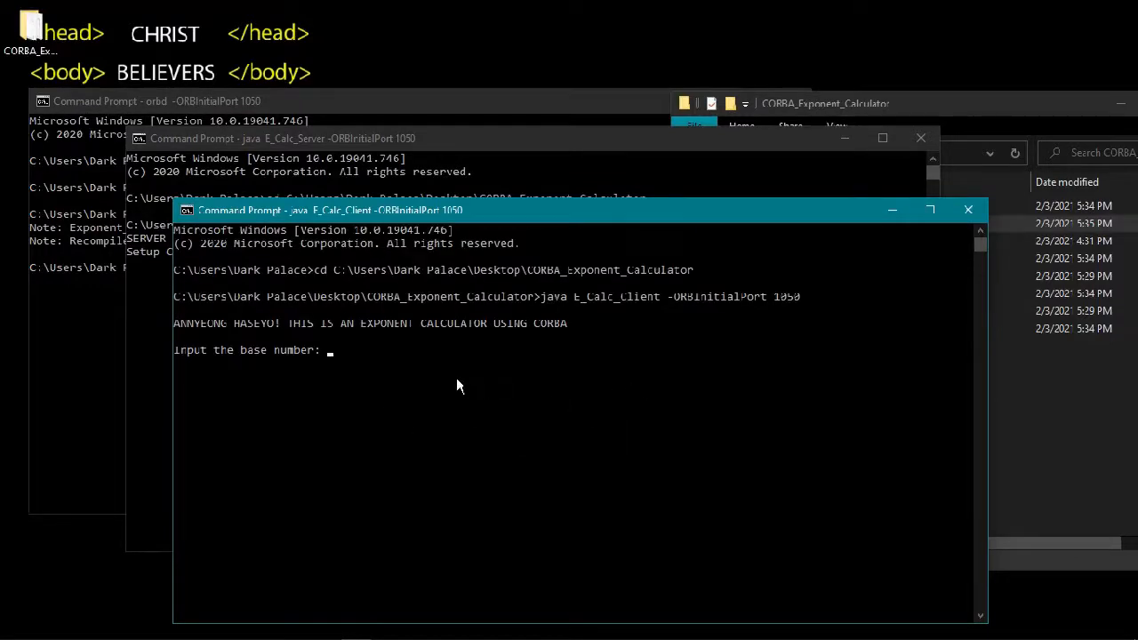
mouse_move(337, 404)
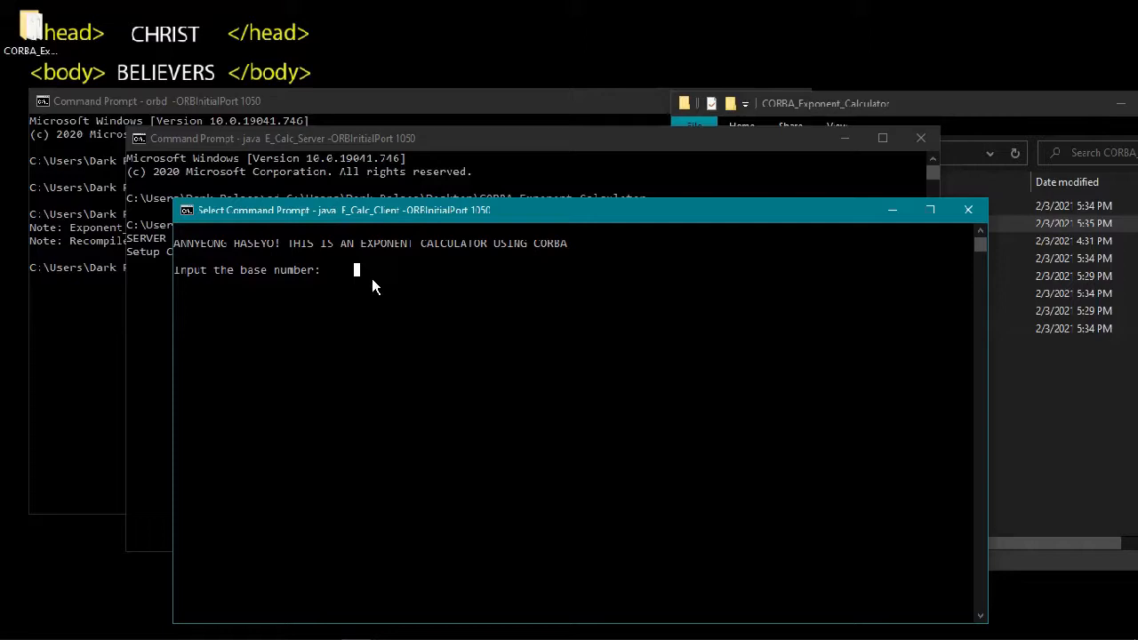
Step: Compute 2 to the power 2 = 4 in the client
type("1")
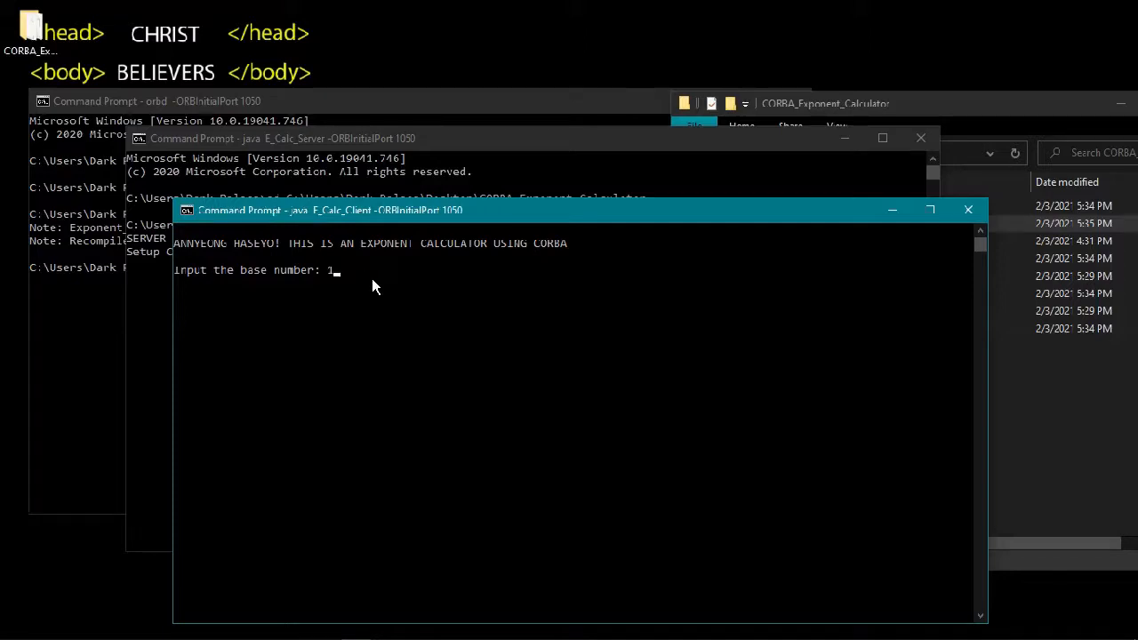
type("2")
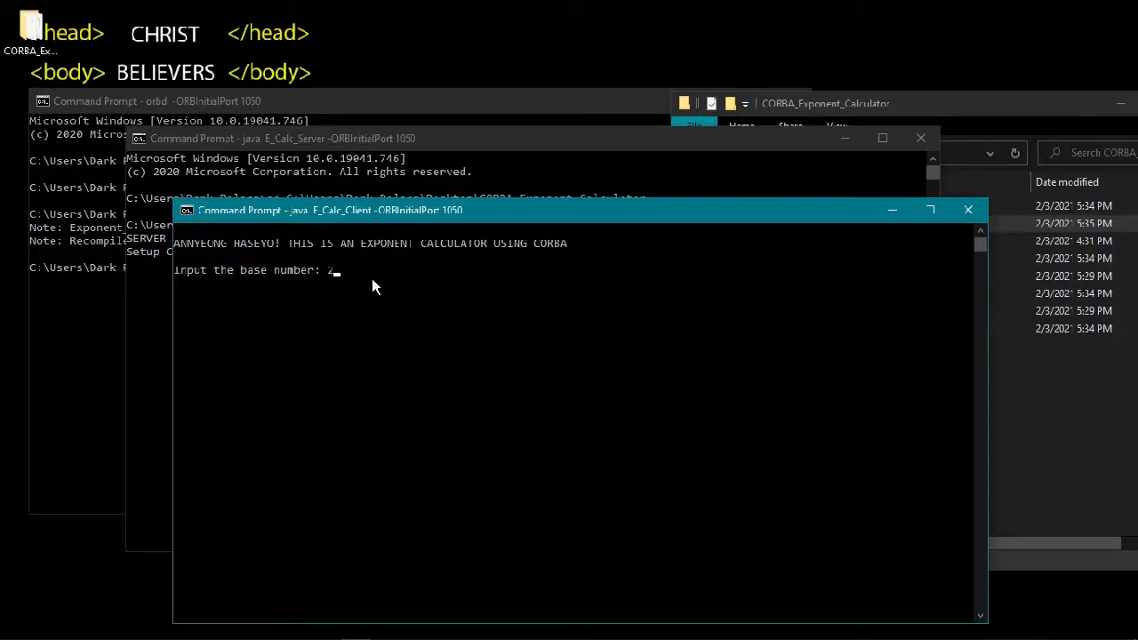
key("Enter")
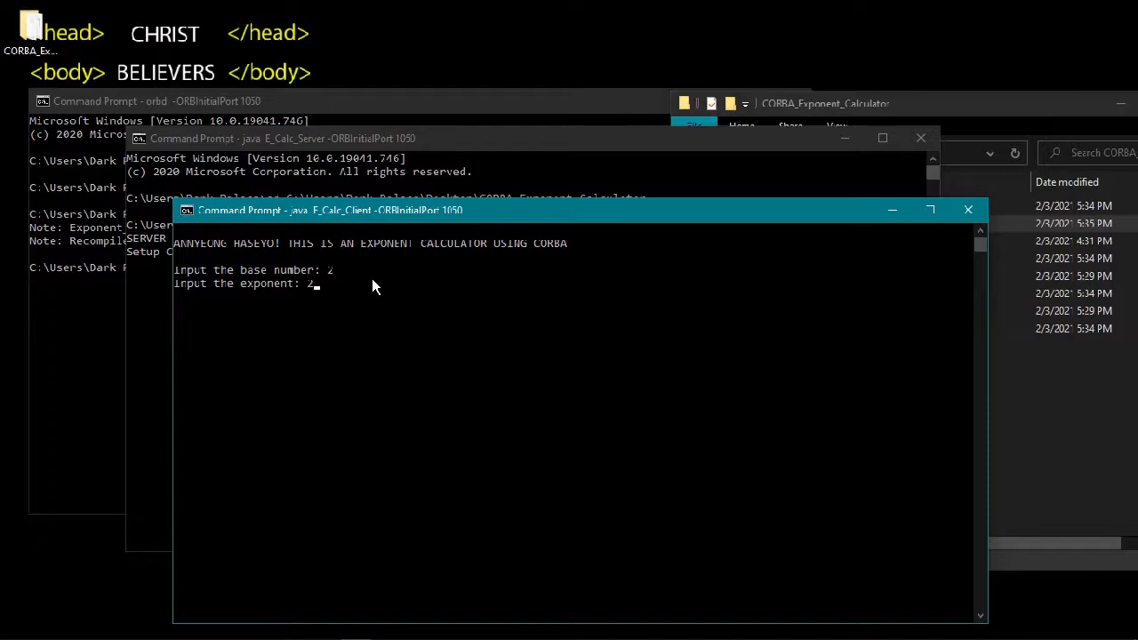
key("enter")
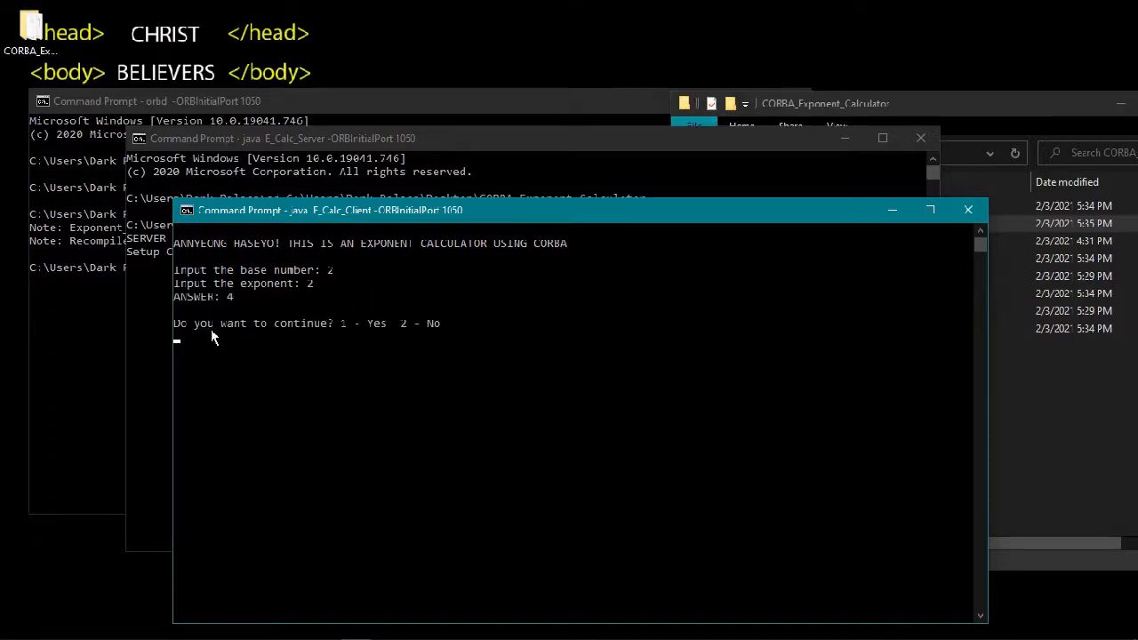
mouse_move(340, 357)
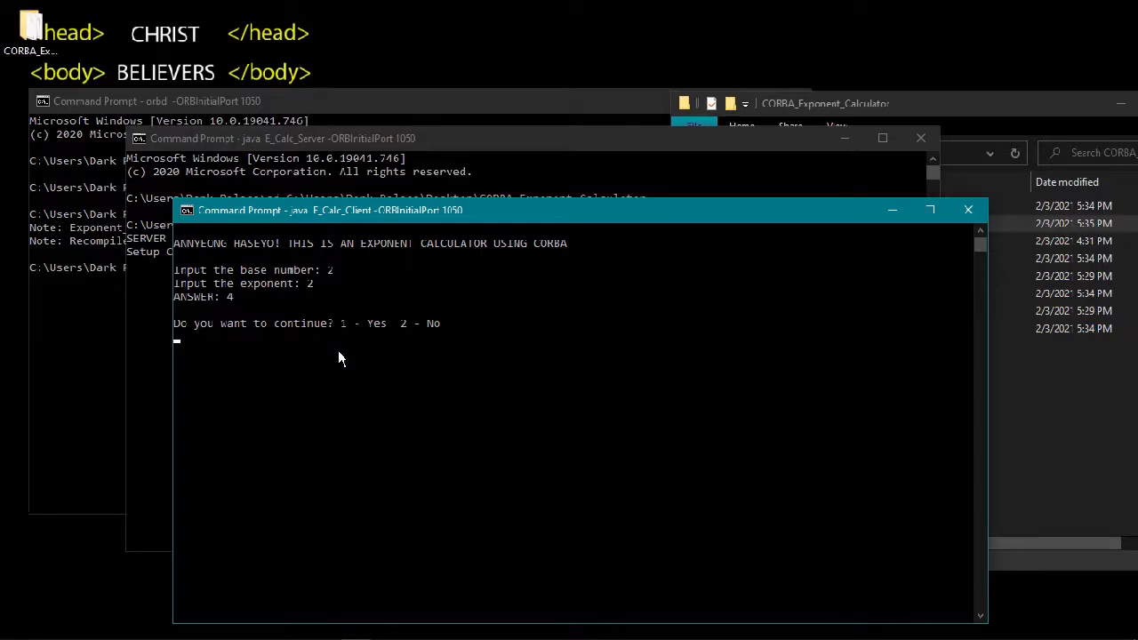
Step: Choose 1 to continue, compute 5 to the power 3 = 125, then let the client shut down
type("1")
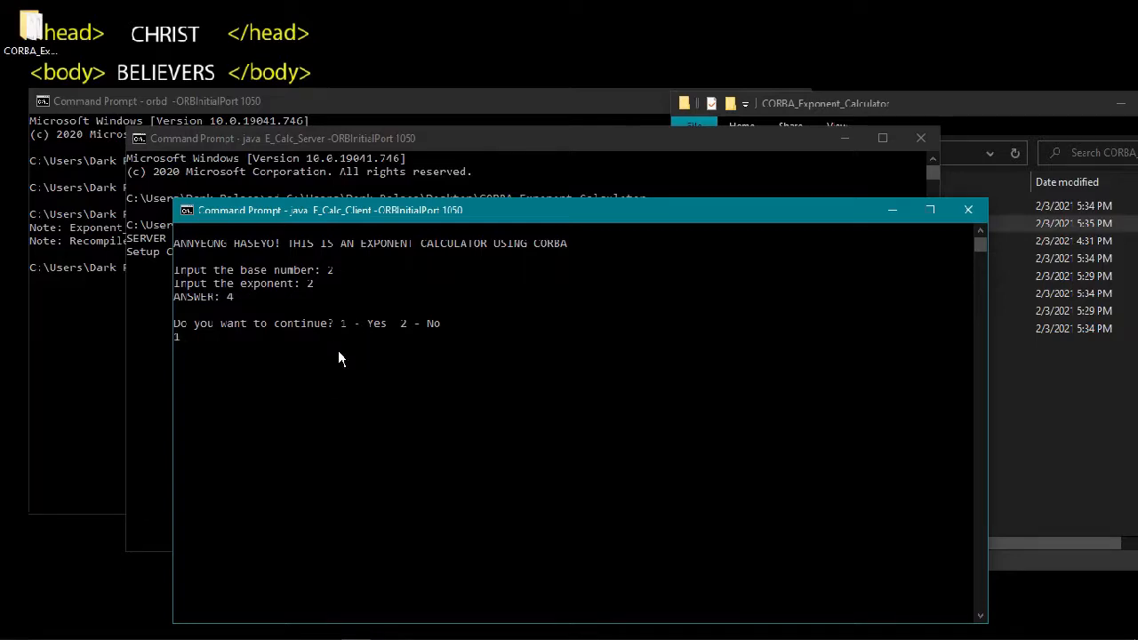
type("2")
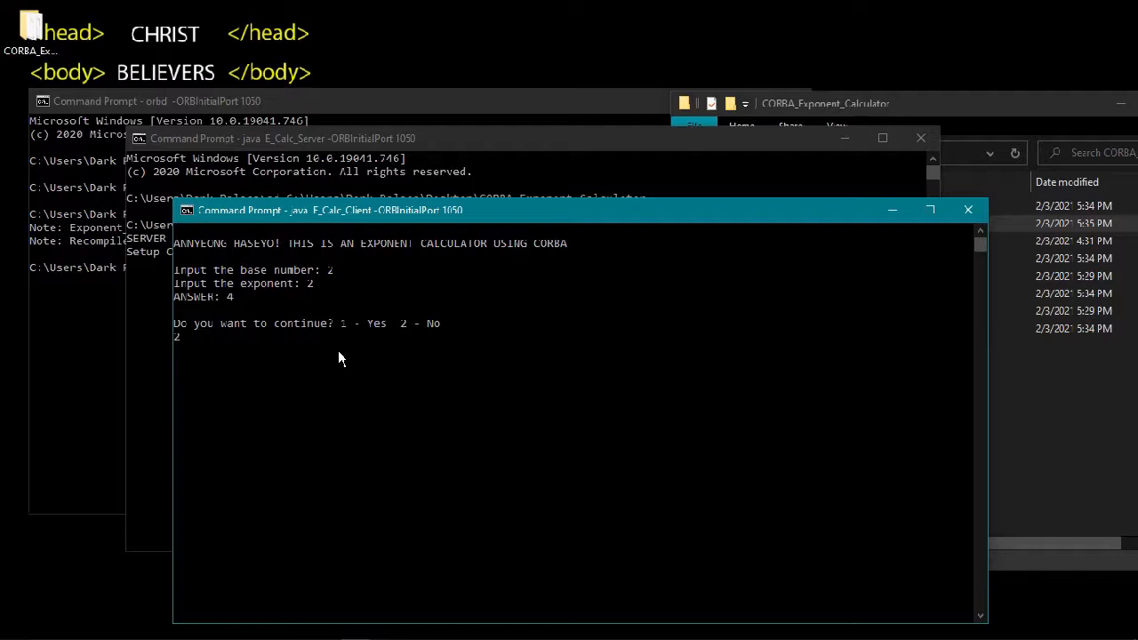
type("1")
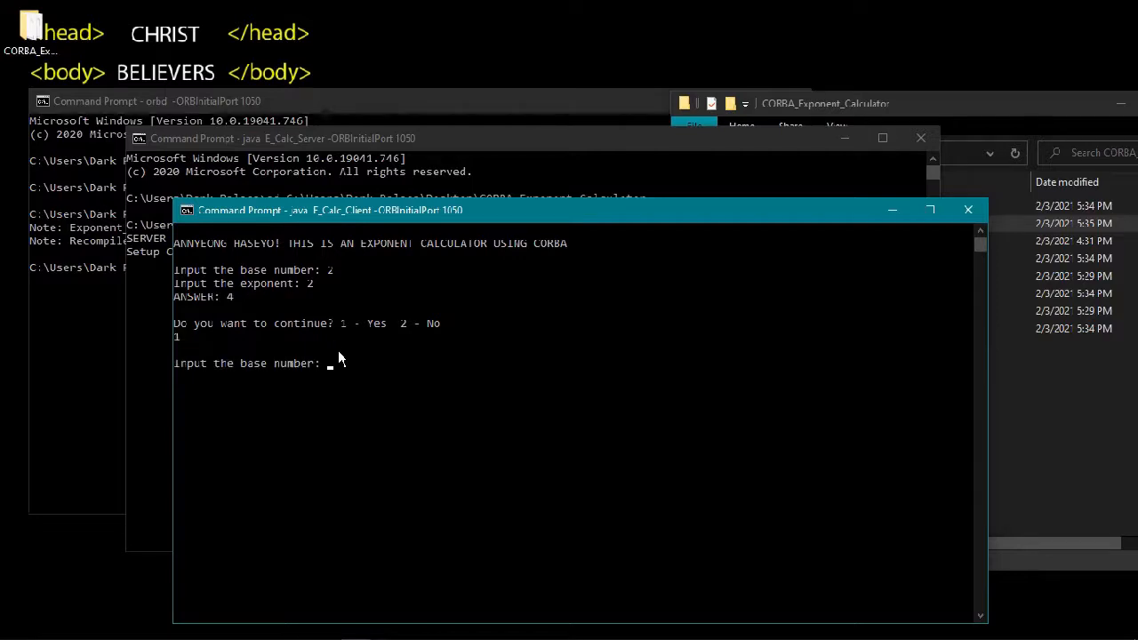
mouse_move(406, 424)
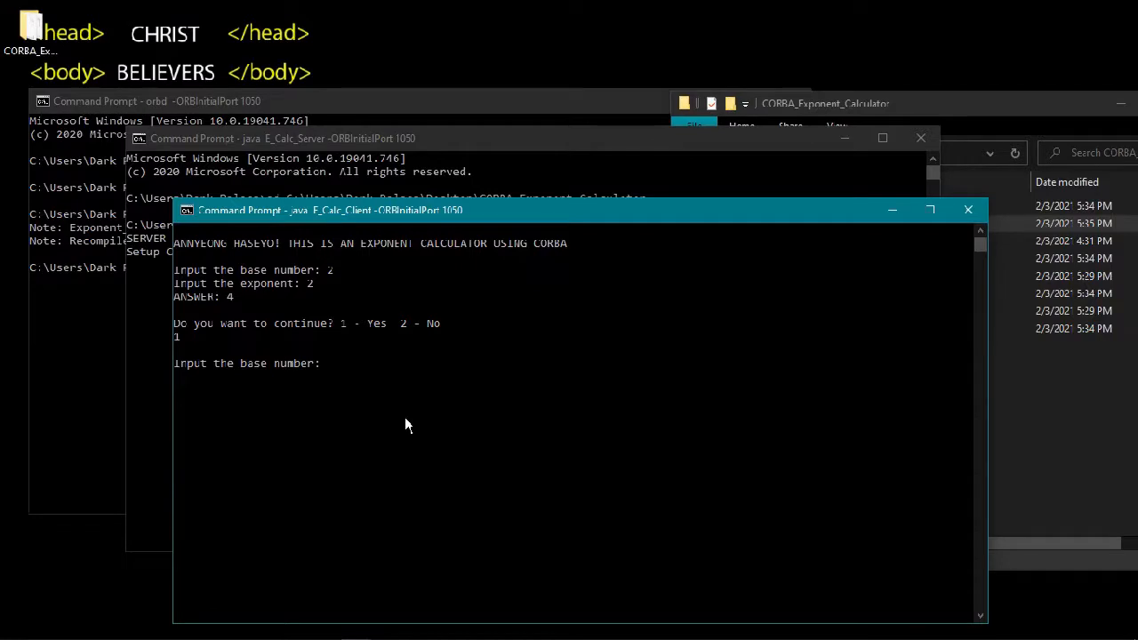
type("5")
type("3")
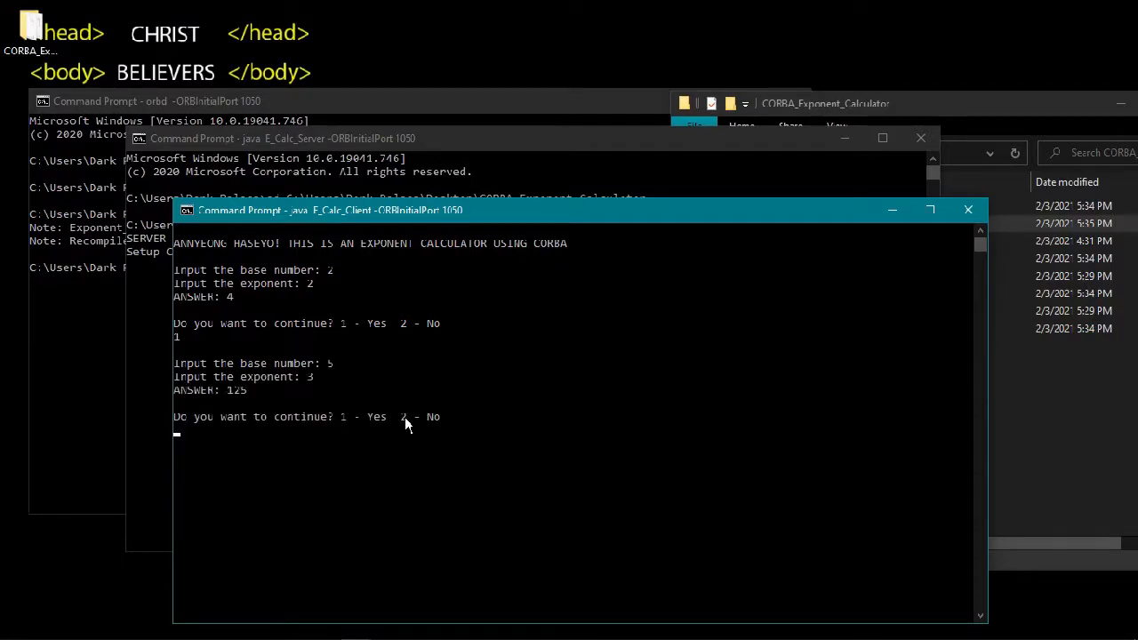
mouse_move(326, 454)
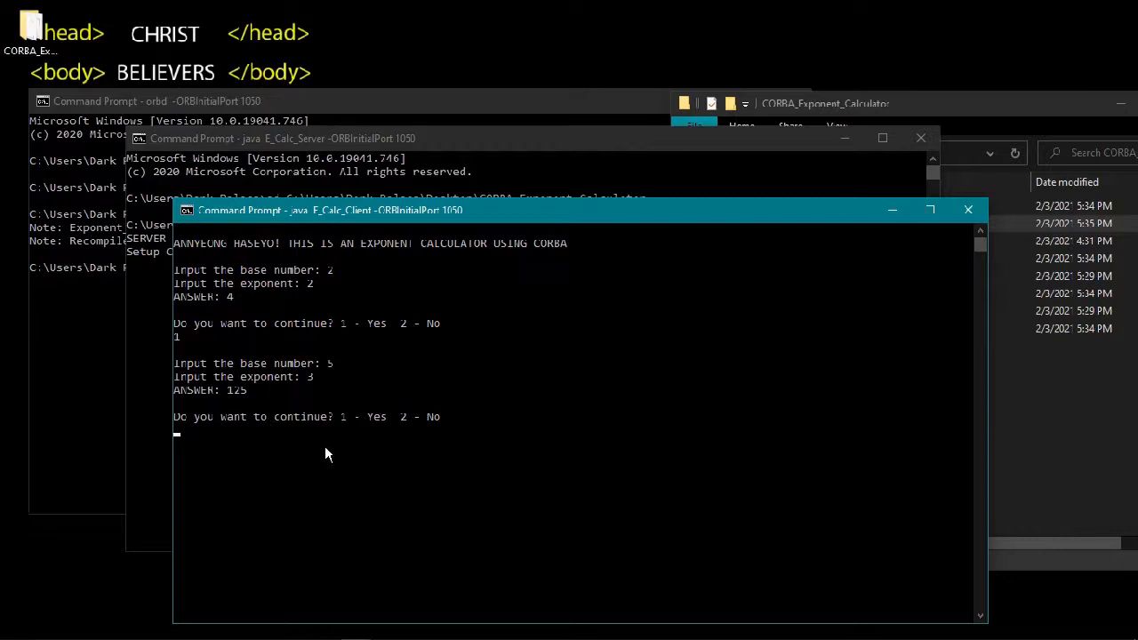
type("2")
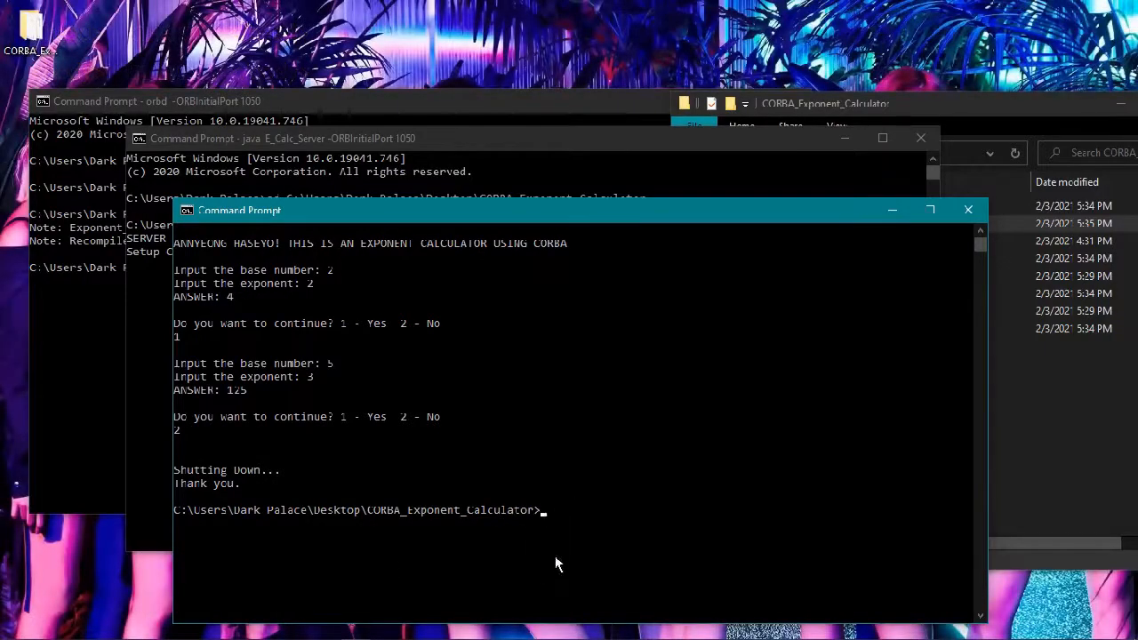
mouse_move(618, 336)
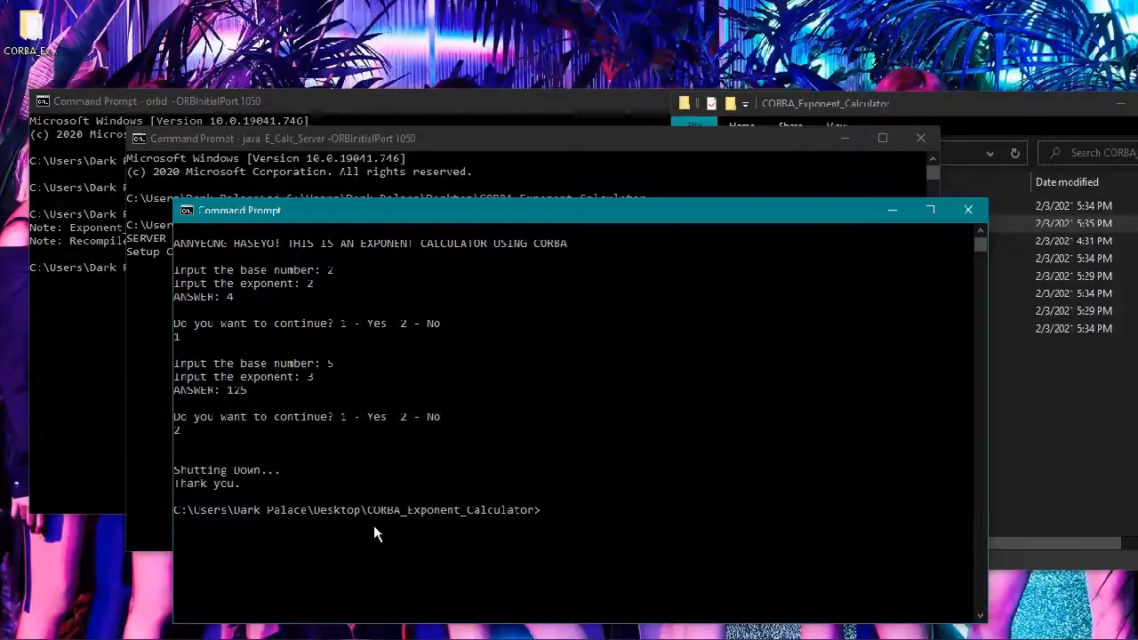
mouse_move(480, 576)
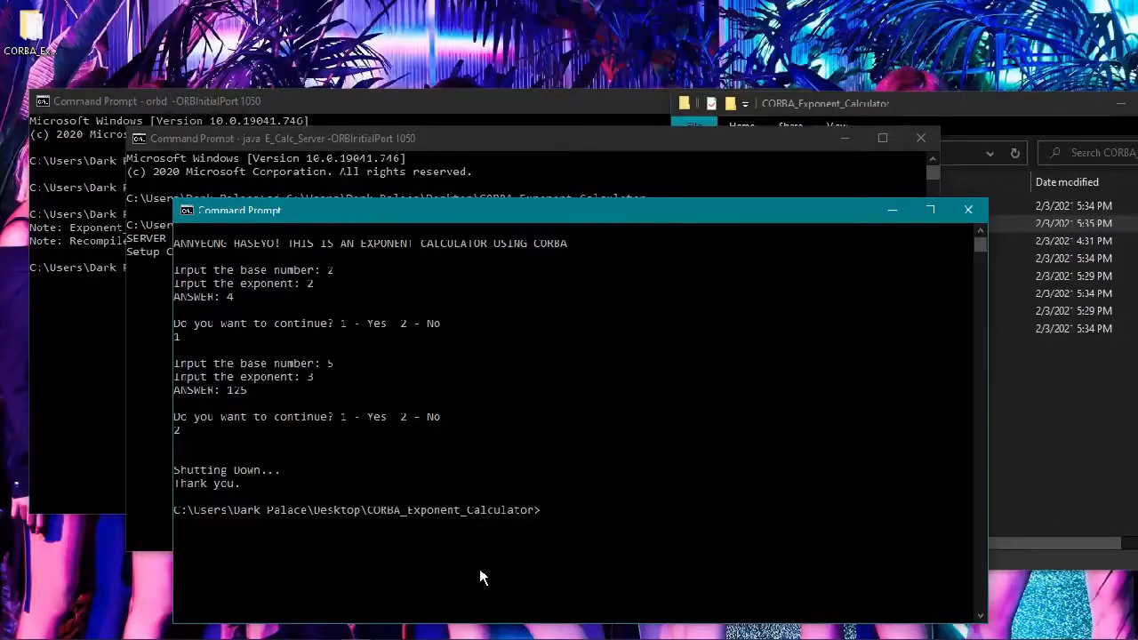